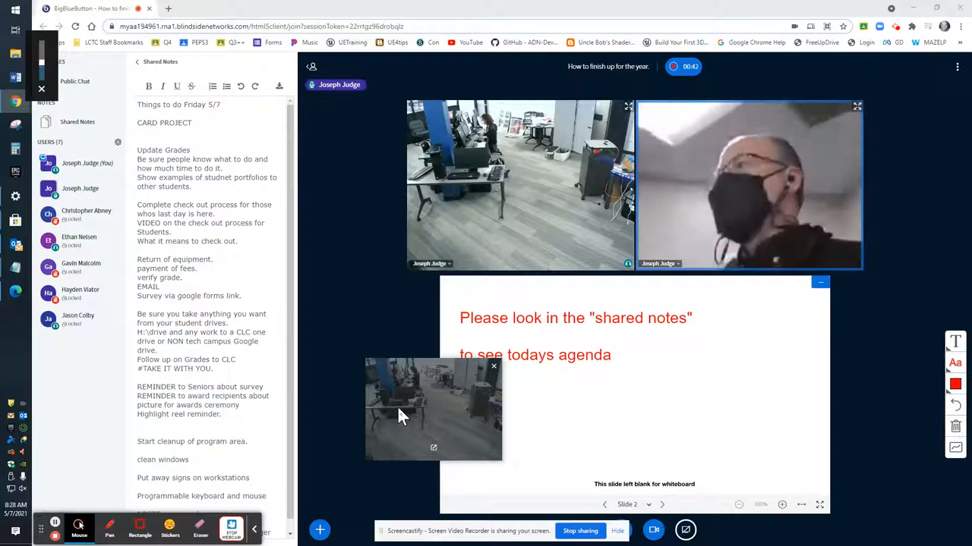
mouse_move(343, 372)
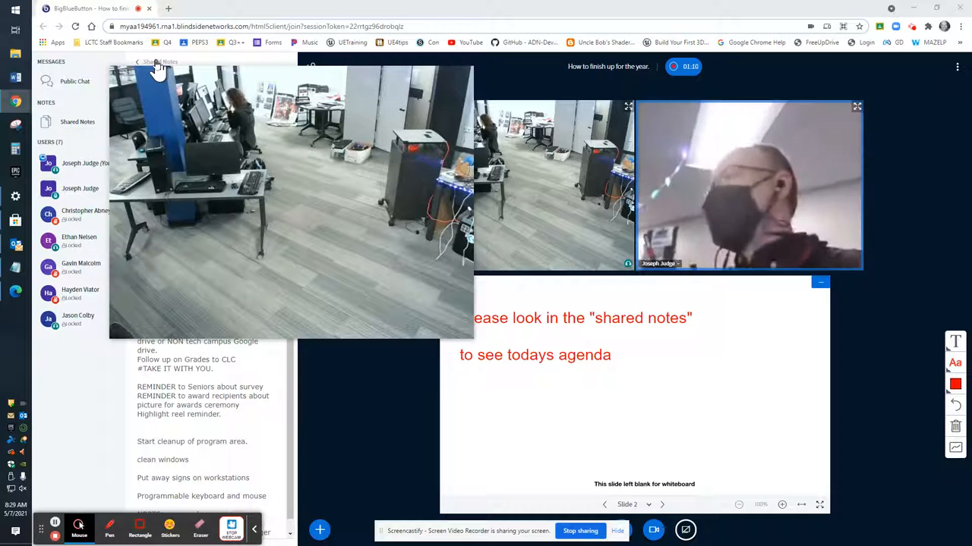
Step: Close the Shared Notes agenda and show the Public Chat welcome message
left_click(76, 121)
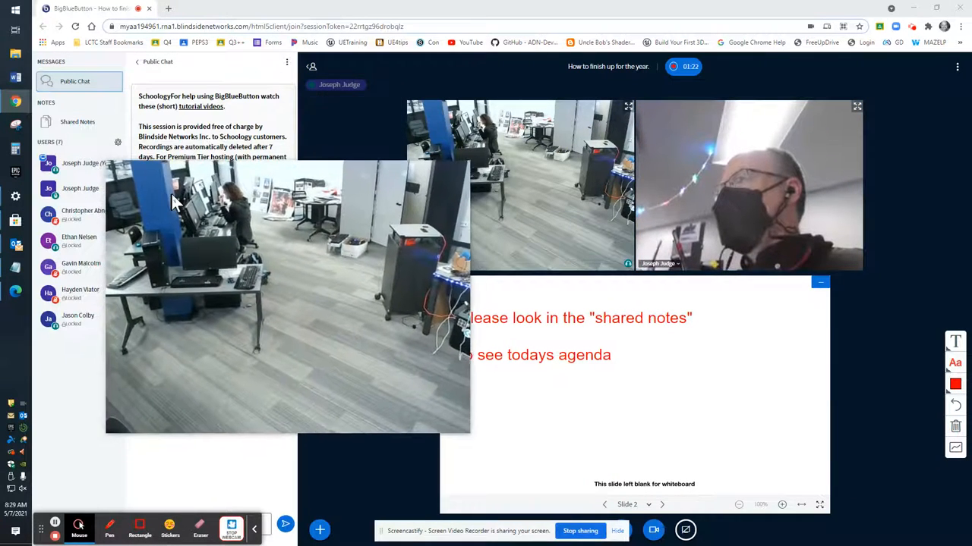
Step: Reopen the Shared Notes agenda from the Notes section
left_click(77, 122)
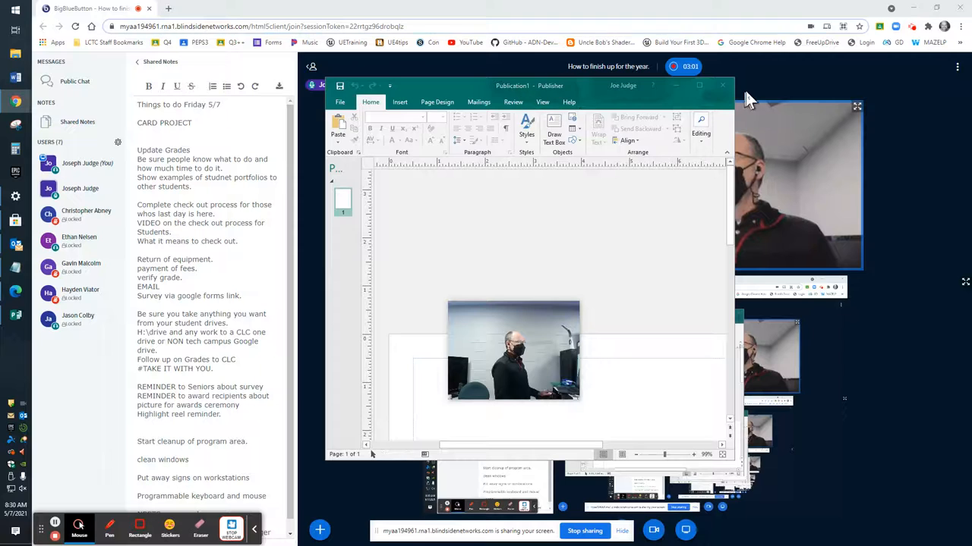
Step: Maximize the Publisher window so the blank publication fills the screen
left_click(698, 85)
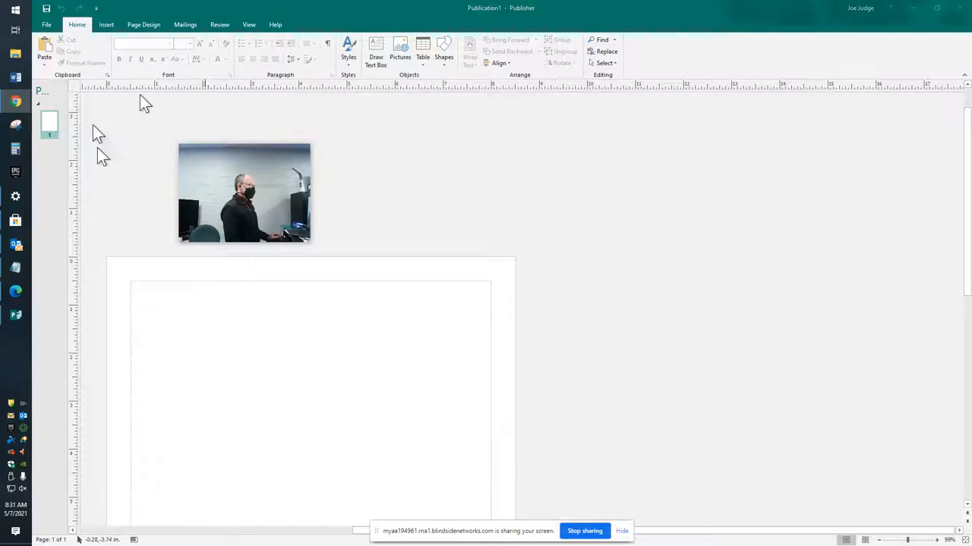
left_click(244, 192)
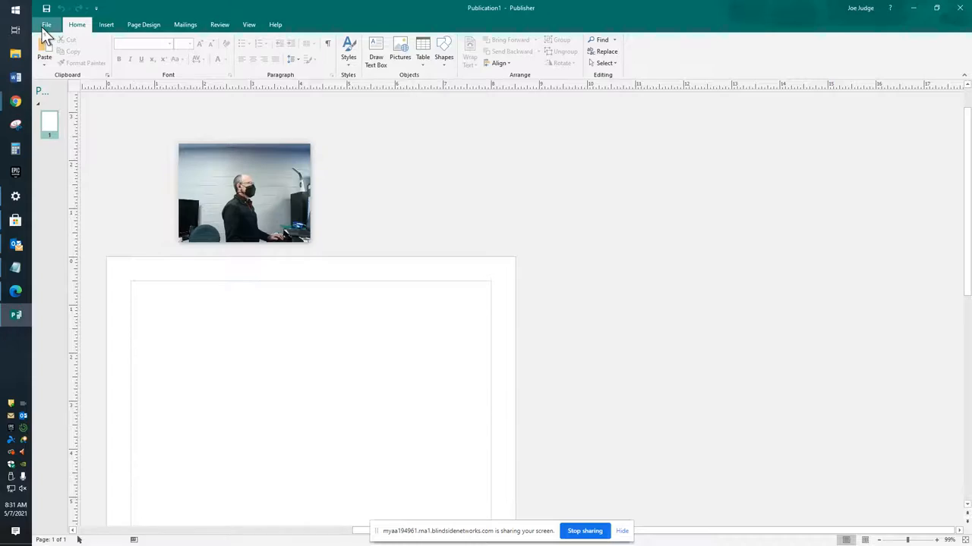
Step: Go to the File > New template gallery for a new publication
left_click(46, 24)
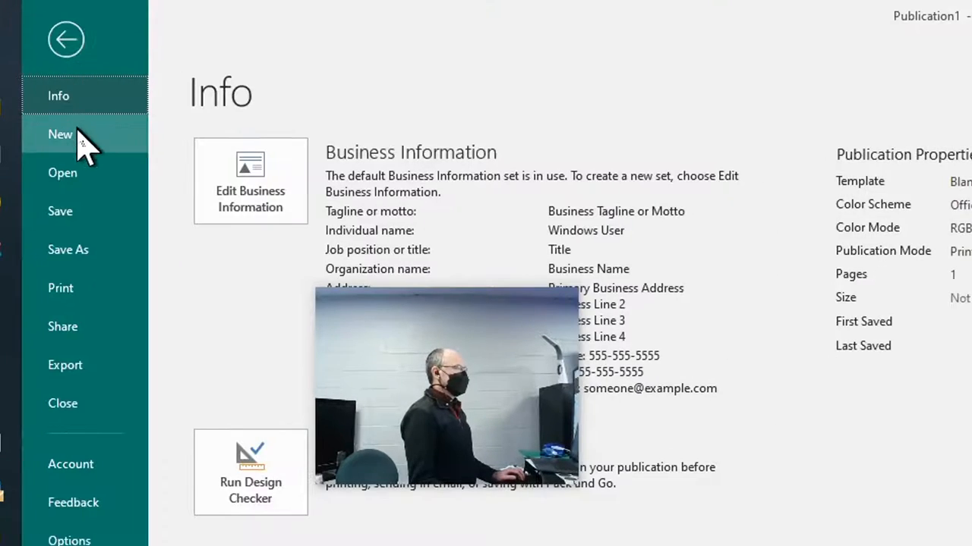
left_click(60, 134)
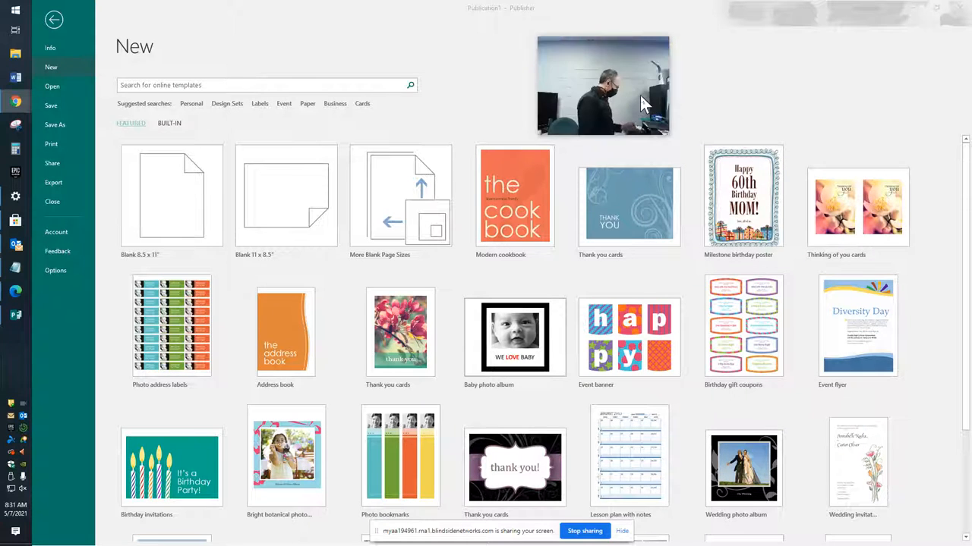
mouse_move(515, 467)
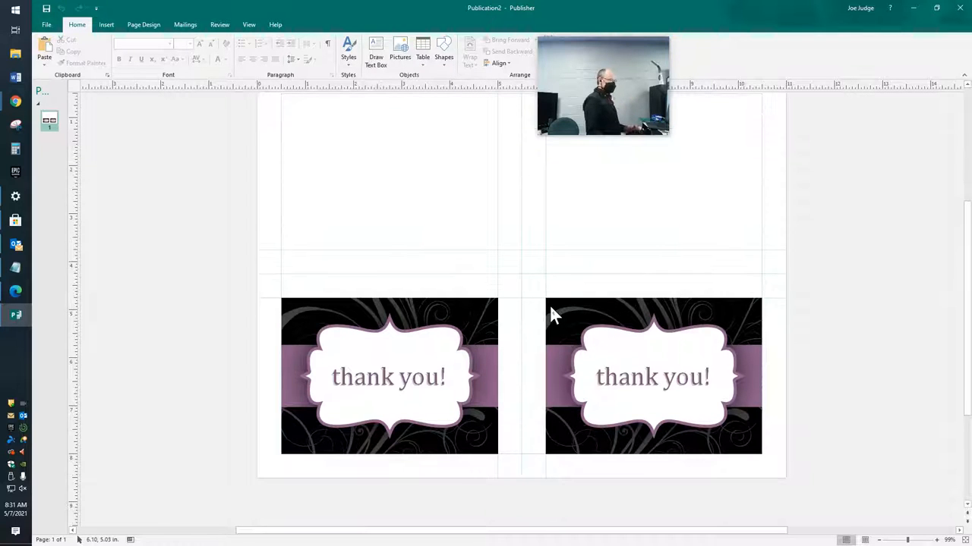
mouse_move(110, 520)
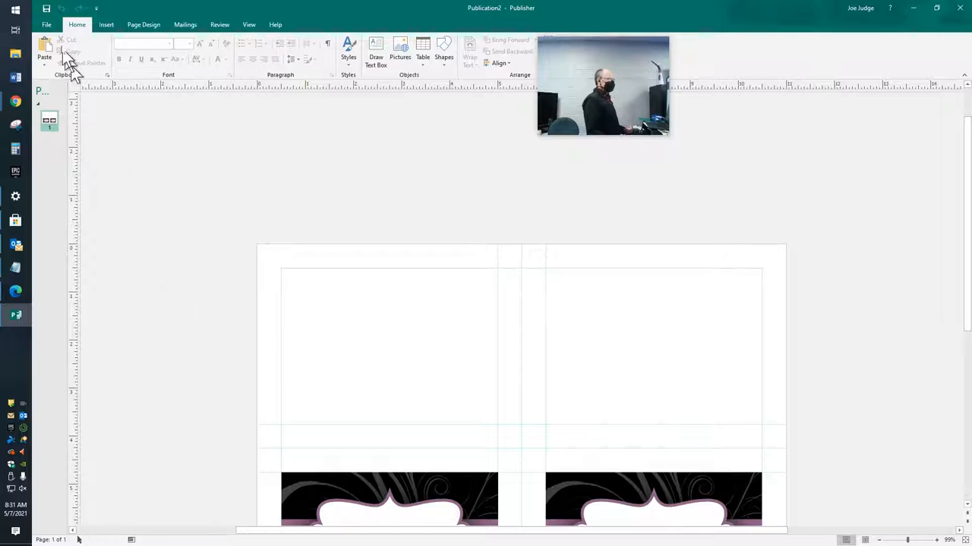
Step: Check recent publications, then replace the congratulations template search with 'card'
left_click(46, 25)
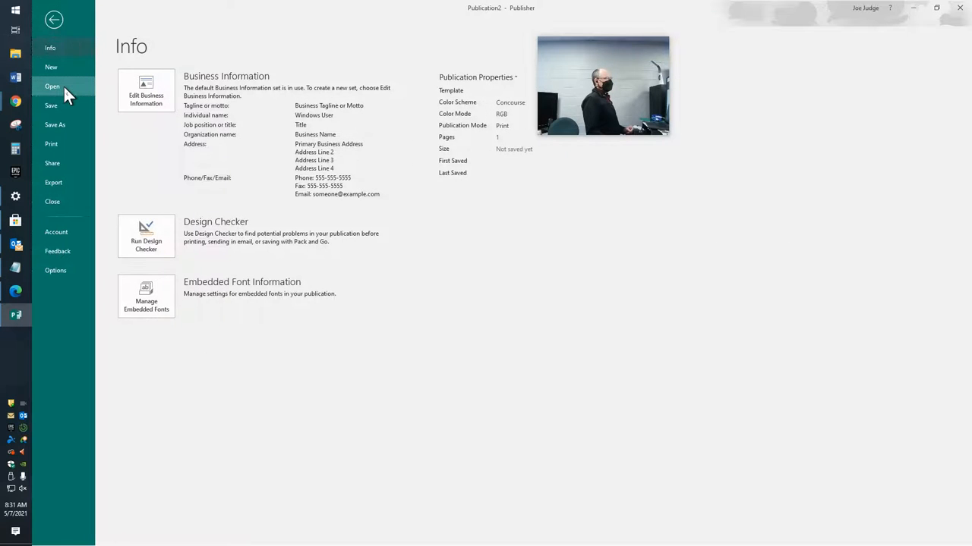
left_click(52, 86)
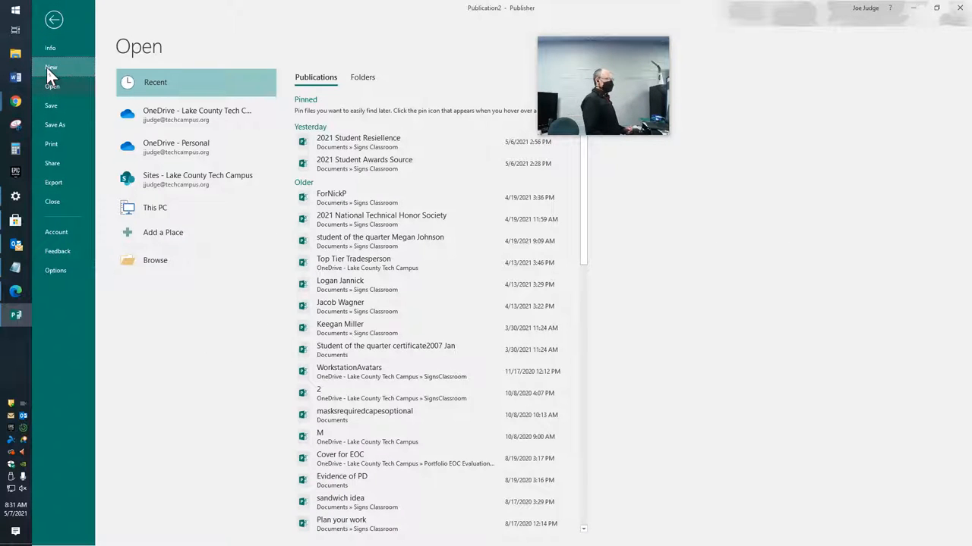
left_click(51, 67)
type("congratulations")
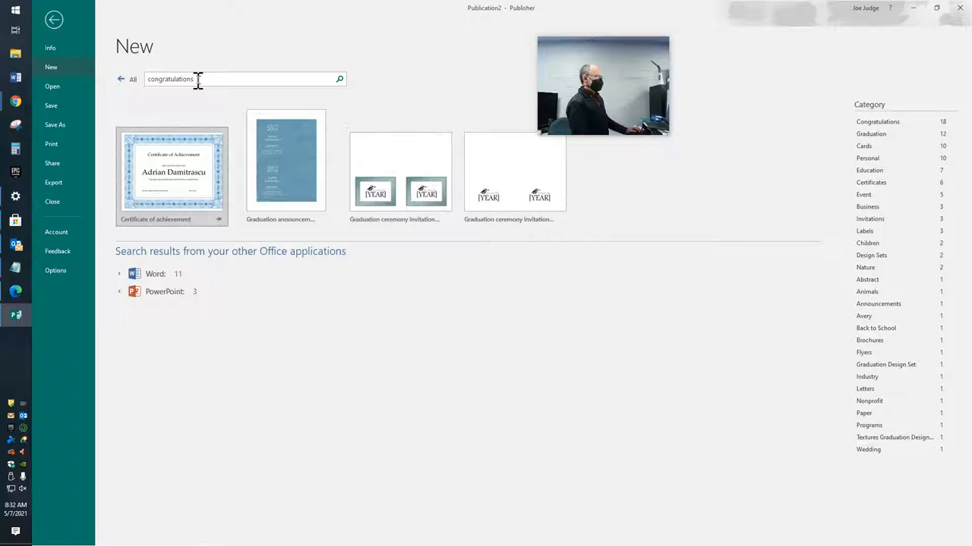
mouse_move(64, 95)
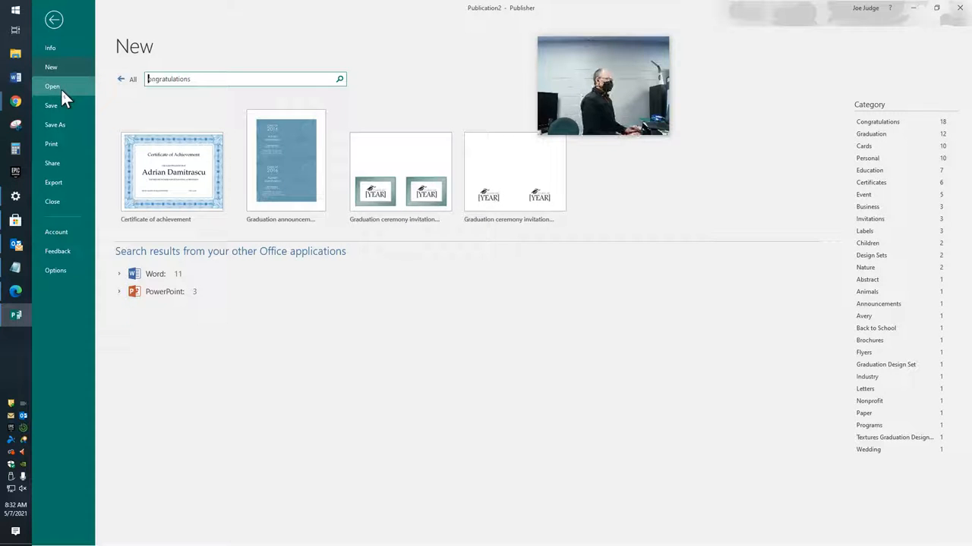
left_click(242, 79)
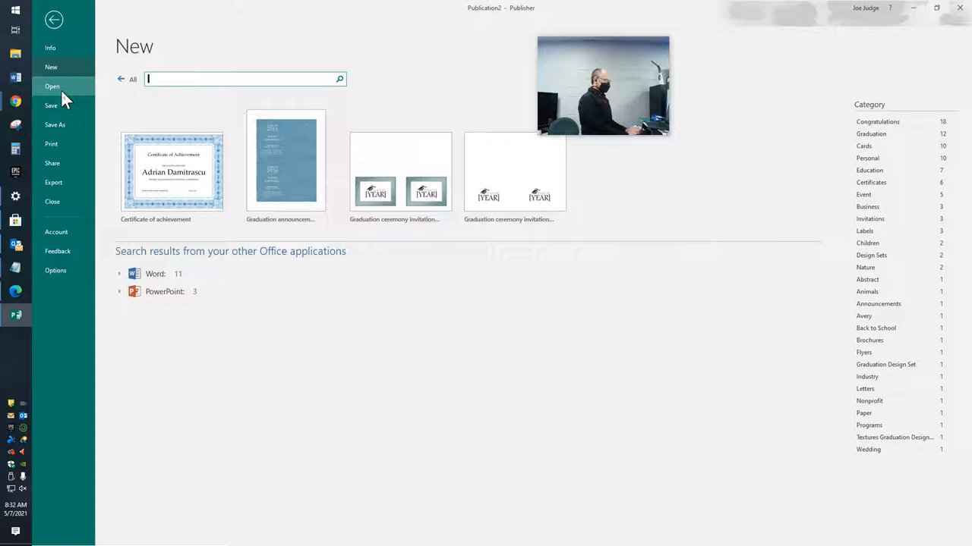
type("card")
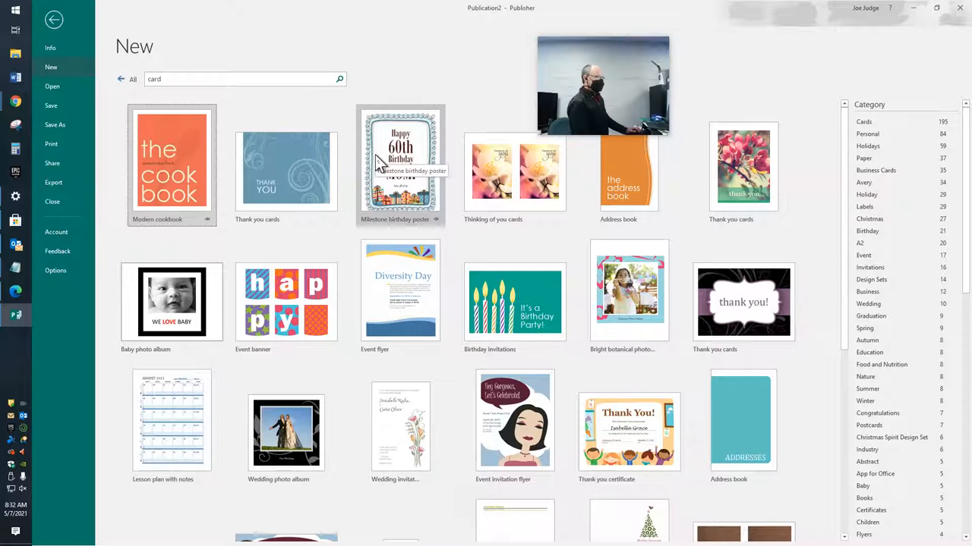
Step: Create the Milestone birthday poster publication and deselect its MOM! text box
left_click(400, 164)
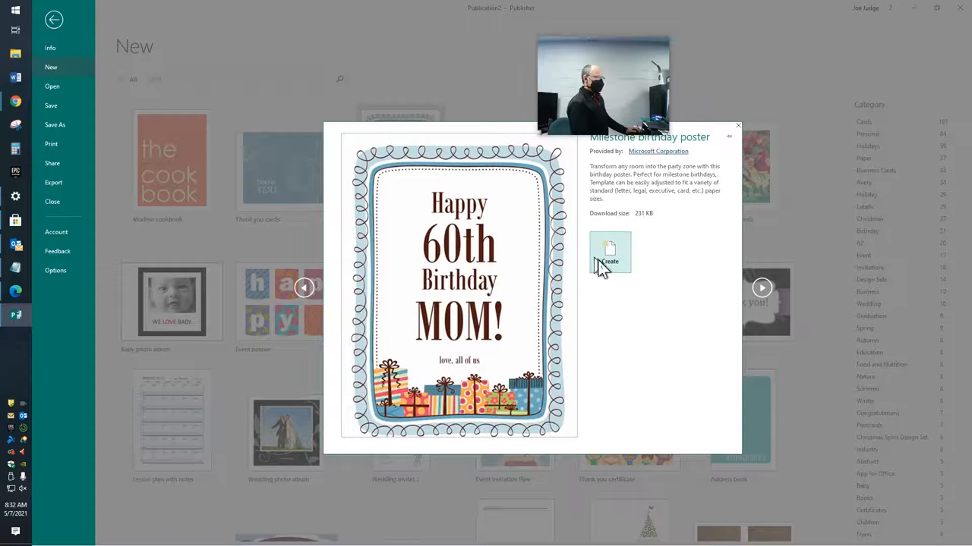
left_click(609, 254)
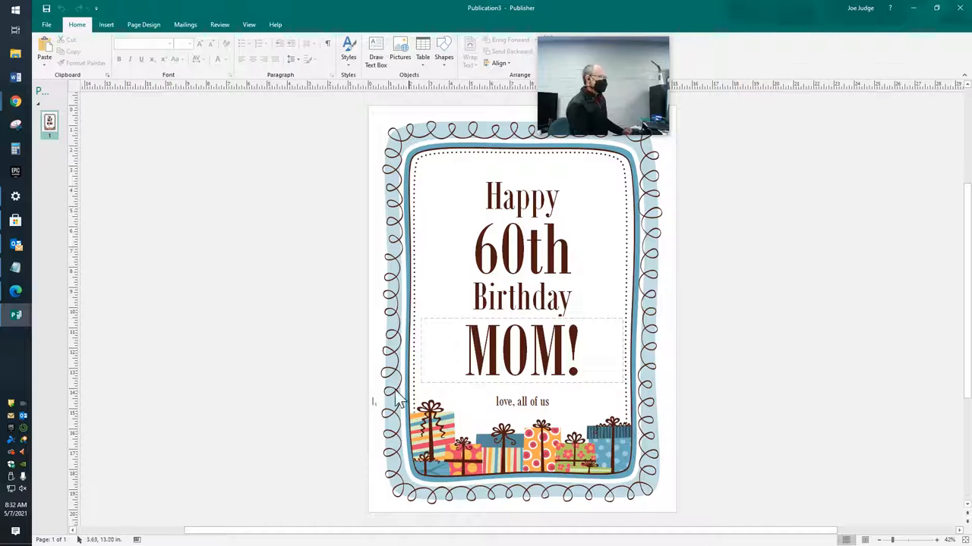
left_click(141, 318)
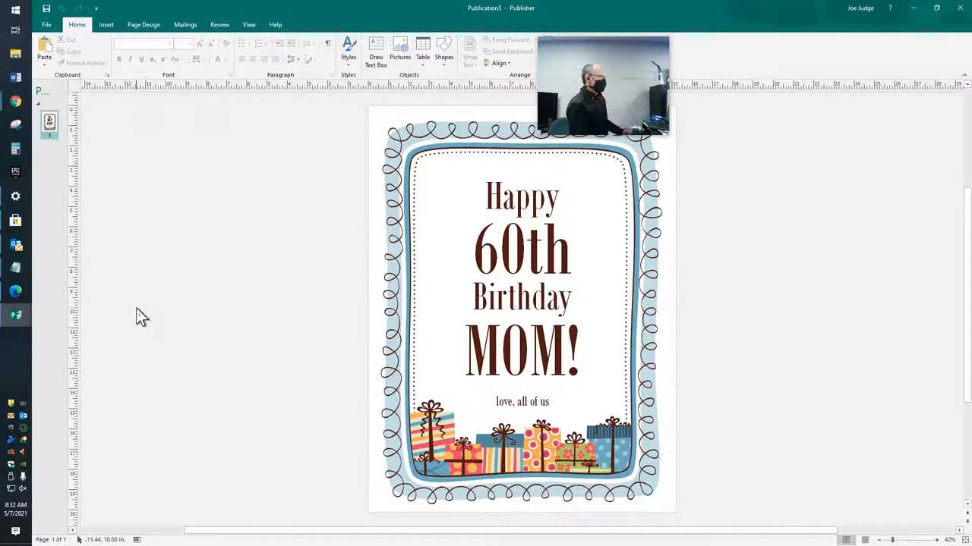
left_click(46, 24)
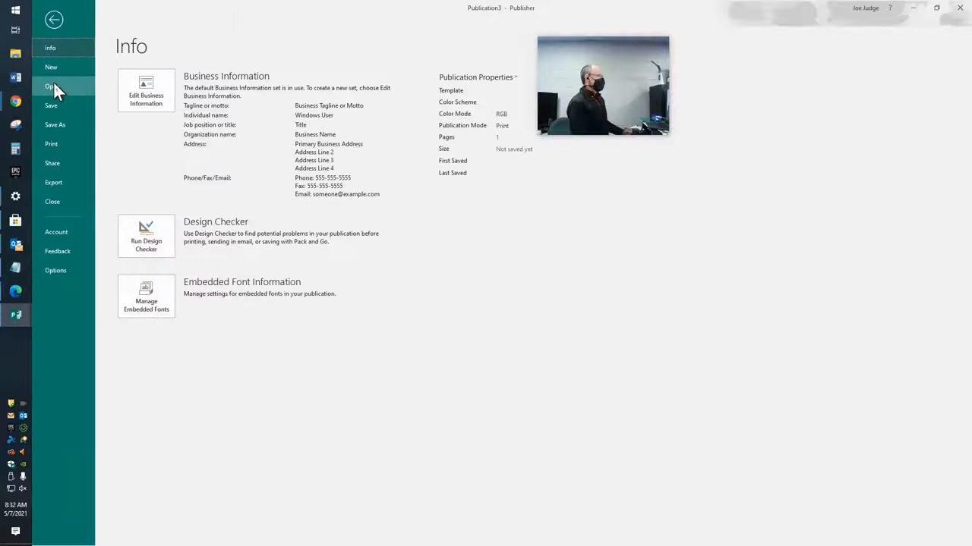
left_click(51, 85)
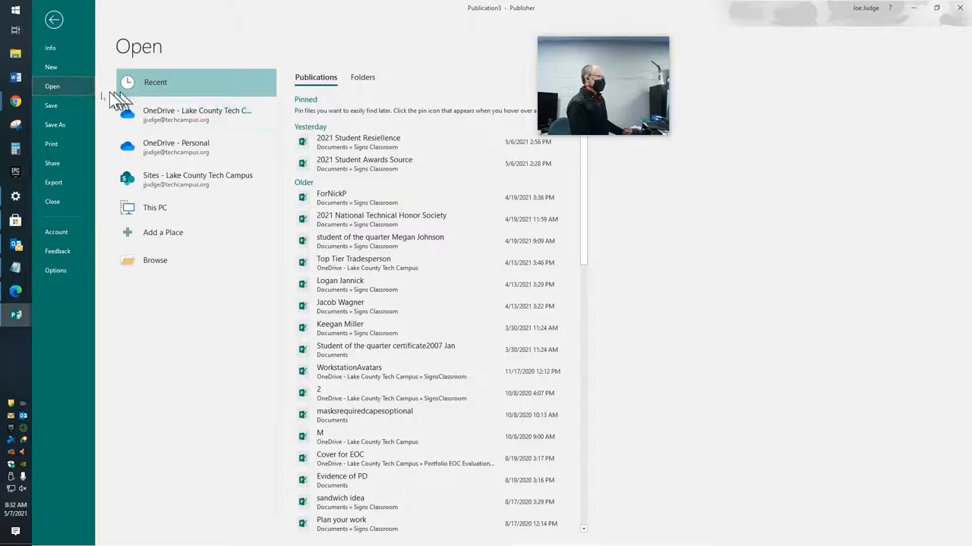
left_click(51, 66)
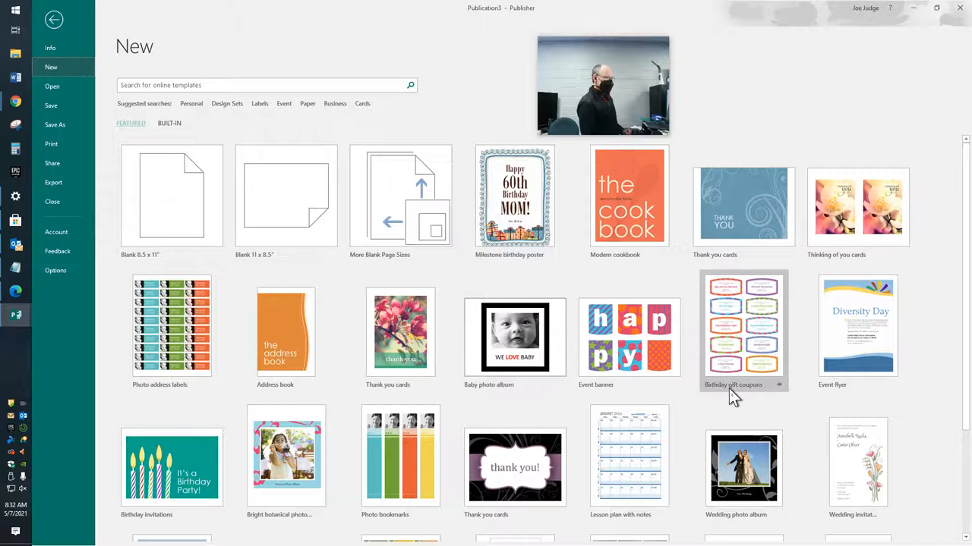
mouse_move(736, 327)
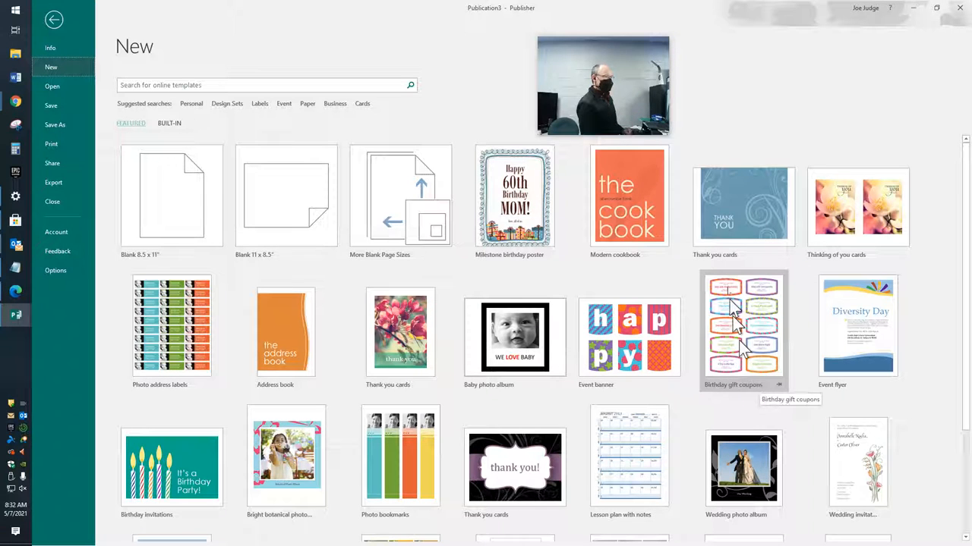
scroll("down", 3)
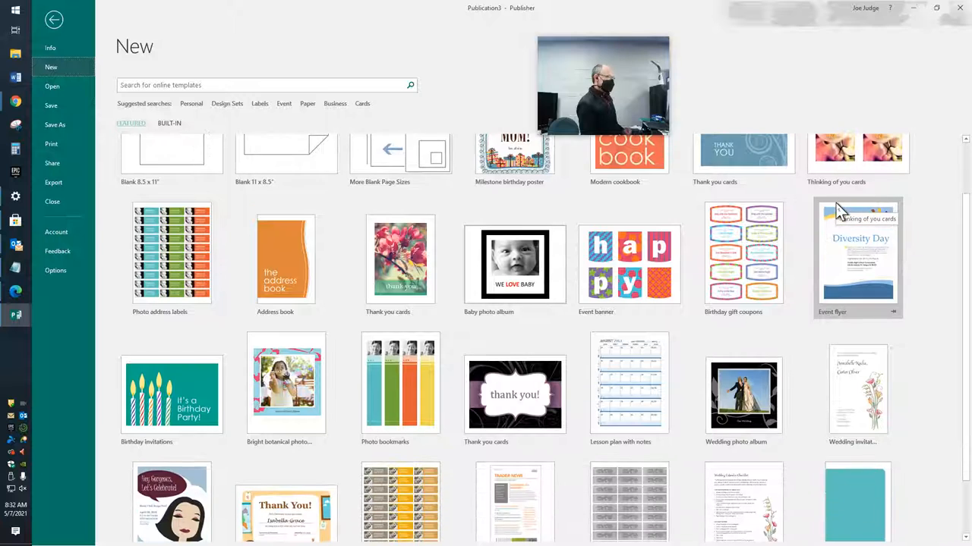
scroll("down", 3)
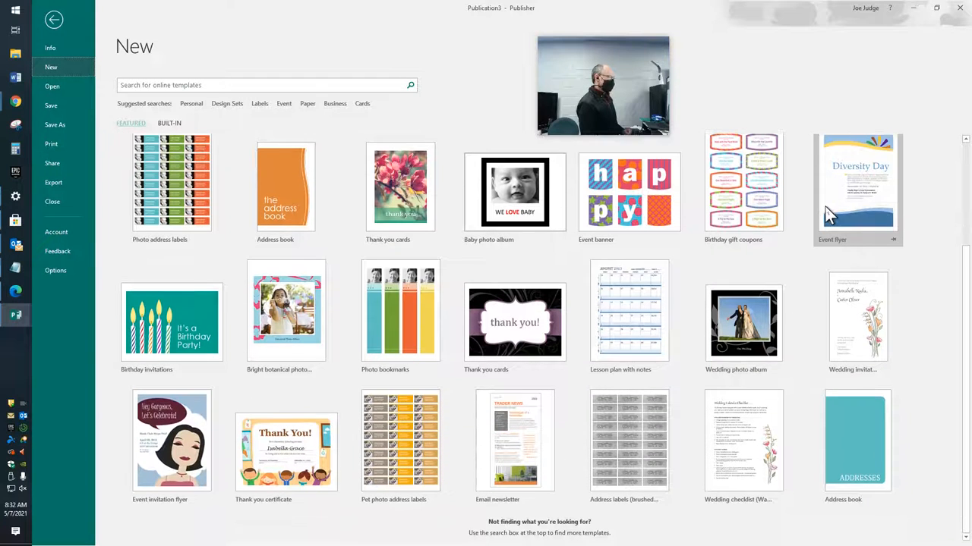
mouse_move(286, 452)
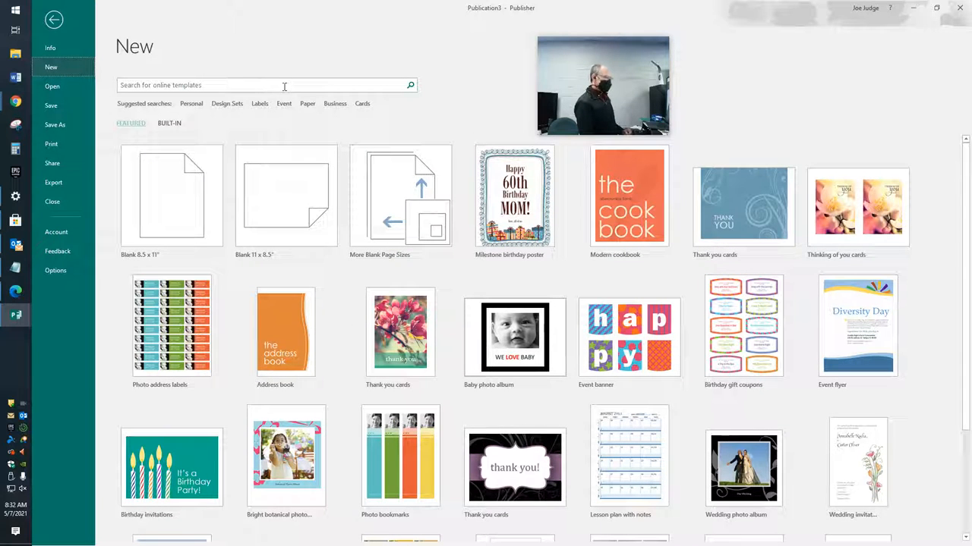
left_click(266, 85)
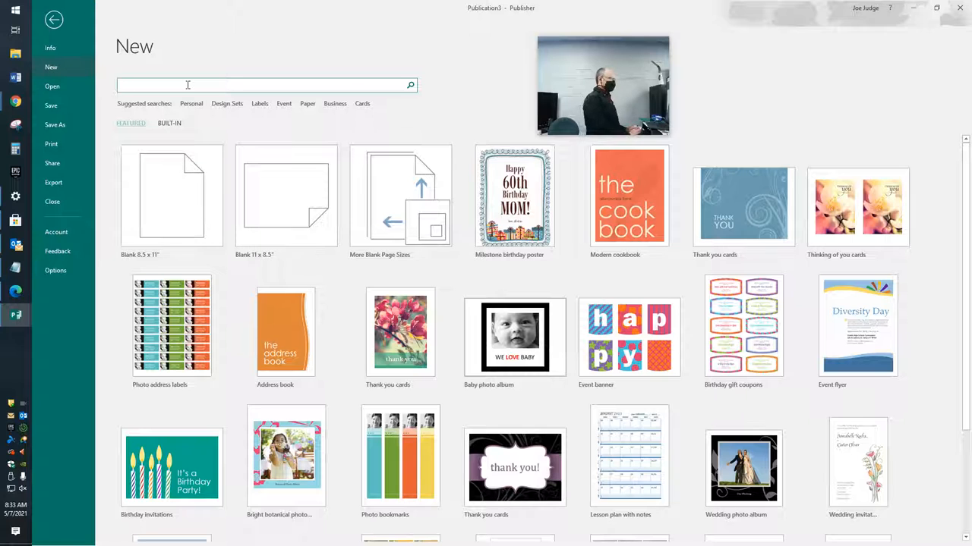
Step: Search the online Publisher templates for 'birthday'
type("birthday")
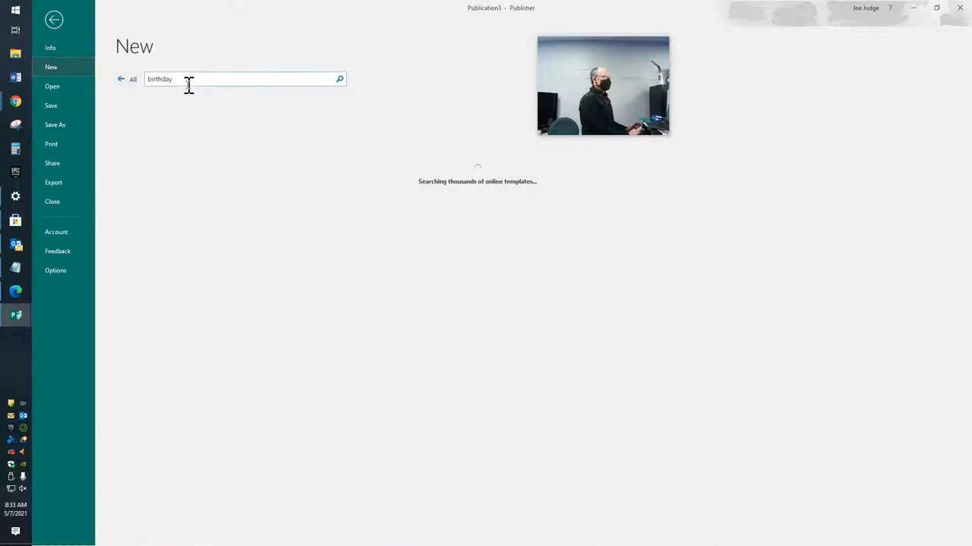
left_click(339, 79)
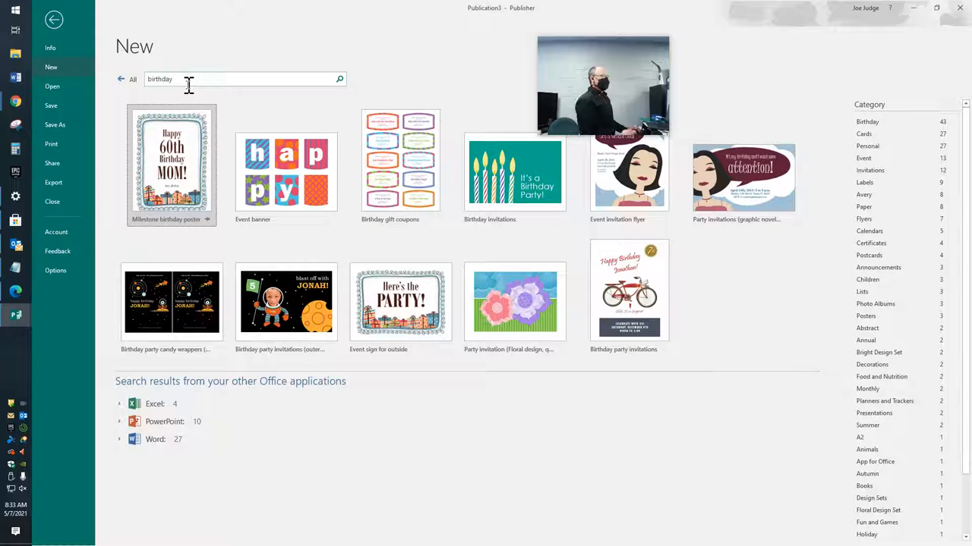
mouse_move(286, 301)
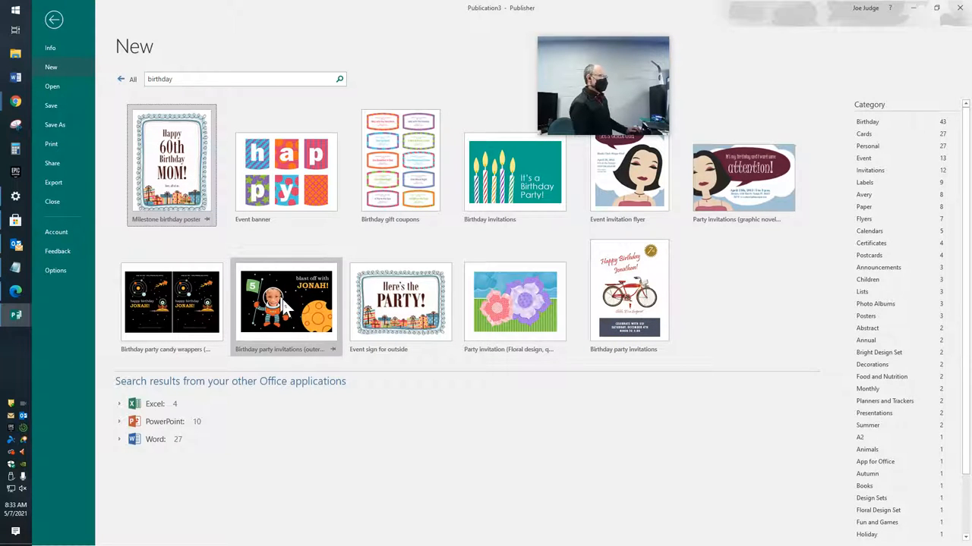
mouse_move(400, 302)
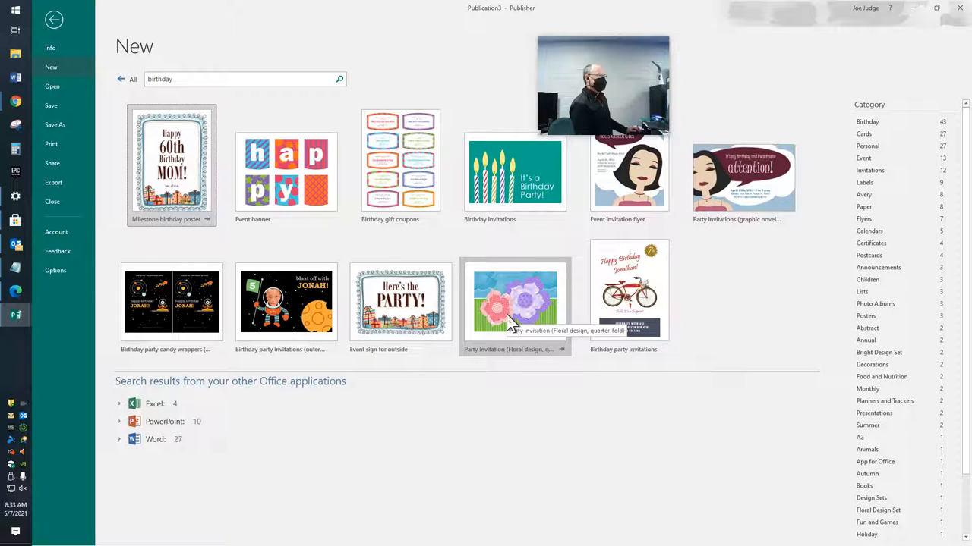
mouse_move(474, 319)
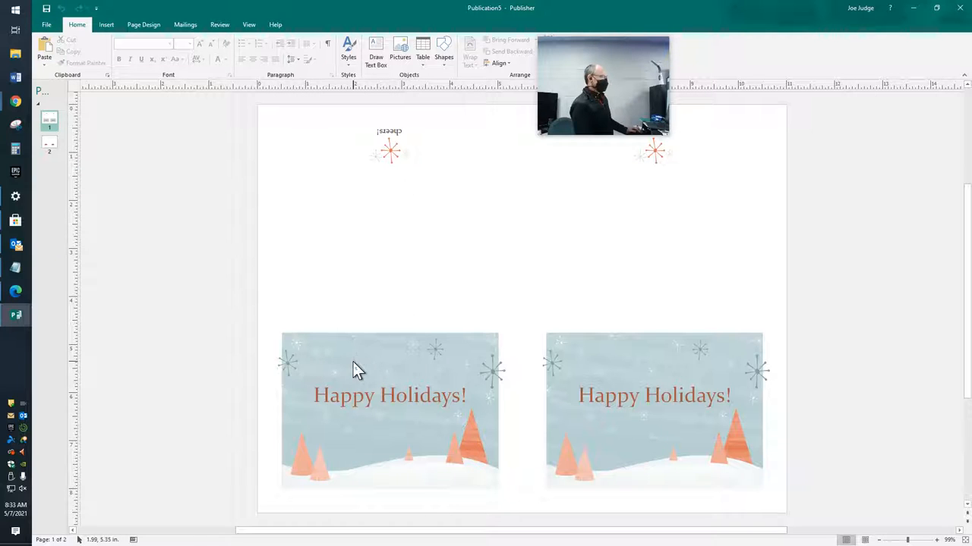
left_click(389, 130)
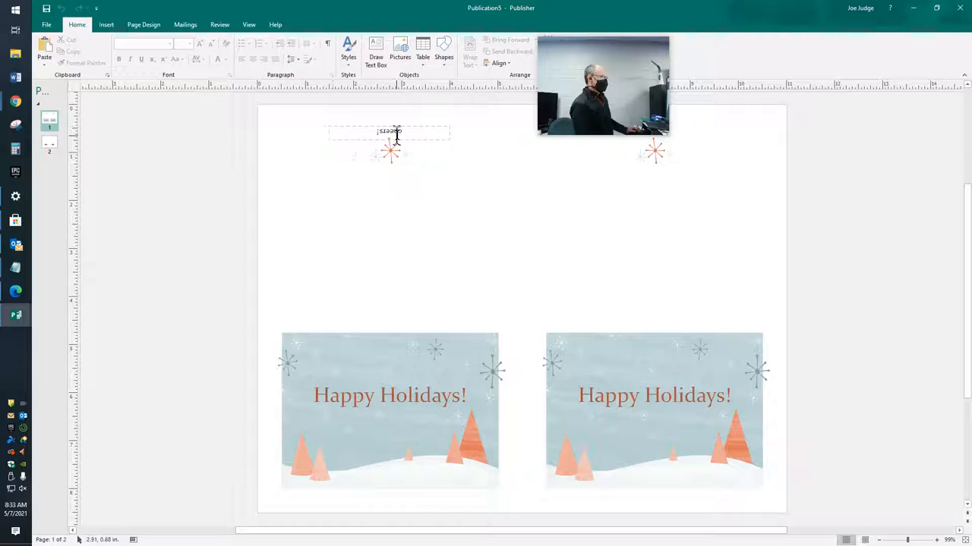
scroll("down", 3)
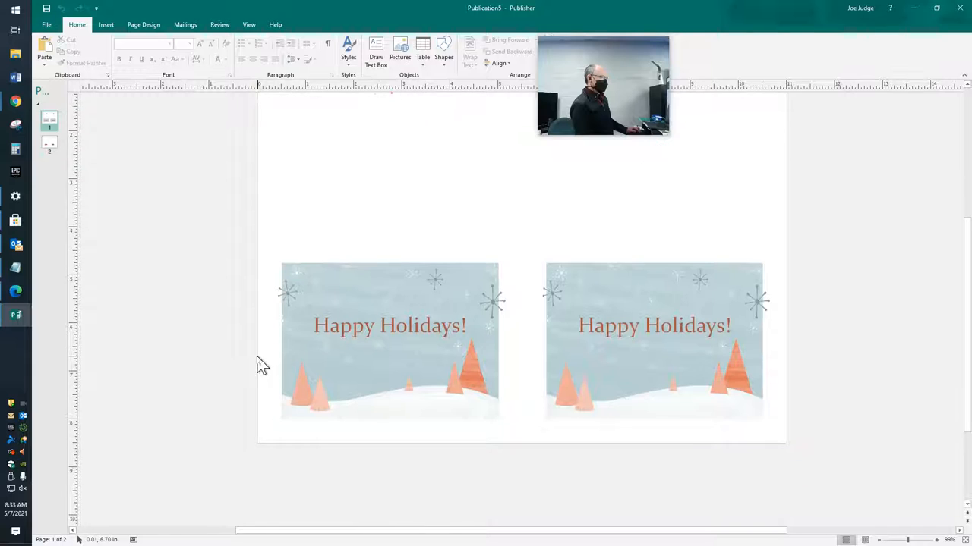
scroll("down", 3)
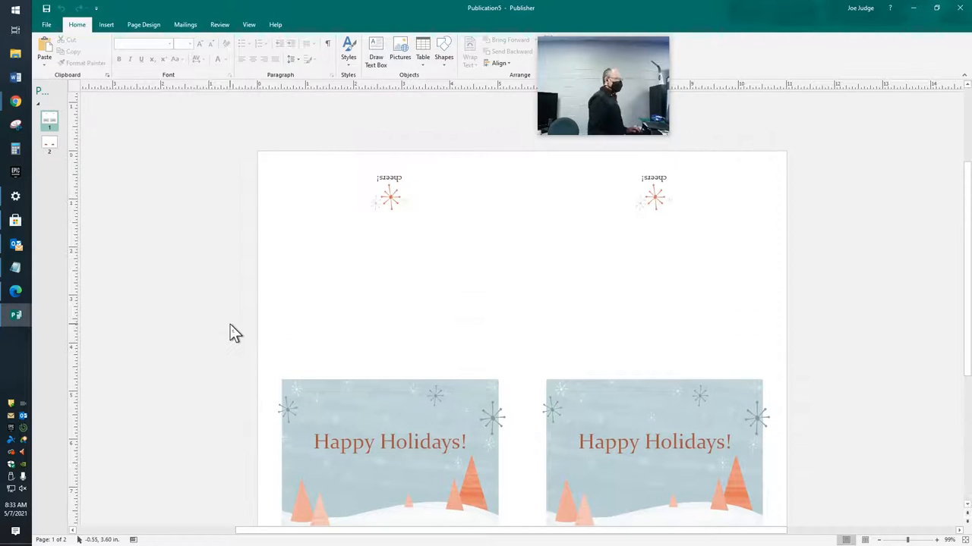
mouse_move(136, 247)
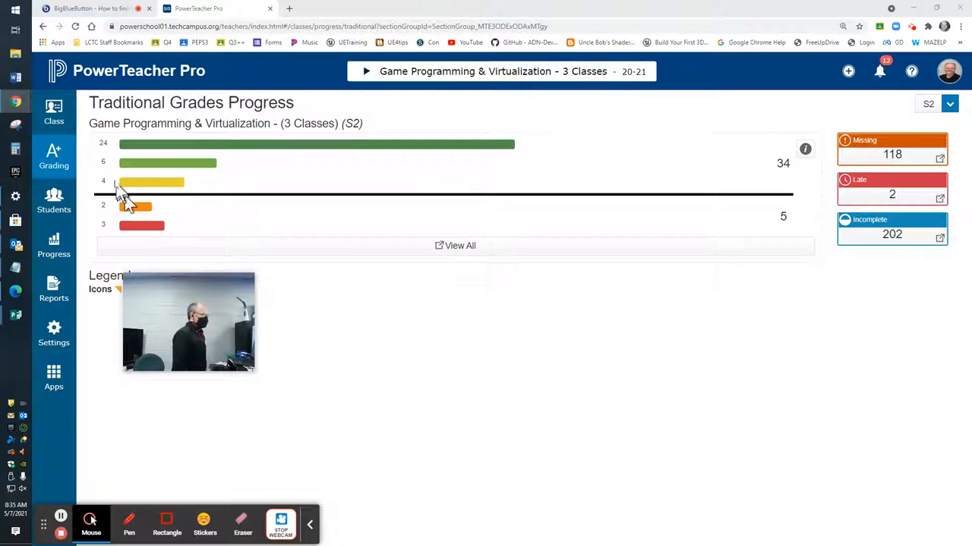
mouse_move(148, 148)
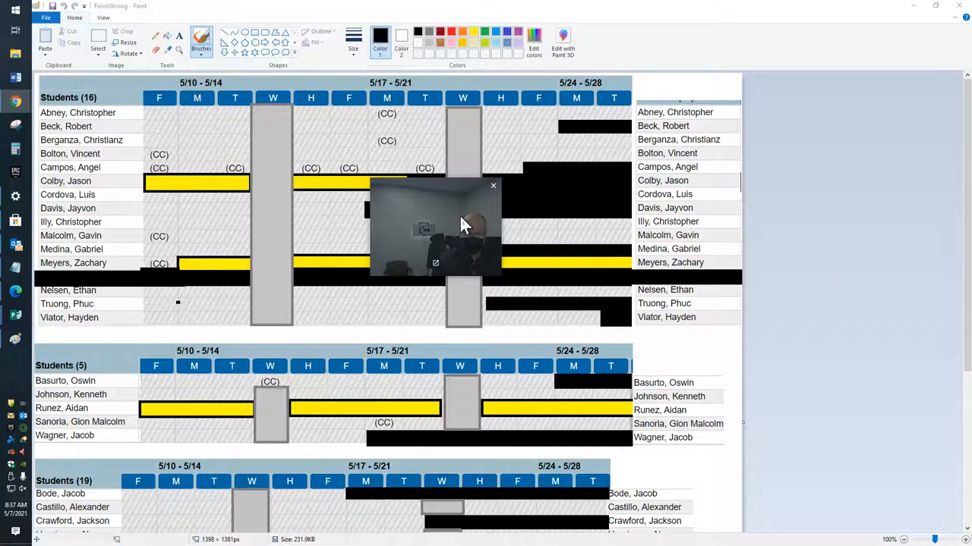
mouse_move(467, 220)
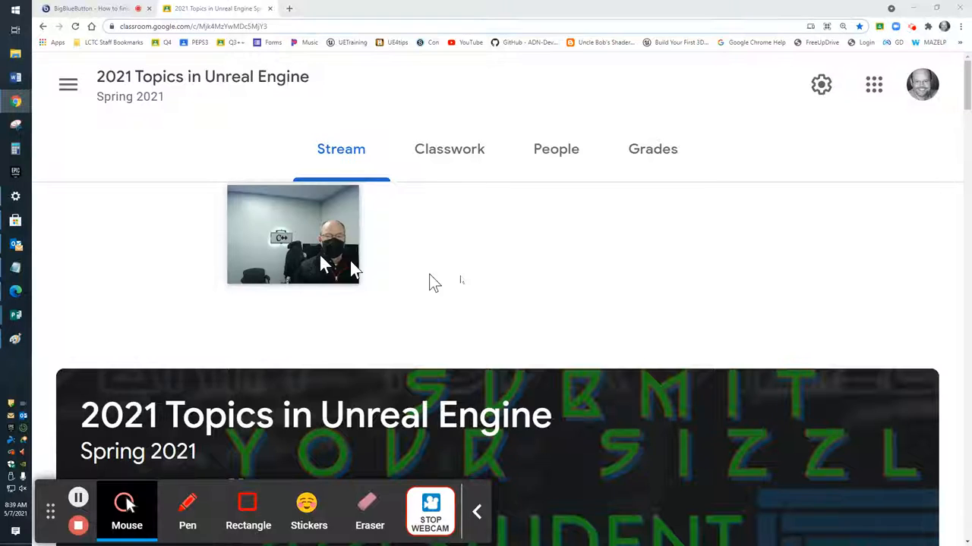
Step: Open the Mandatory Check Out assignment's instructions from the class Stream
scroll("down", 3)
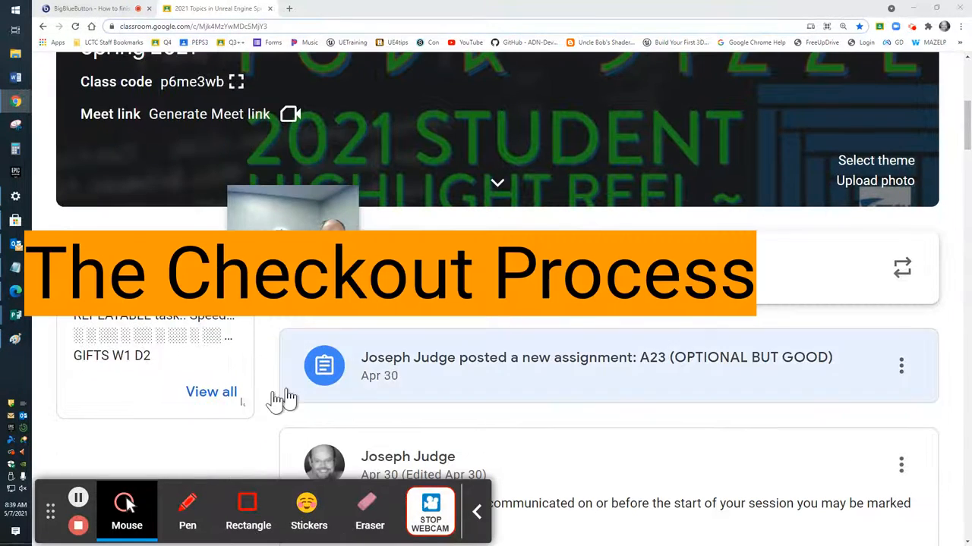
mouse_move(91, 317)
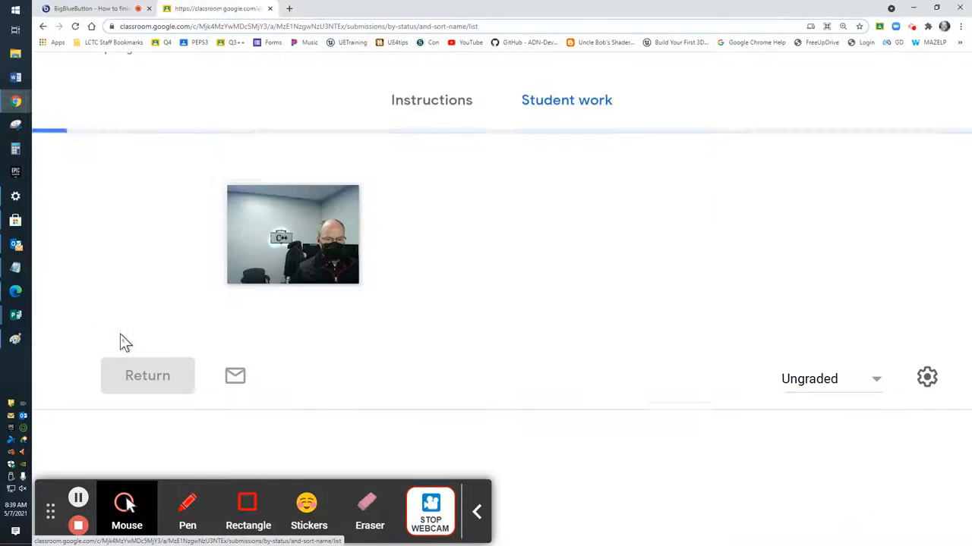
left_click(427, 149)
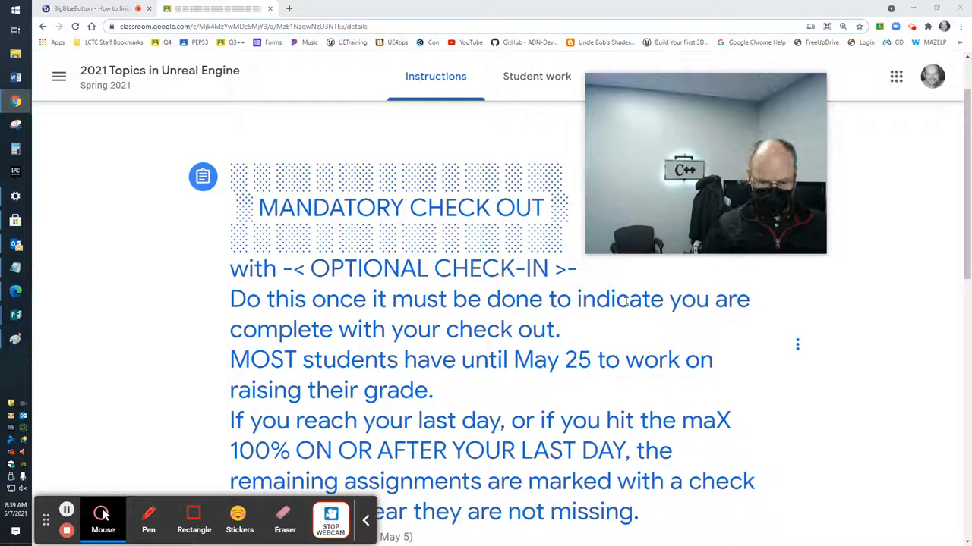
scroll("down", 3)
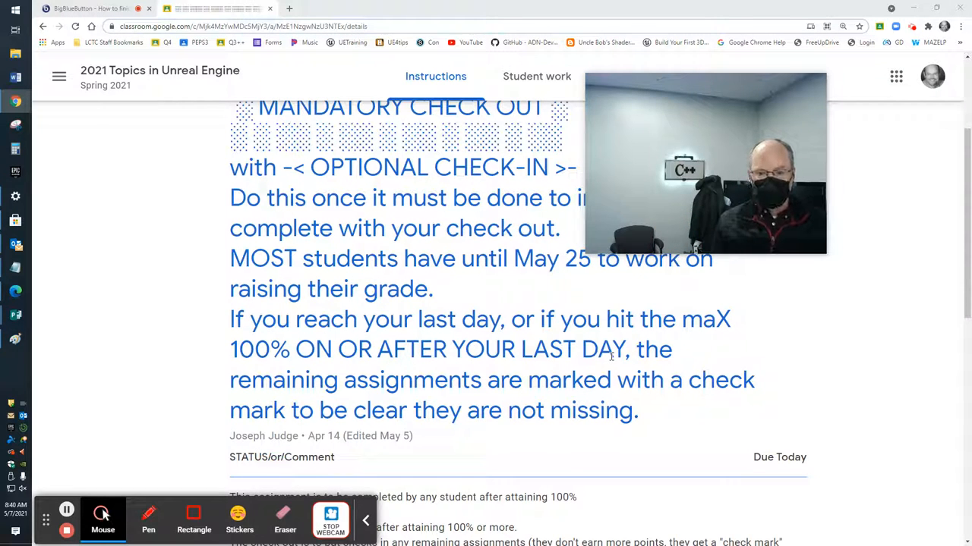
scroll("down", 3)
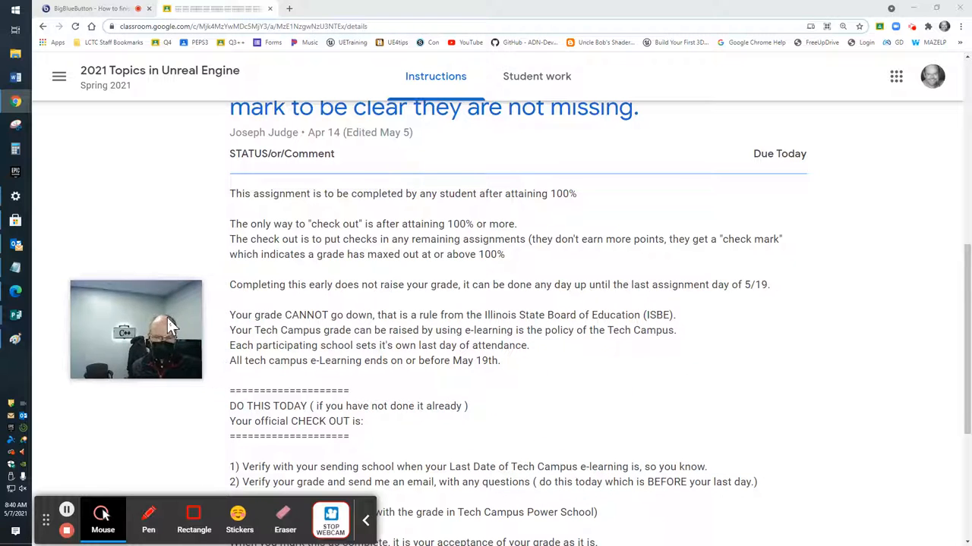
mouse_move(125, 200)
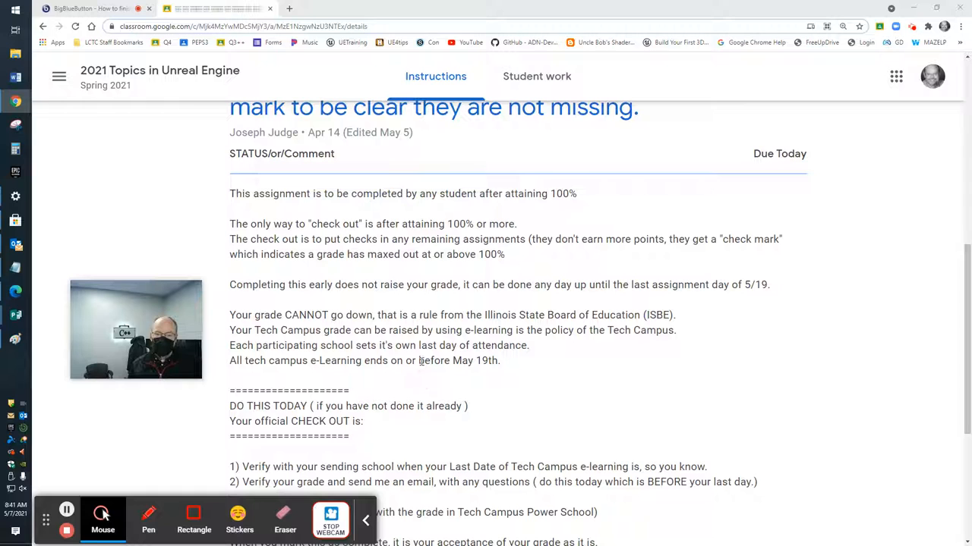
scroll("down", 3)
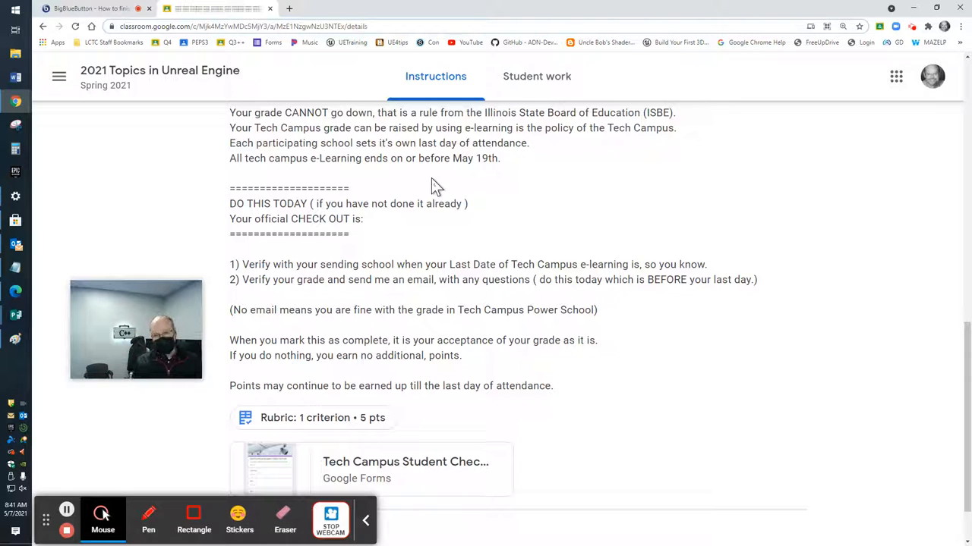
mouse_move(771, 224)
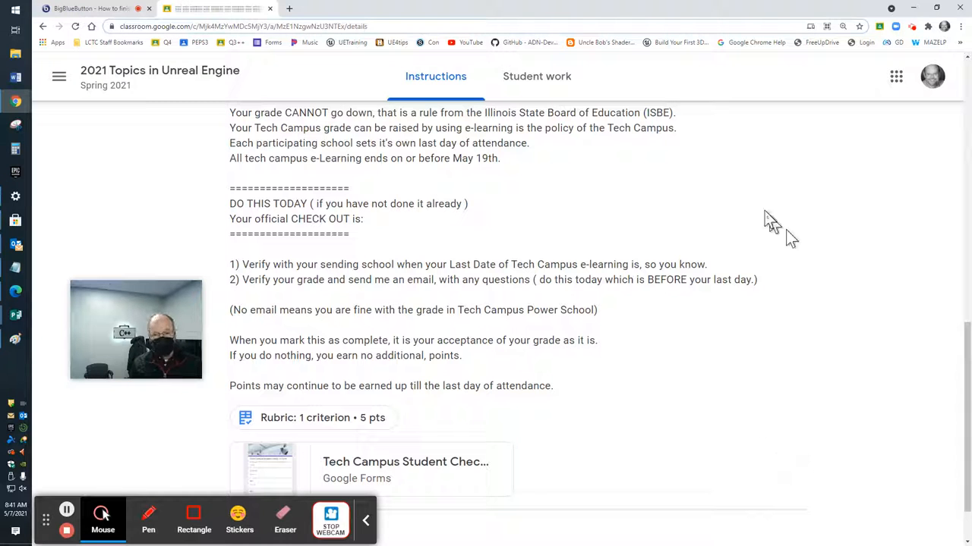
scroll("down", 3)
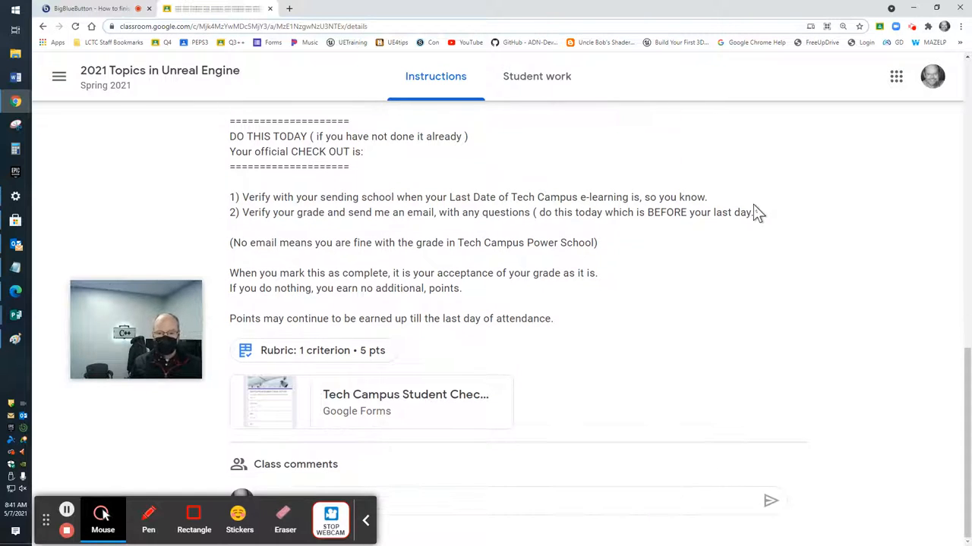
mouse_move(368, 520)
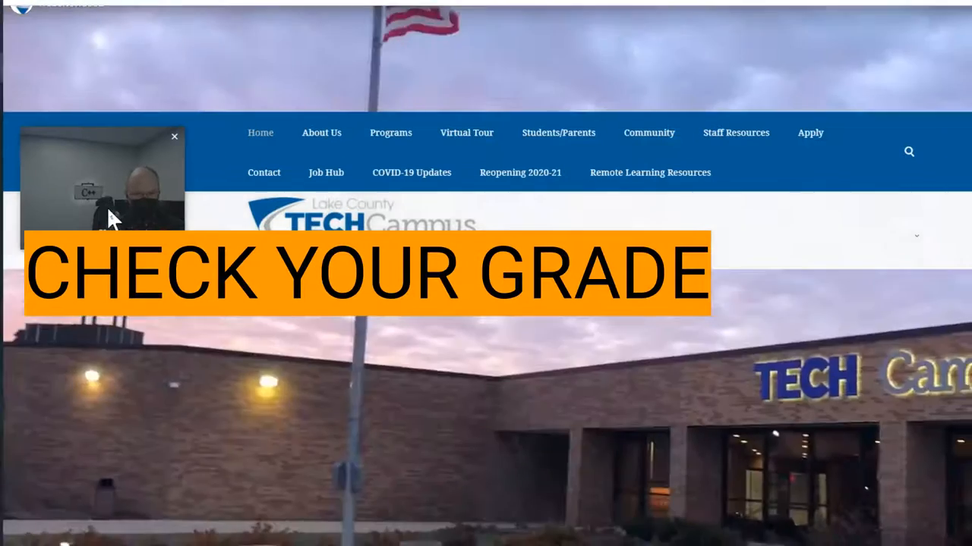
Step: Browse the Students/Parents resources menu on techcampus.org
left_click(558, 133)
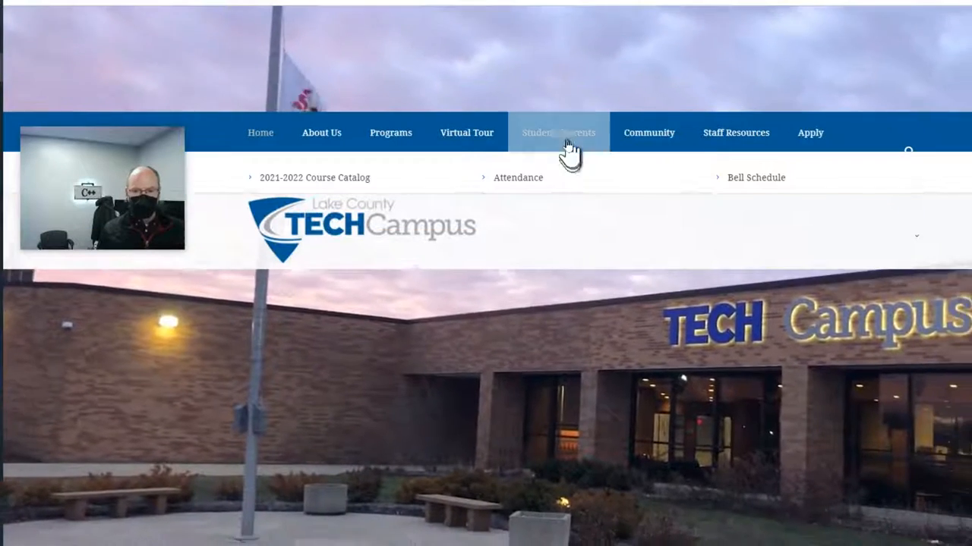
left_click(557, 132)
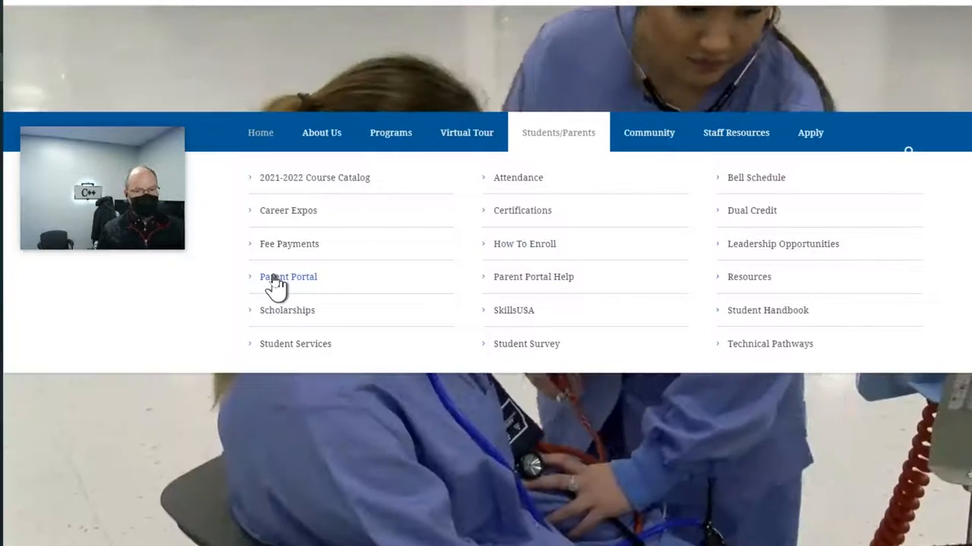
left_click(288, 276)
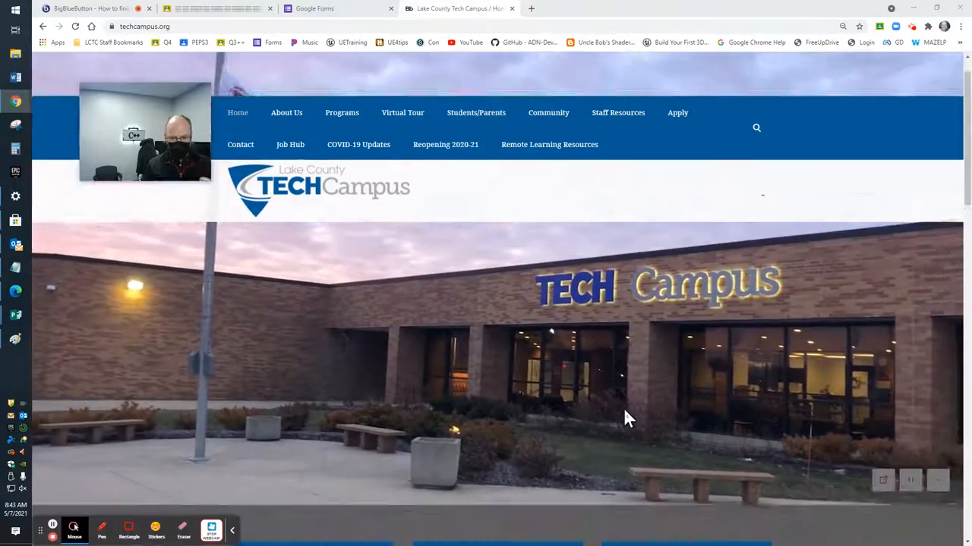
scroll("down", 3)
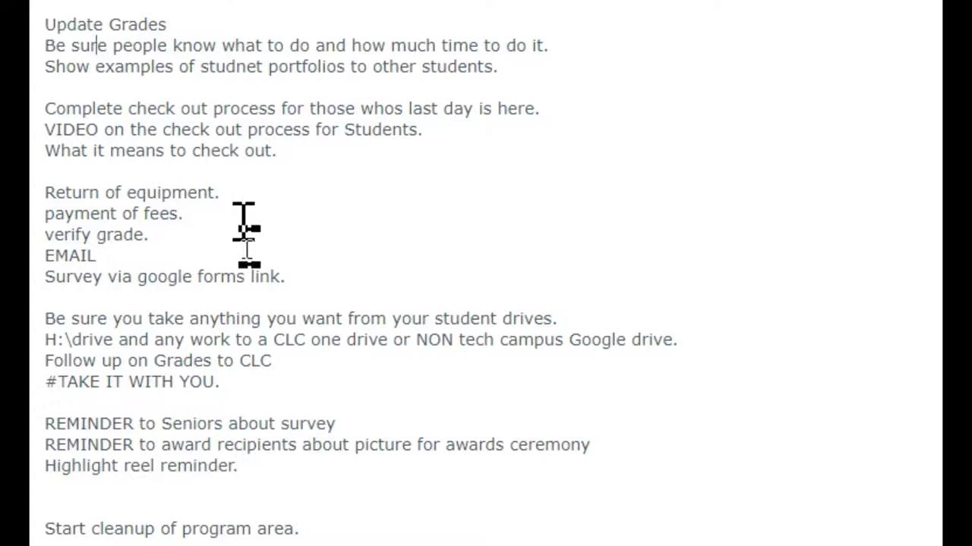
mouse_move(61, 277)
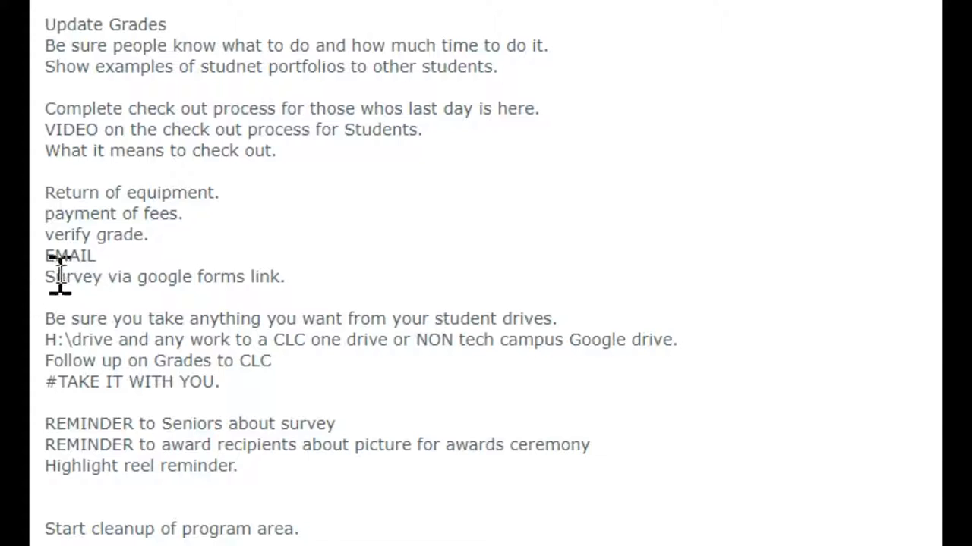
Step: Highlight the 'Survey via google forms link' line in Shared Notes, then deselect it
left_click_drag(57, 277, 284, 277)
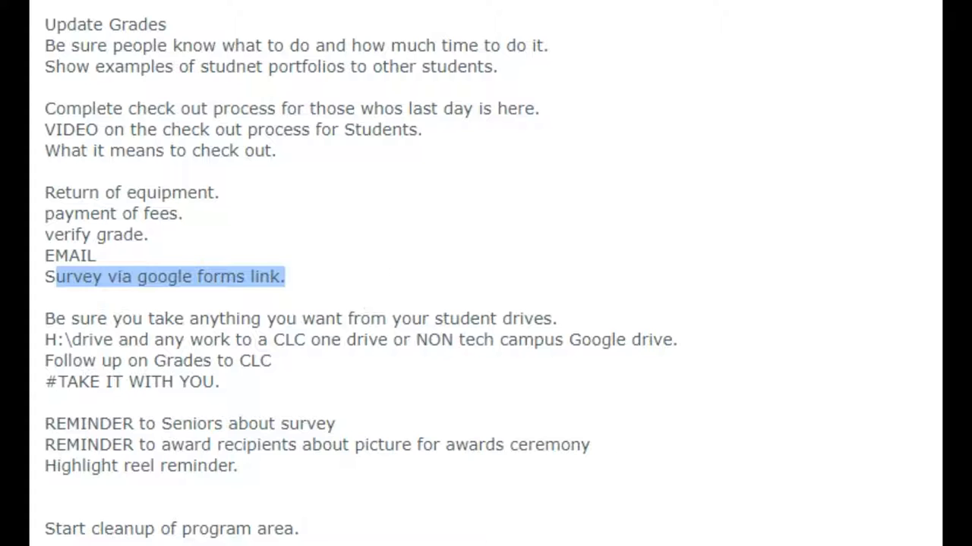
left_click(98, 339)
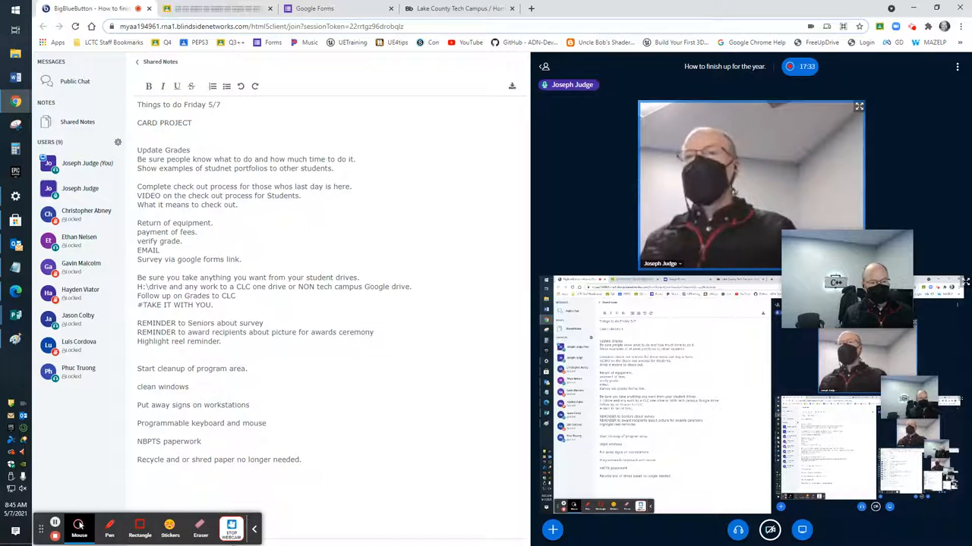
mouse_move(19, 425)
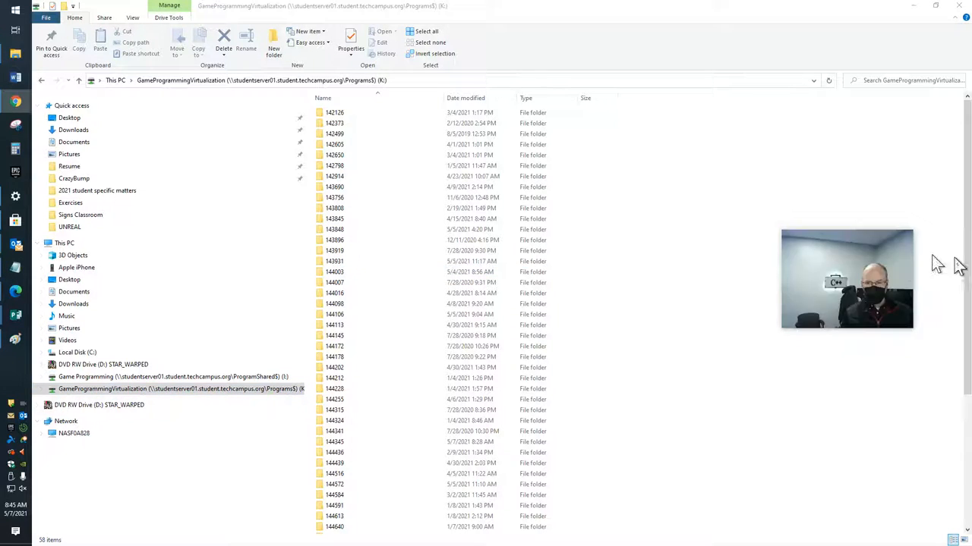
Step: Open student folder 142126 on the K: GameProgrammingVirtualization drive
left_click(334, 113)
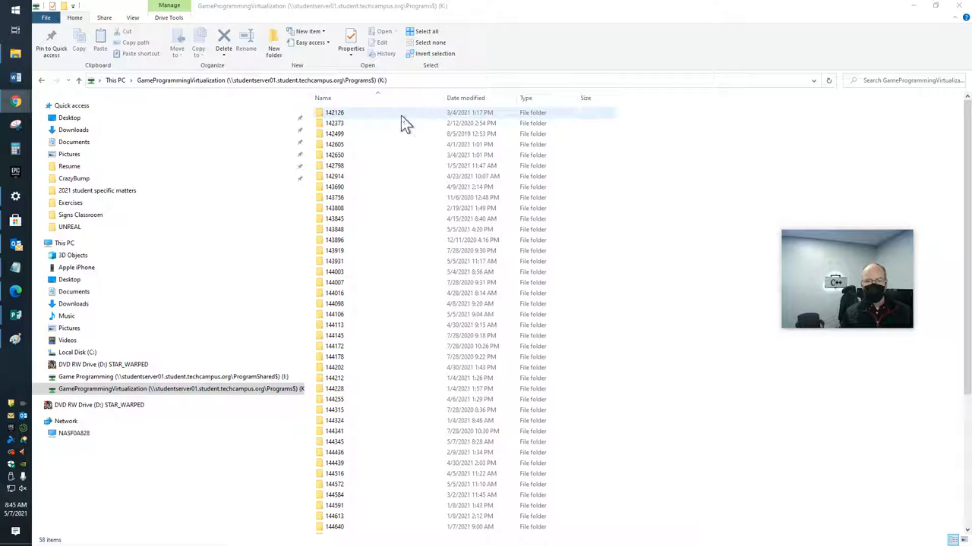
double_click(334, 112)
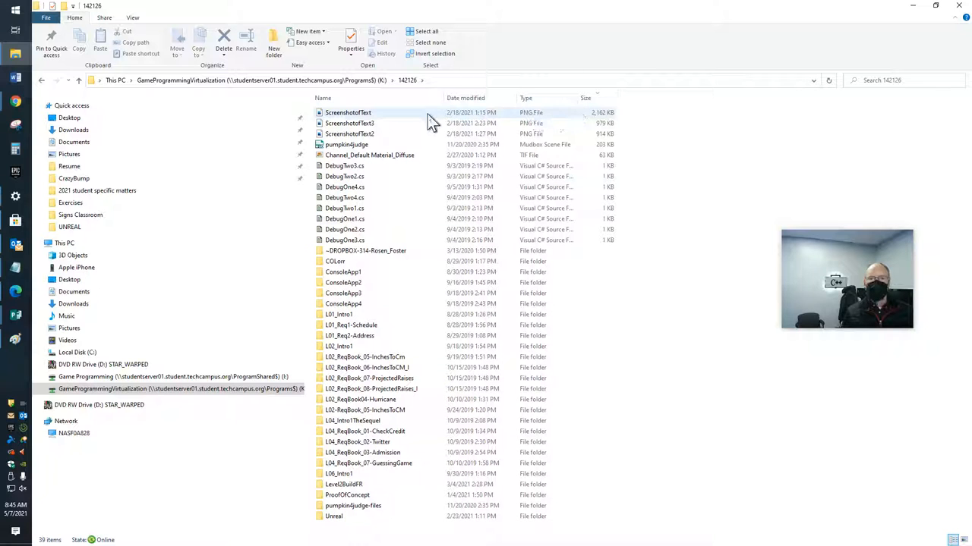
mouse_move(602, 122)
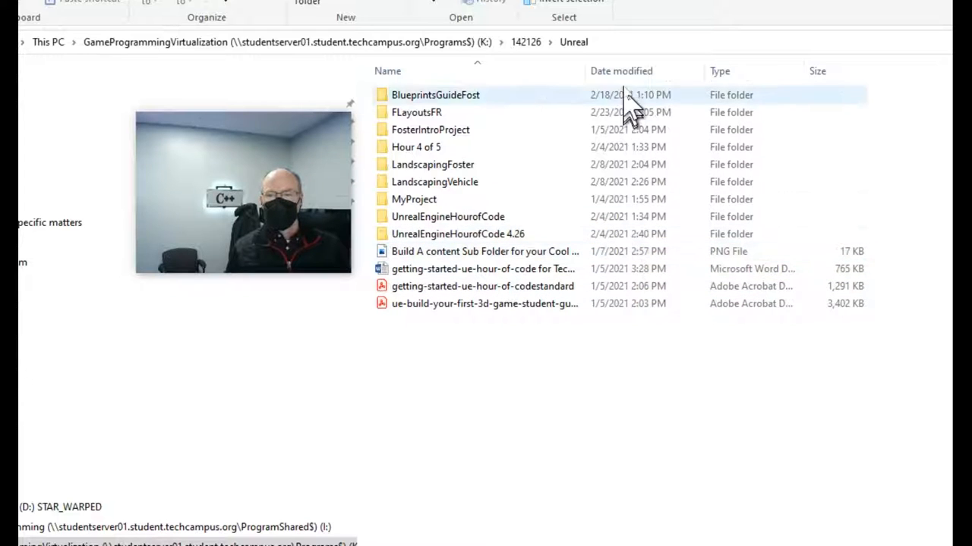
Step: Order the Unreal folder's files by Date modified, oldest at the top
left_click(621, 70)
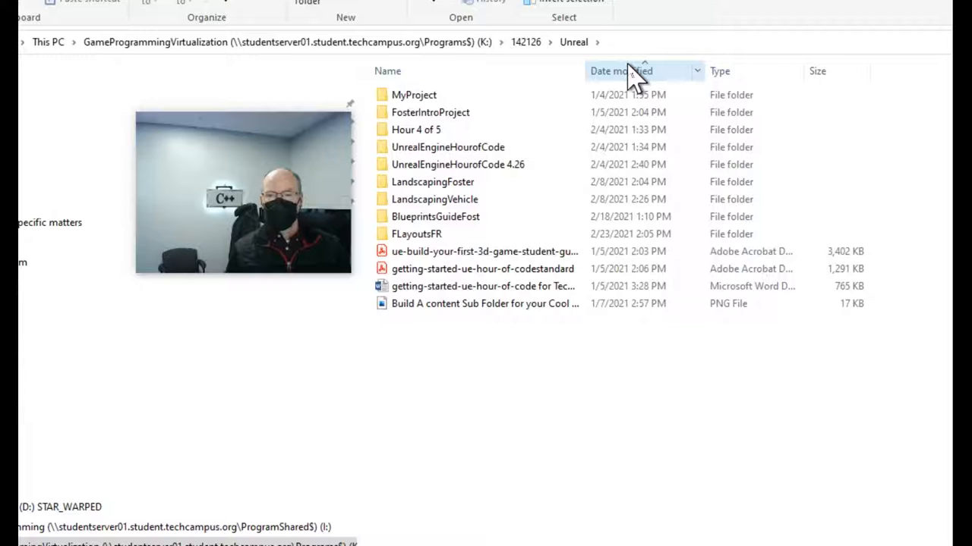
left_click(621, 71)
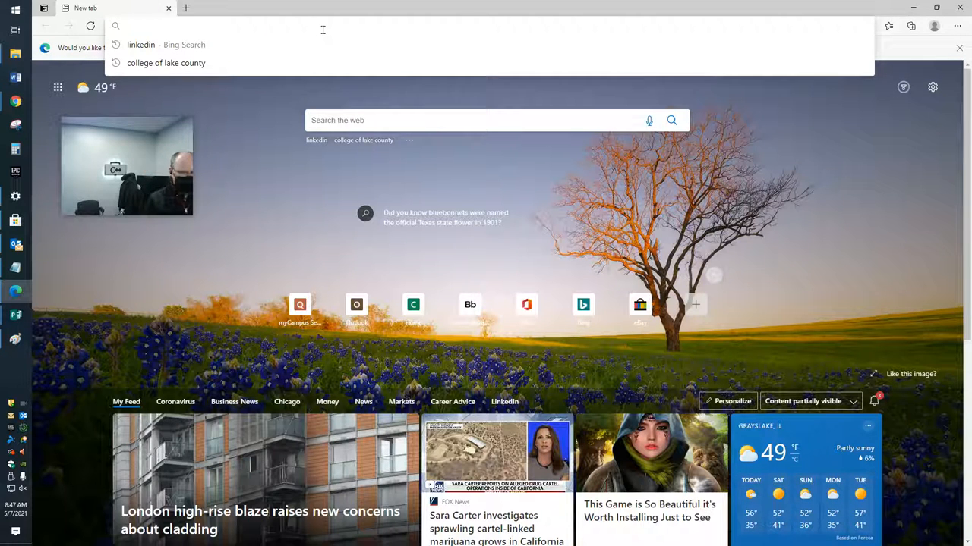
type("www.clcillinois.edu")
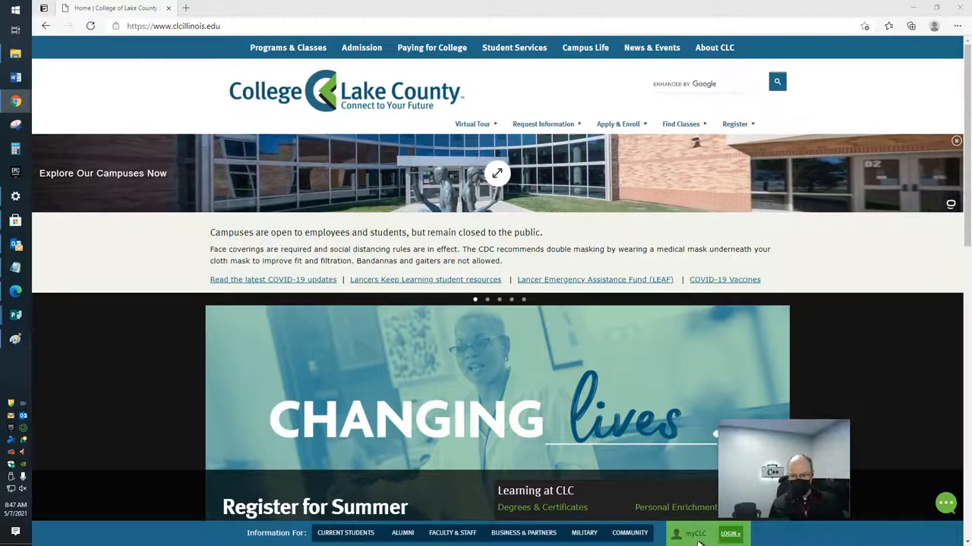
left_click(730, 533)
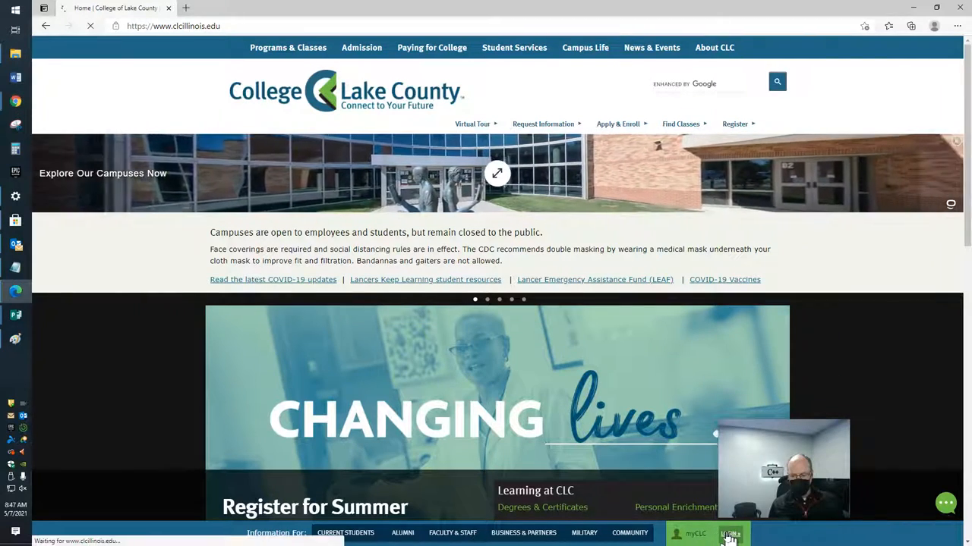
left_click(728, 533)
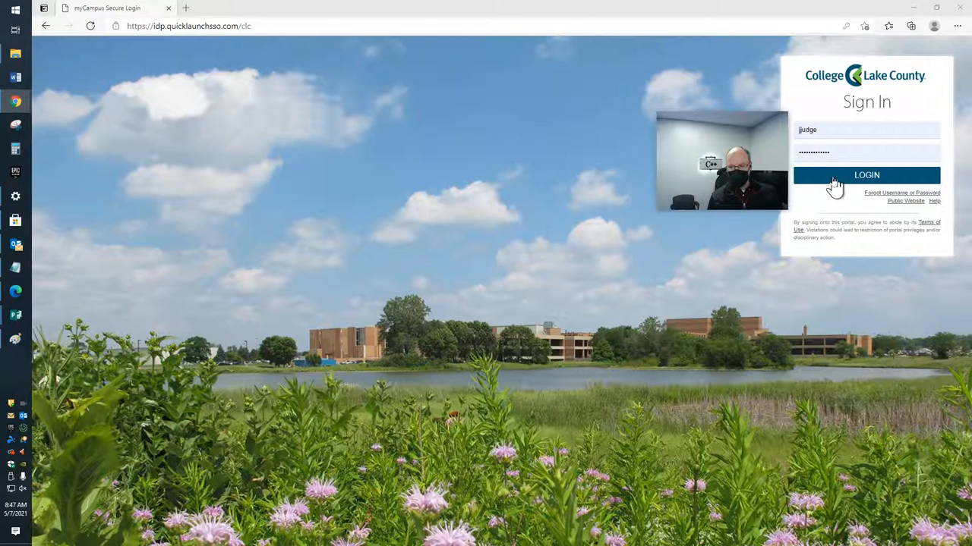
left_click(866, 175)
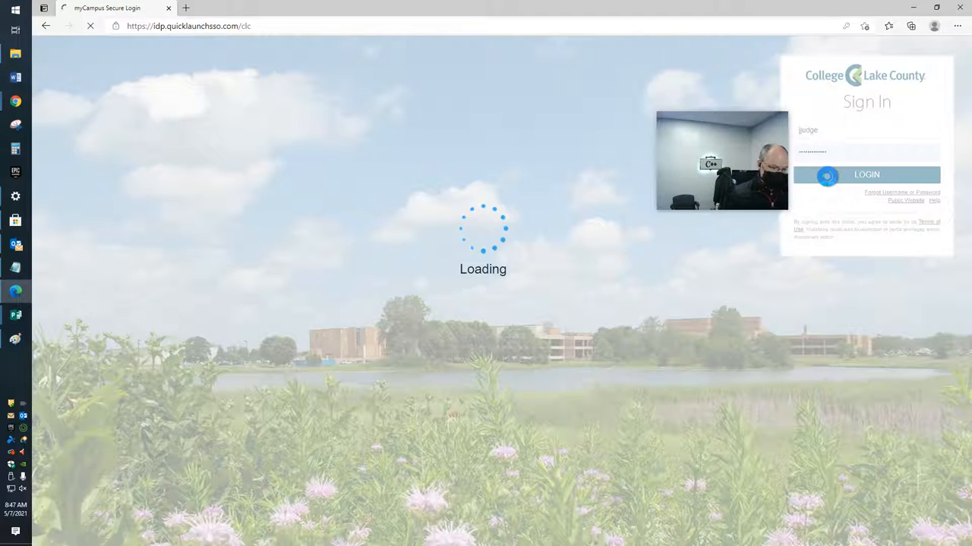
left_click(866, 175)
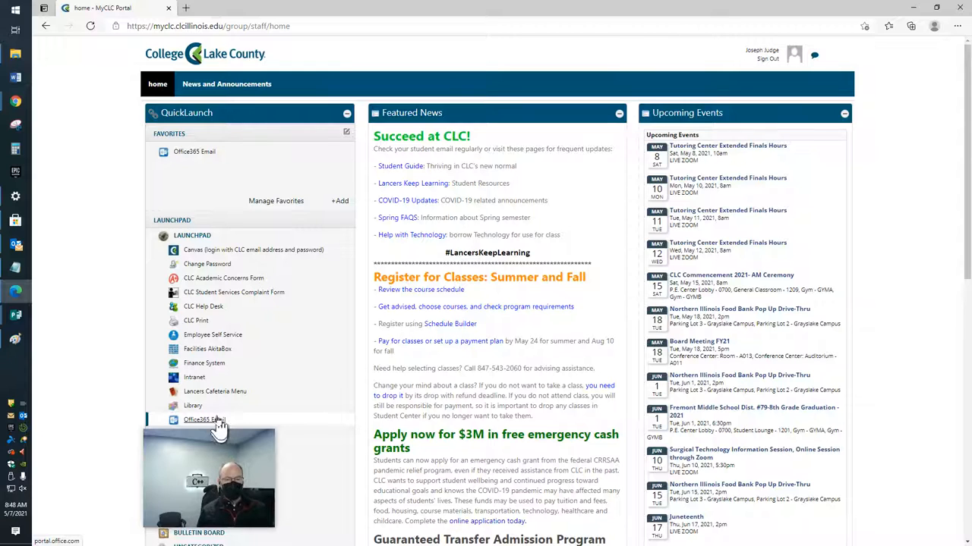
Step: Launch Office365 Email from myCLC and sign in with the college account, past the approval prompts
left_click(205, 419)
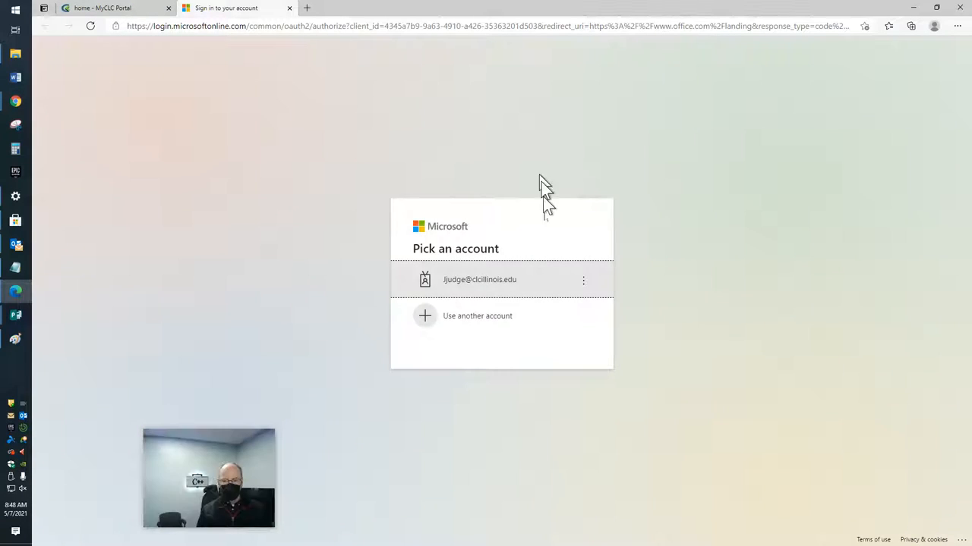
left_click(479, 280)
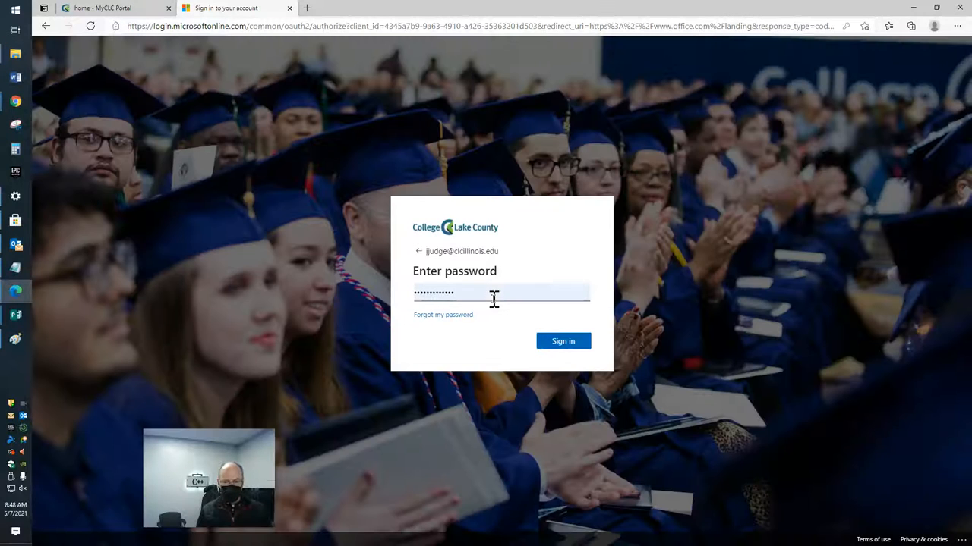
left_click(563, 341)
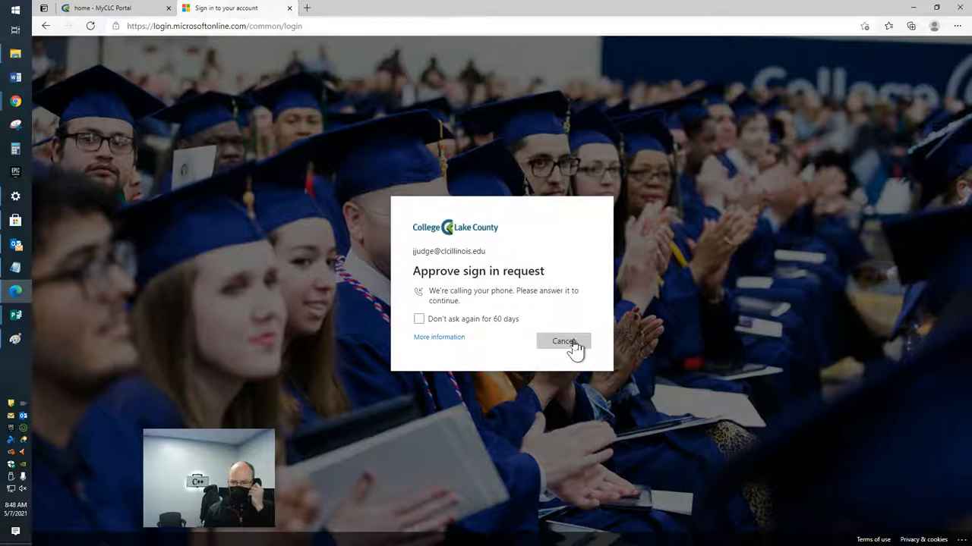
left_click(563, 342)
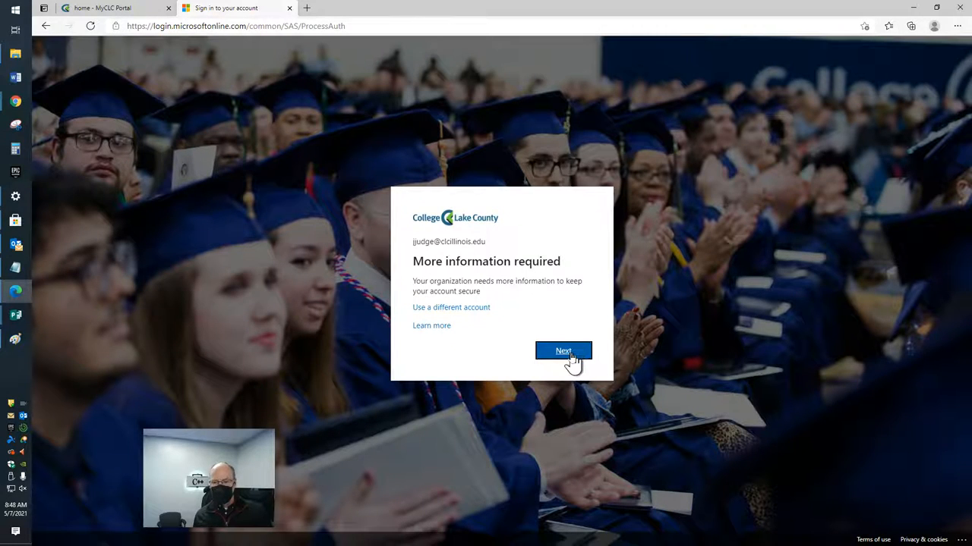
left_click(564, 351)
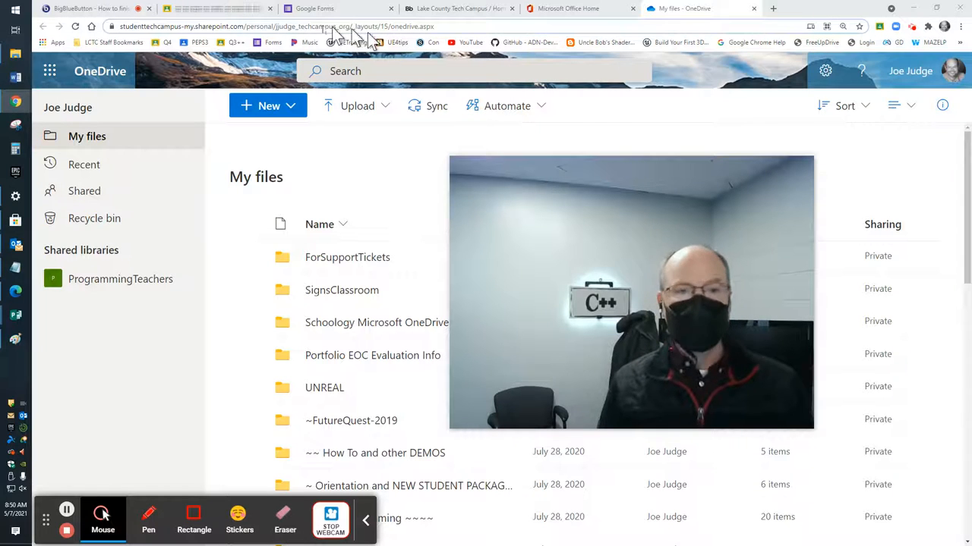
Step: Switch to the browser tab showing OneDrive's My files folders
left_click(84, 8)
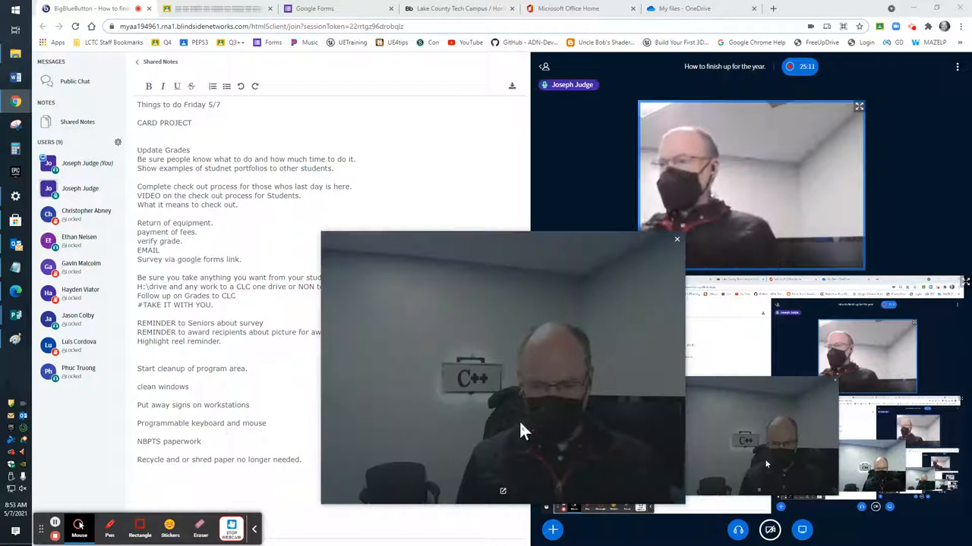
Step: End the BigBlueButton screen share so the agenda slide returns
left_click(676, 239)
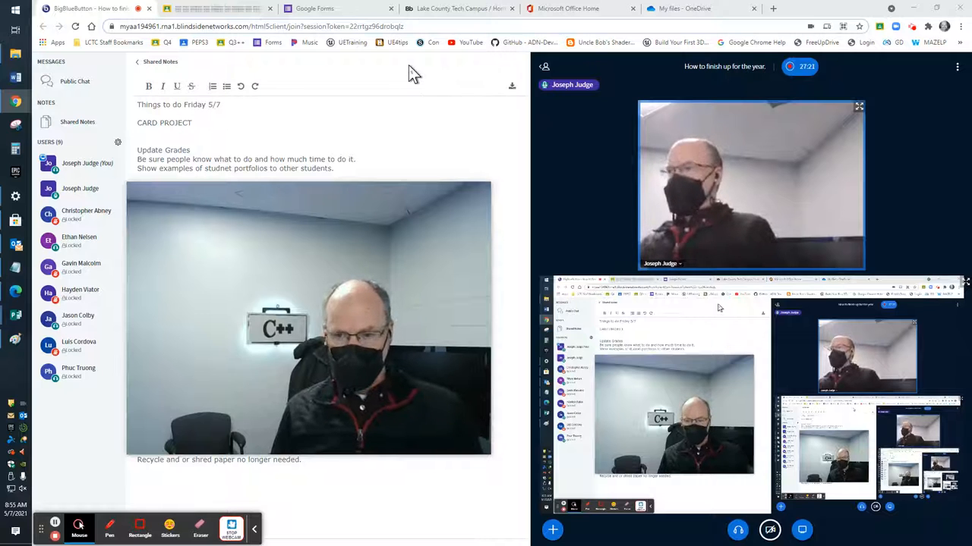
mouse_move(569, 8)
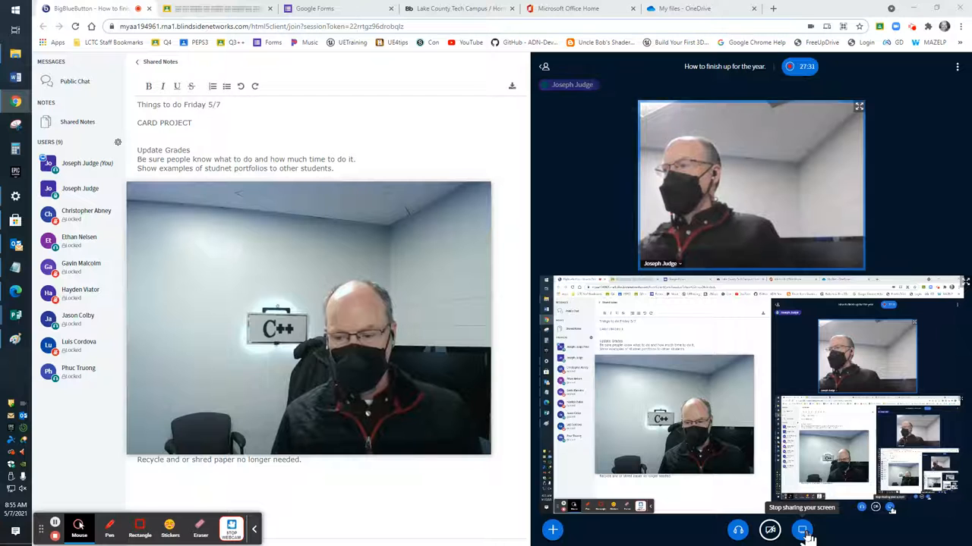
left_click(802, 530)
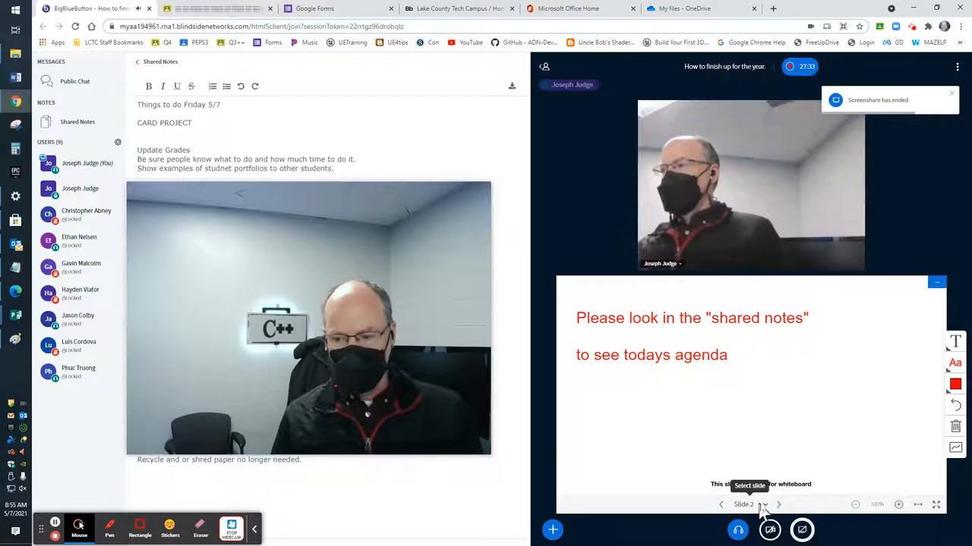
Step: Go to blank Slide 3 and write the note about PowerPoint turning images into video
left_click(777, 504)
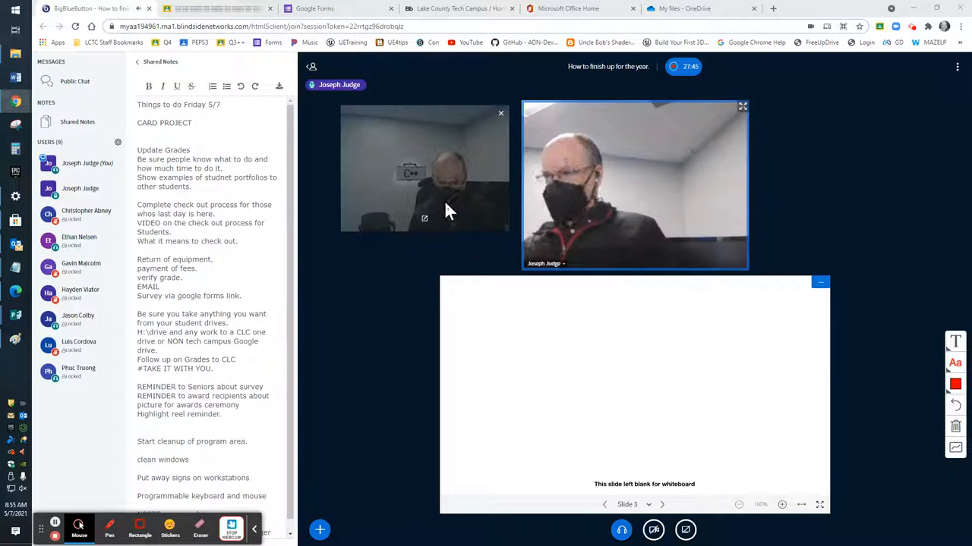
type("Powerpoint has advantage on image to")
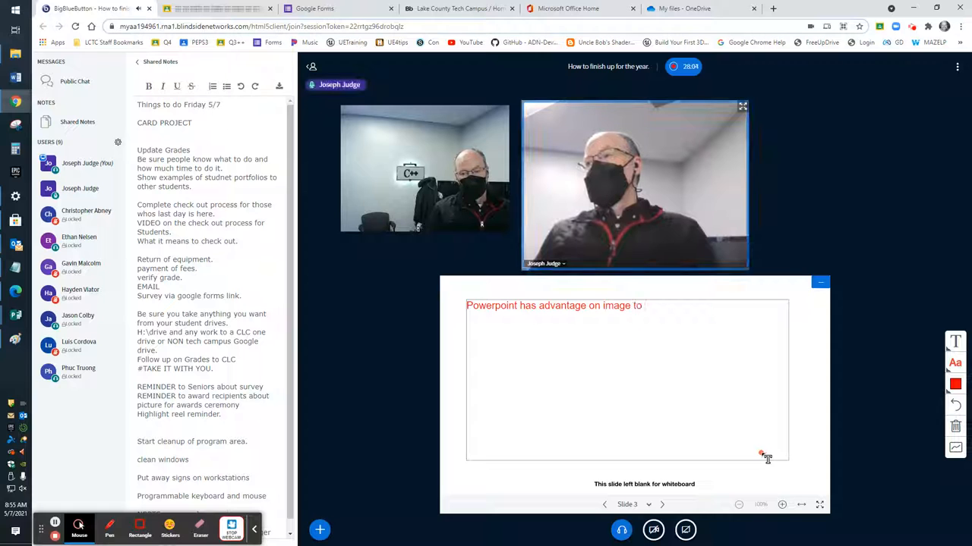
type("video.")
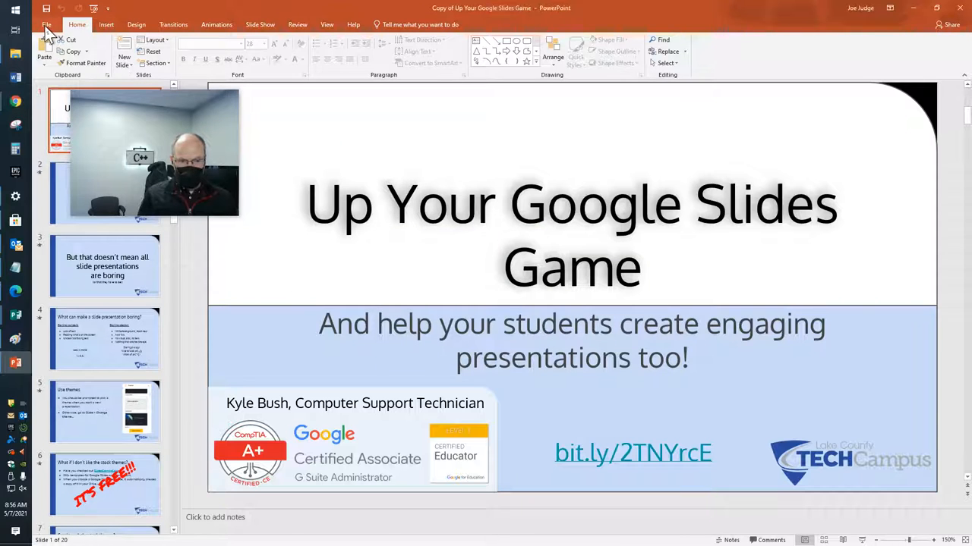
left_click(46, 13)
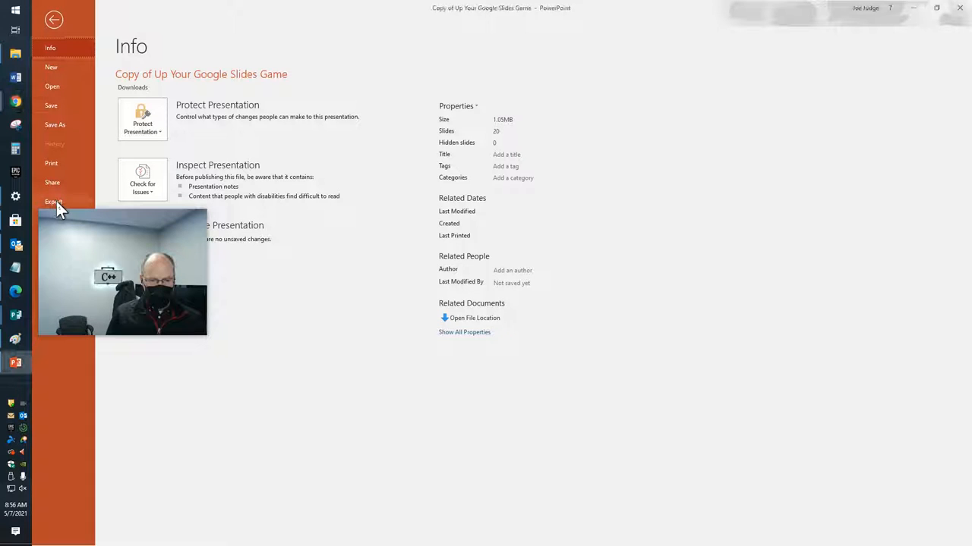
Step: Export the presentation as a Standard (480p) video at 0.75 seconds per slide
left_click(53, 201)
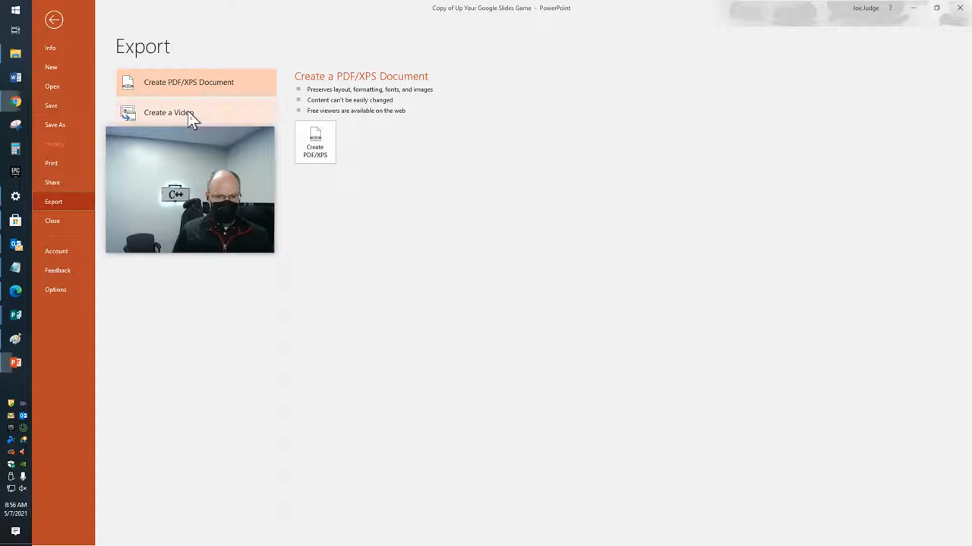
left_click(168, 112)
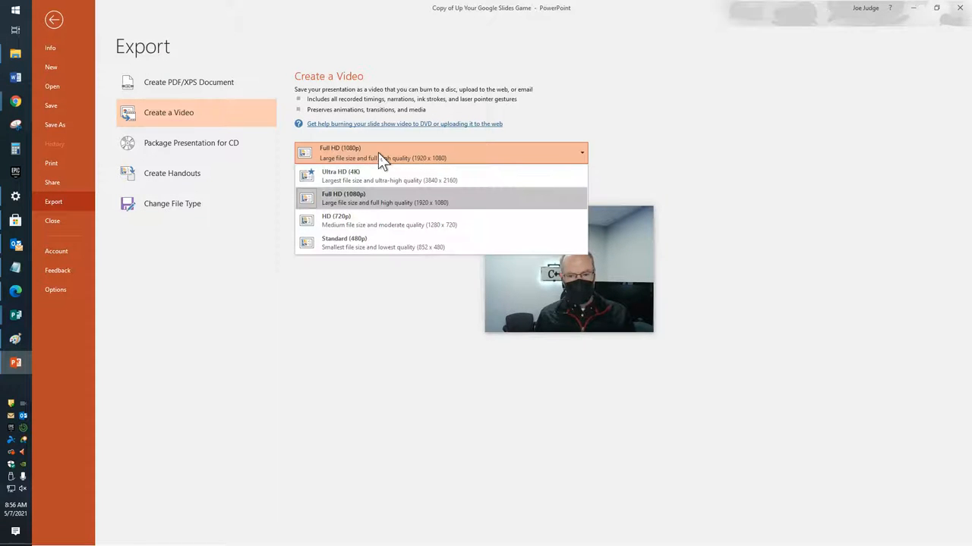
left_click(343, 242)
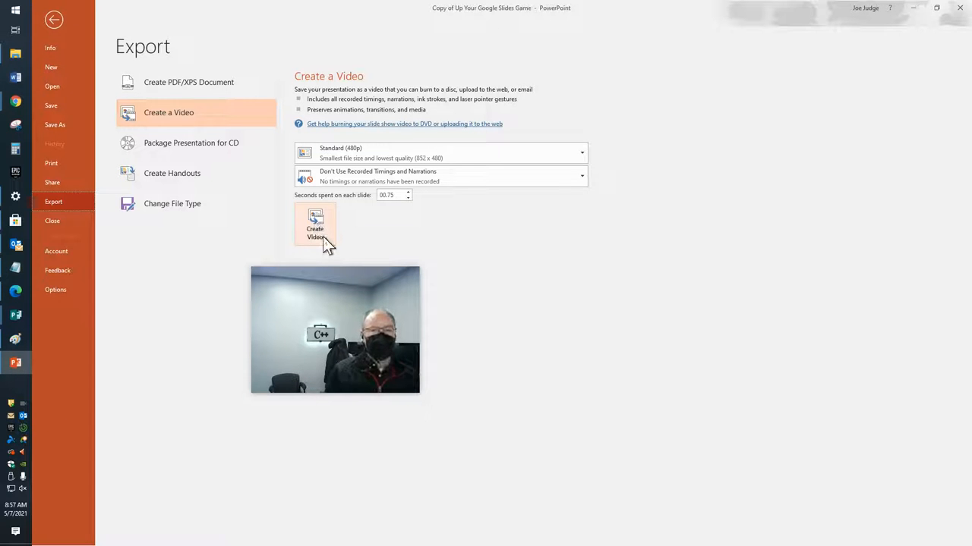
left_click(315, 225)
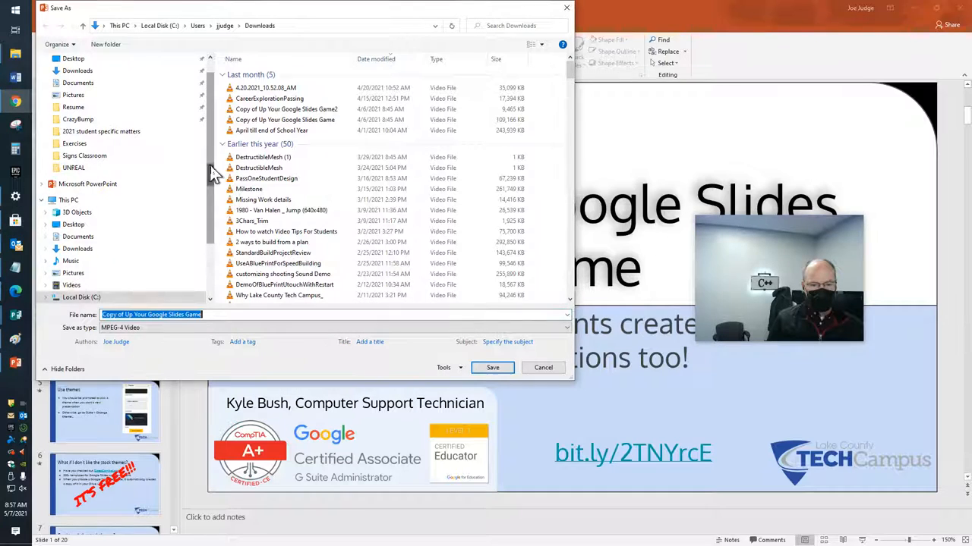
Step: Save the MPEG-4 video onto the Game Programming (I:) shared drive
left_click(137, 259)
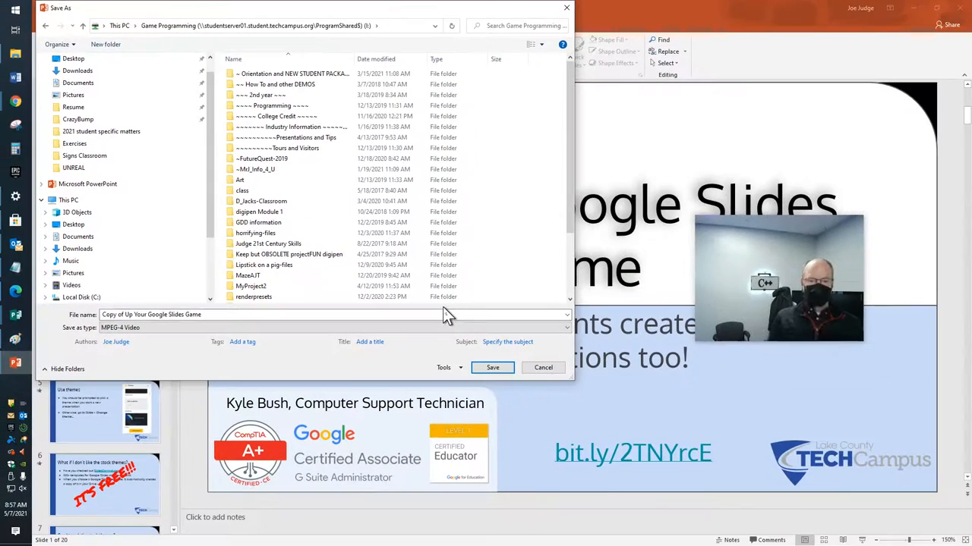
mouse_move(468, 368)
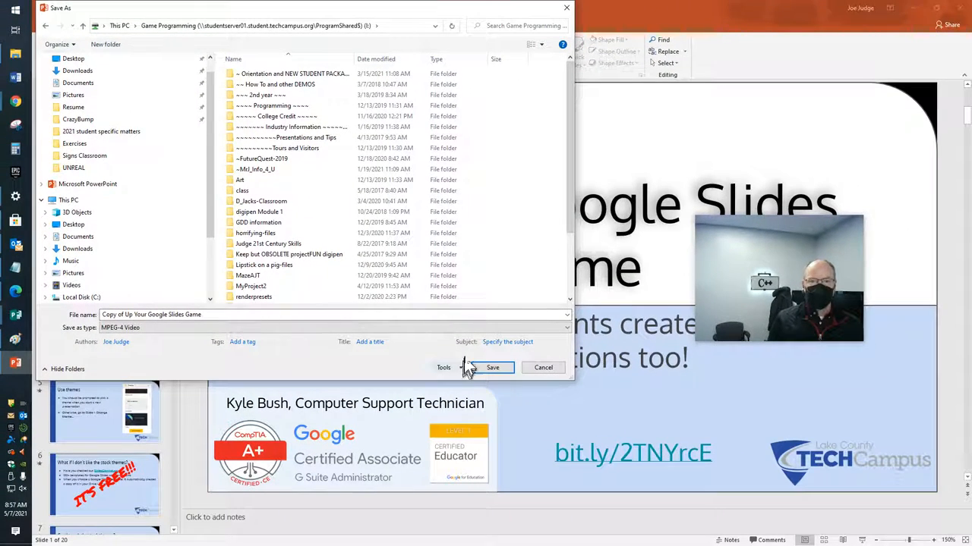
left_click(492, 368)
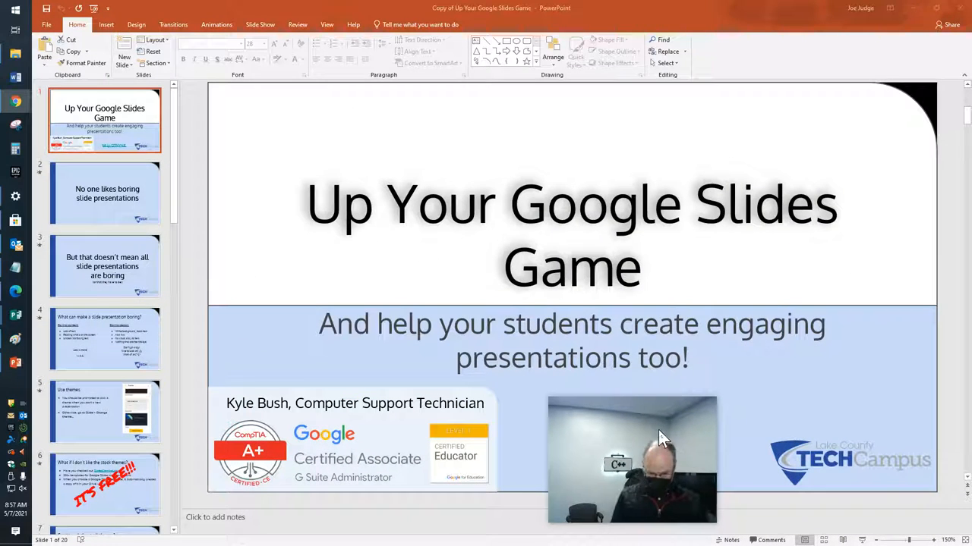
mouse_move(702, 235)
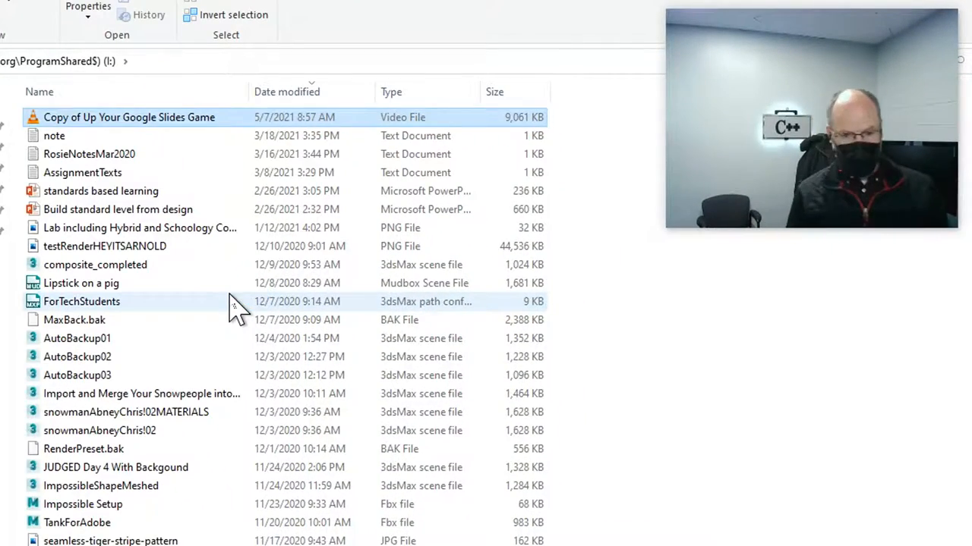
Step: Play the exported slideshow video from File Explorer
double_click(129, 117)
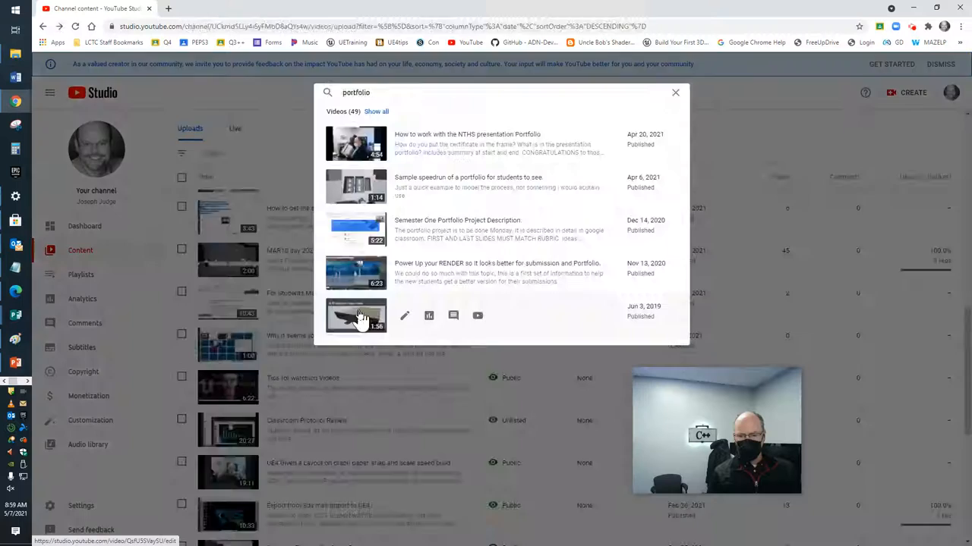
Step: Open the Jun 3, 2019 'My Custom Pokeball' portfolio video from the search results
left_click(356, 315)
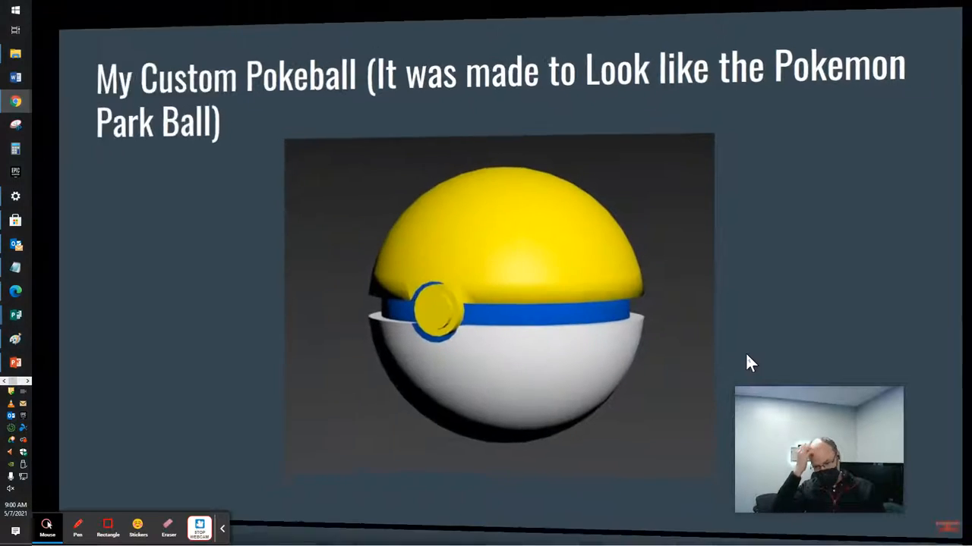
Step: Step forward through the student's Pokeball portfolio video with the Right arrow key
key("Right")
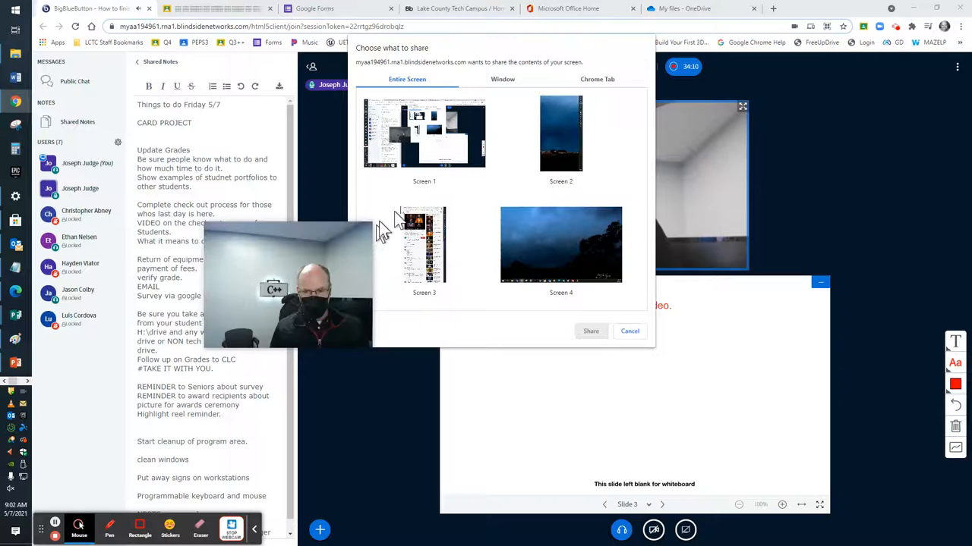
Step: Share Screen 3 with the class again and bring up the Google Classroom tab
left_click(590, 331)
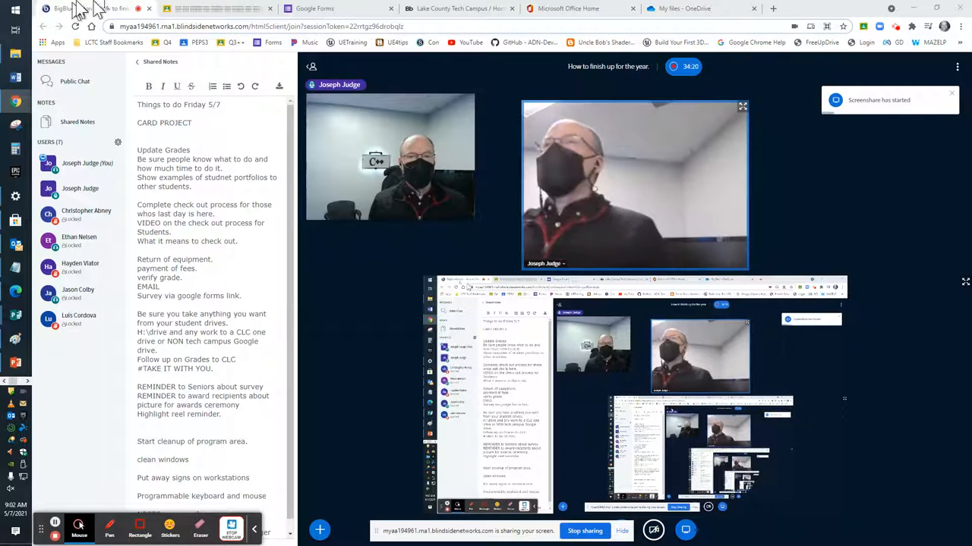
left_click(95, 9)
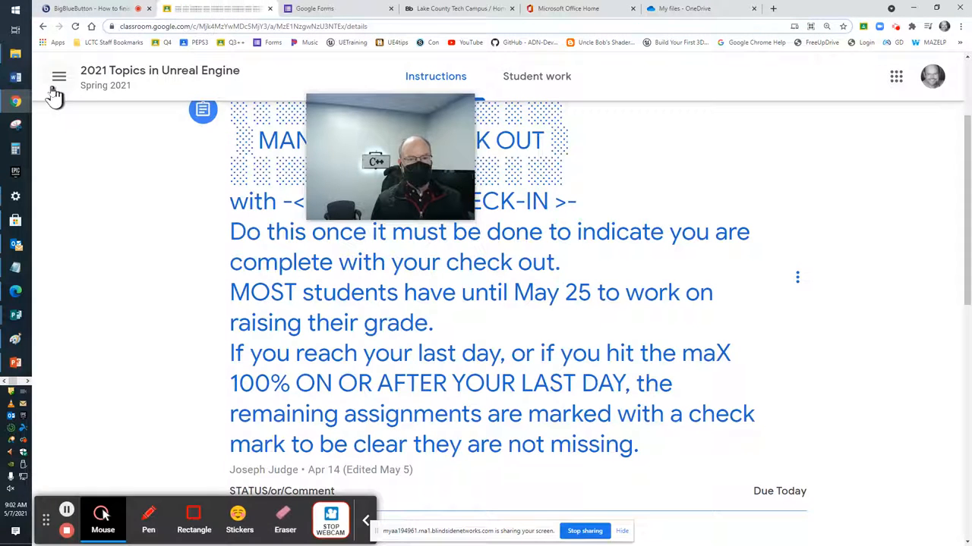
Step: Go to this week's class calendar and open the HIGHLIGHT REEL SUBMISSIONS assignment
left_click(59, 76)
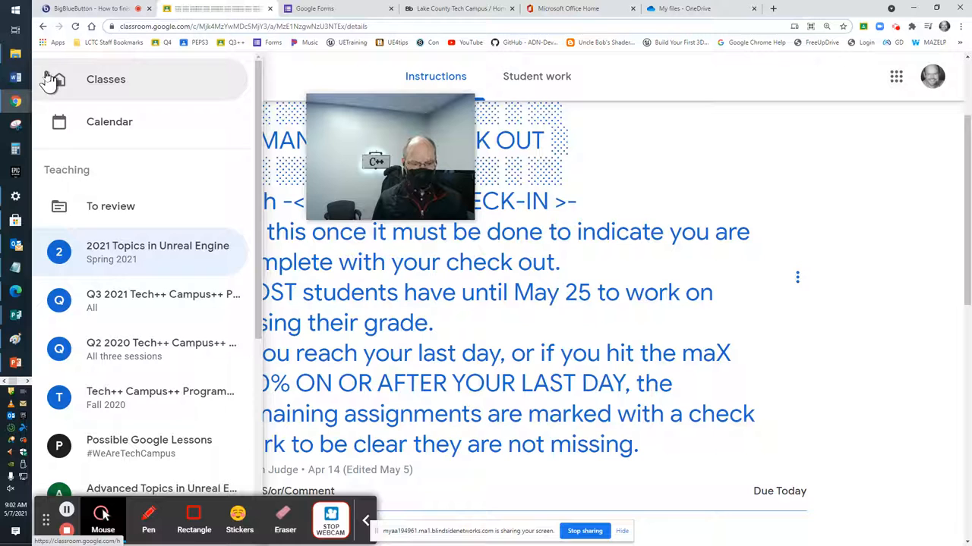
left_click(110, 122)
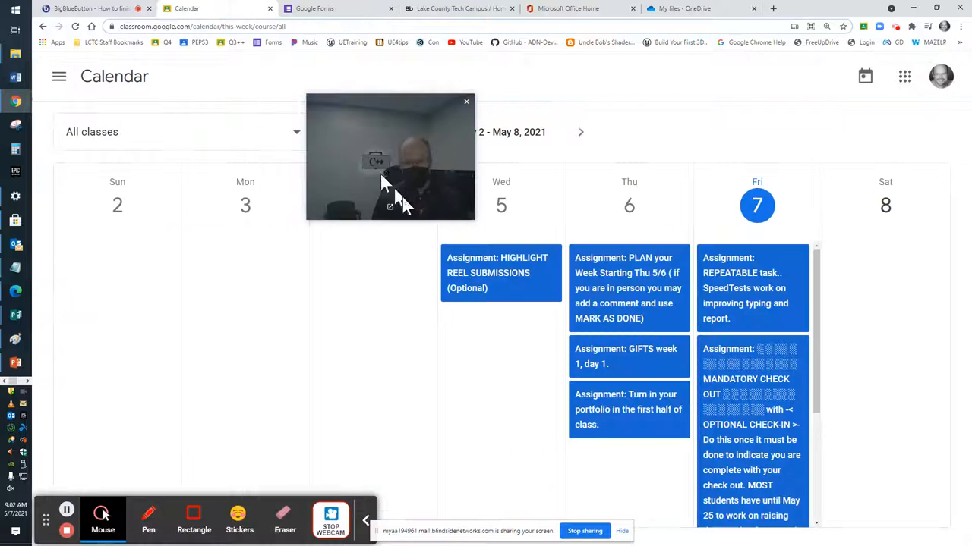
left_click_drag(390, 156, 344, 342)
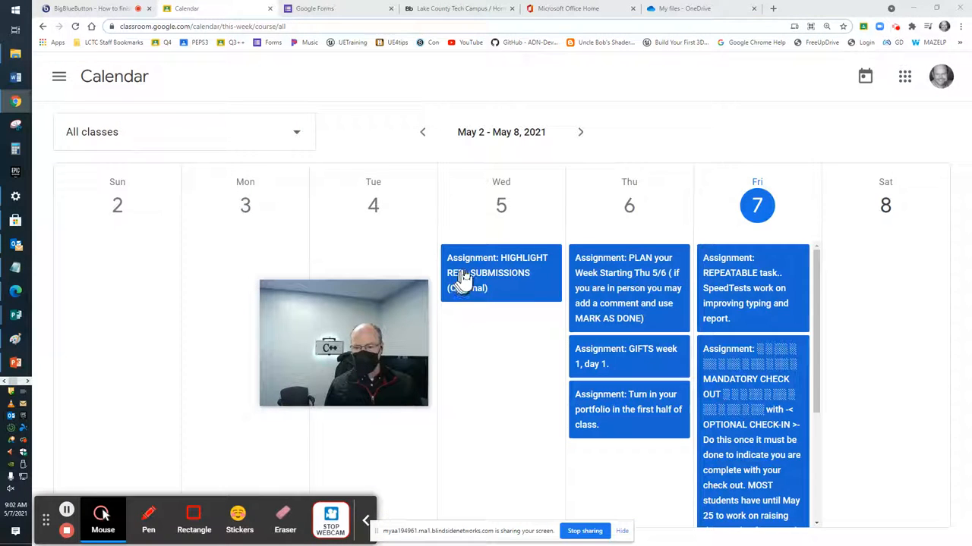
left_click(497, 273)
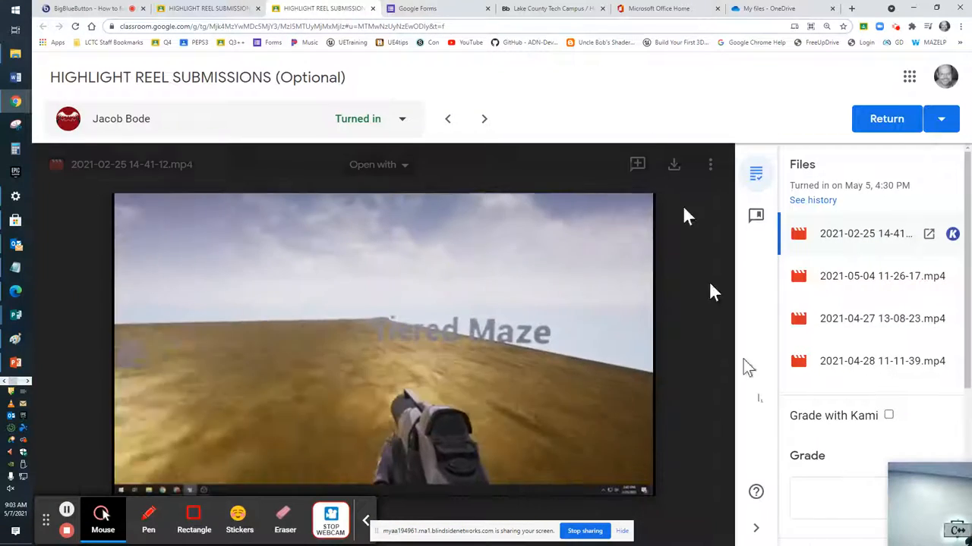
left_click(880, 361)
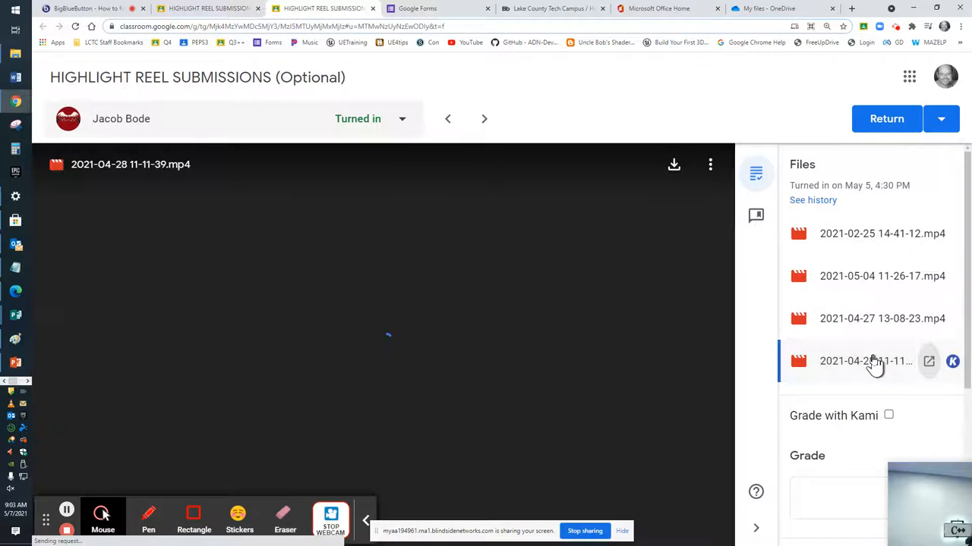
left_click(865, 362)
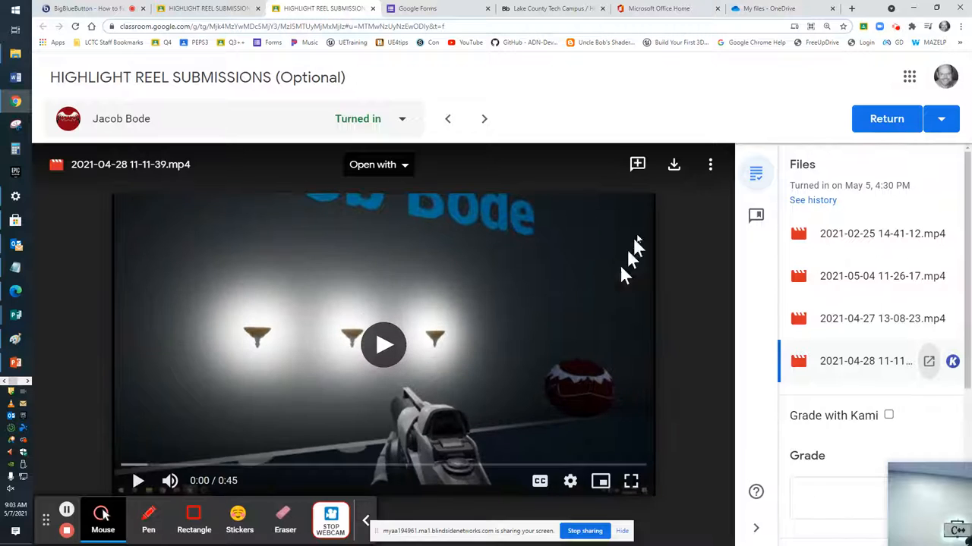
mouse_move(632, 480)
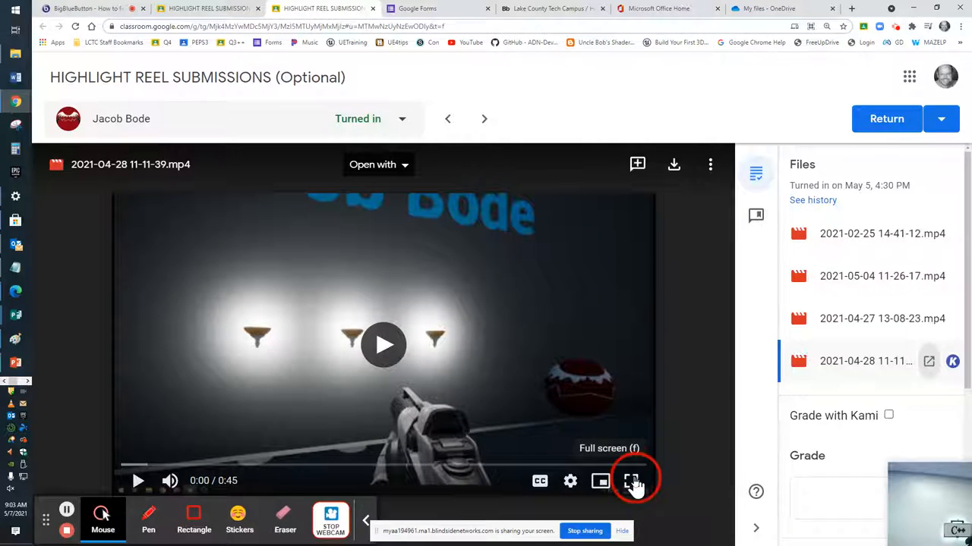
left_click(632, 481)
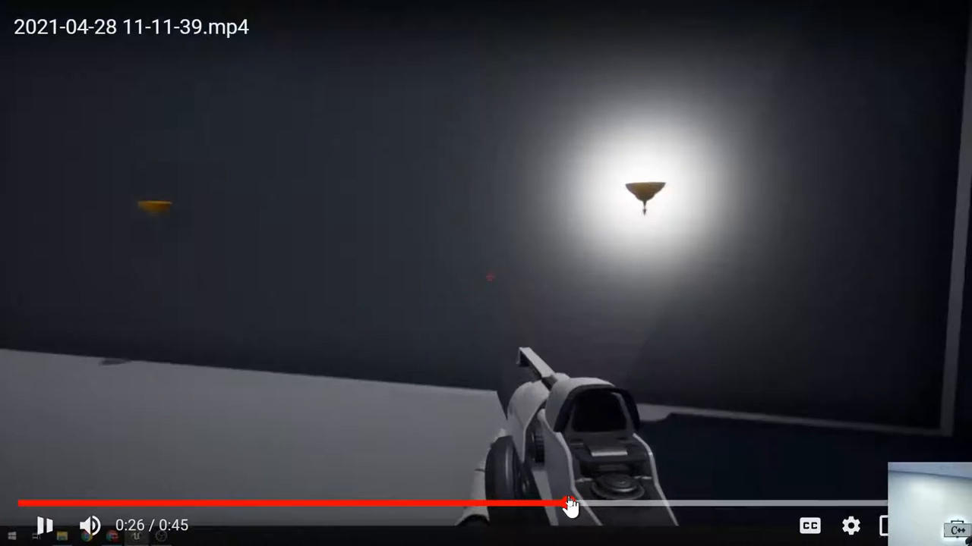
left_click(714, 504)
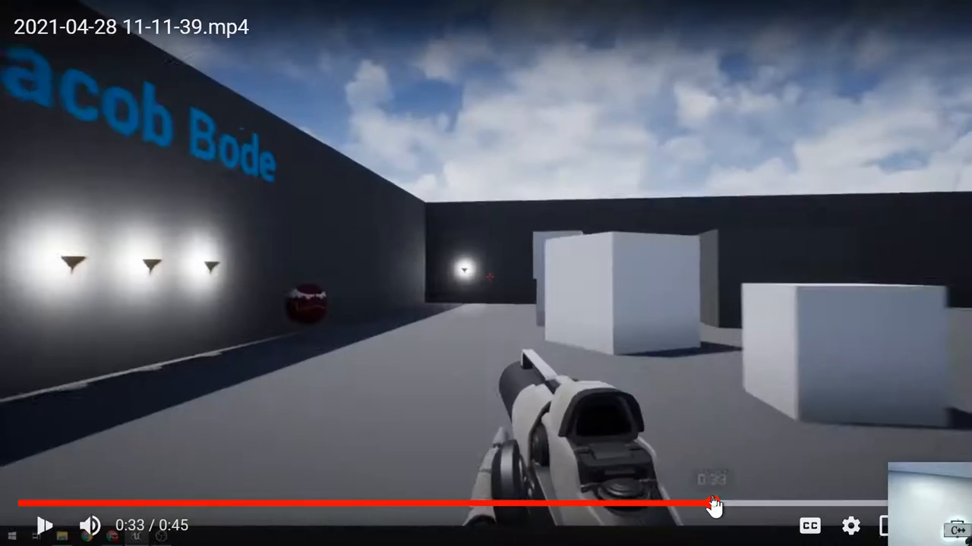
left_click_drag(713, 504, 793, 503)
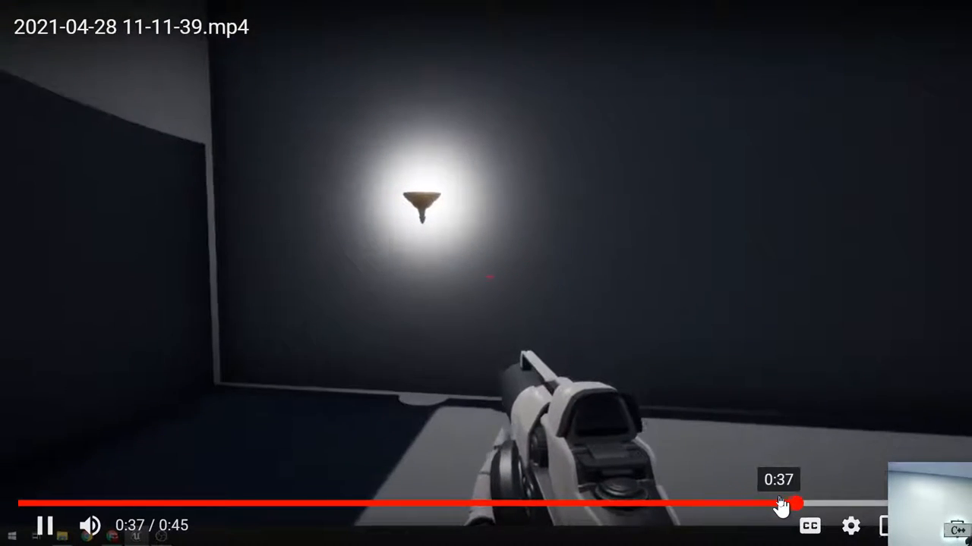
left_click_drag(794, 504, 856, 504)
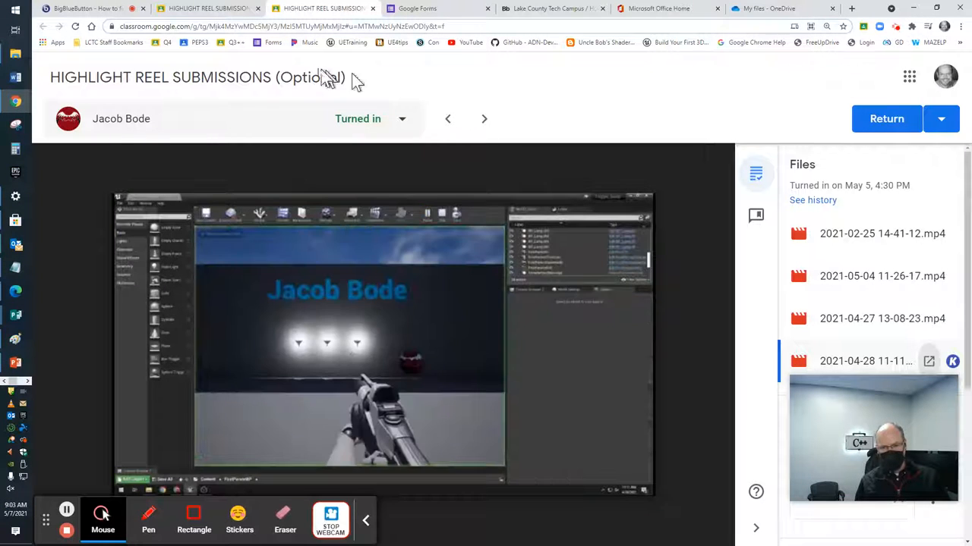
Step: Return to the Highlight Reel student work list and scroll down to the Graded students
left_click(866, 360)
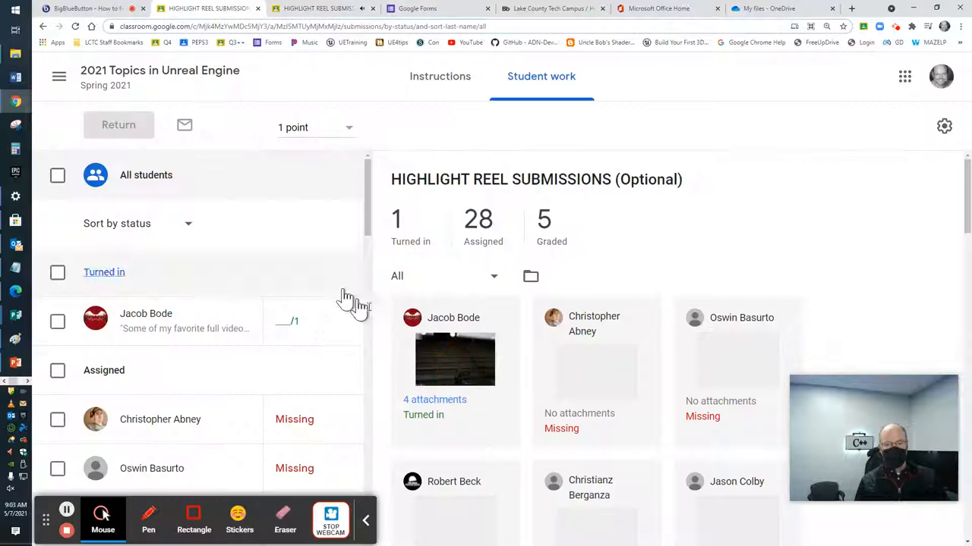
scroll("down", 3)
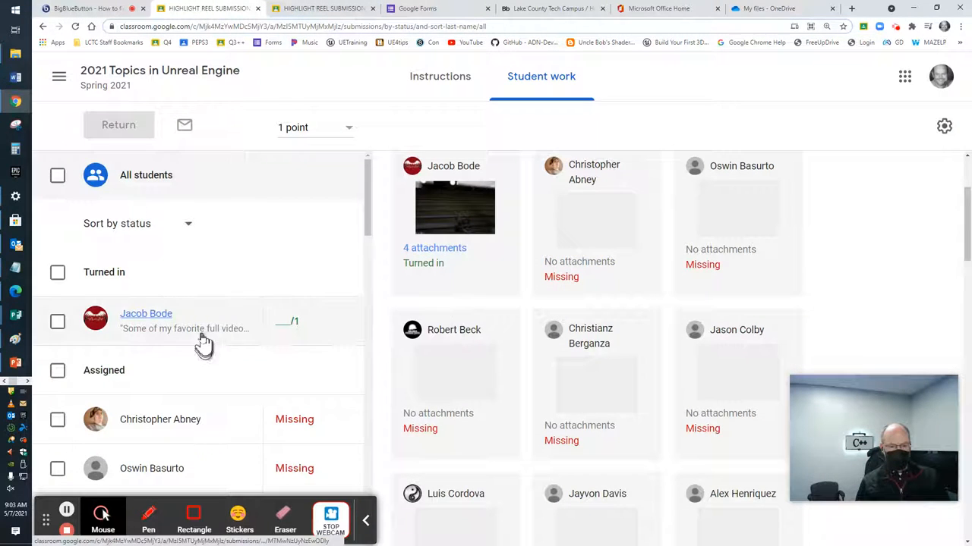
scroll("down", 3)
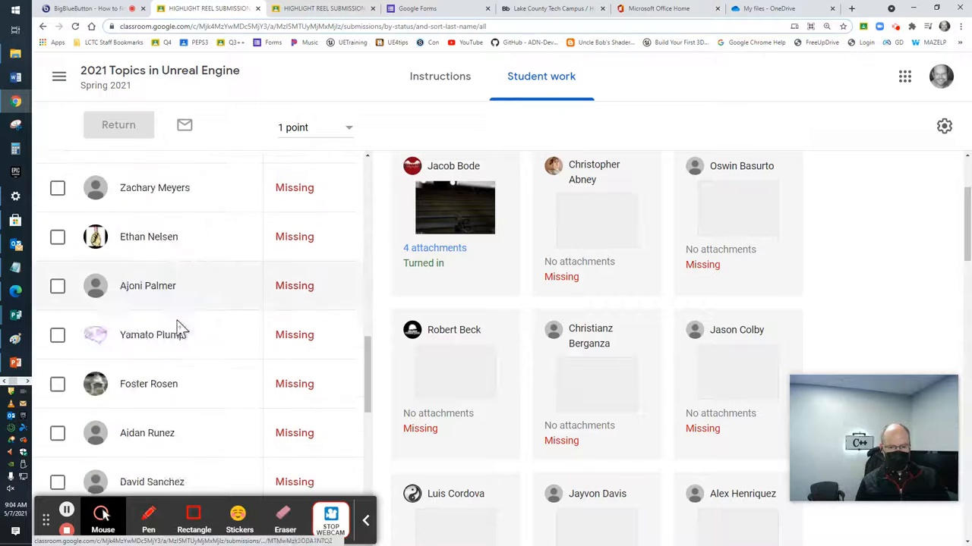
scroll("down", 3)
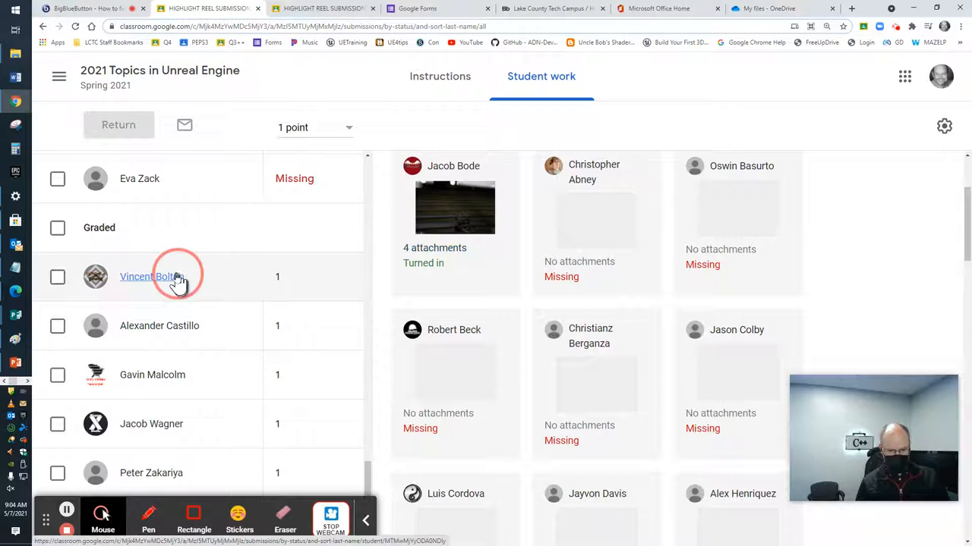
Step: Open a graded student's submission and browse its attached videos and project images
left_click(151, 276)
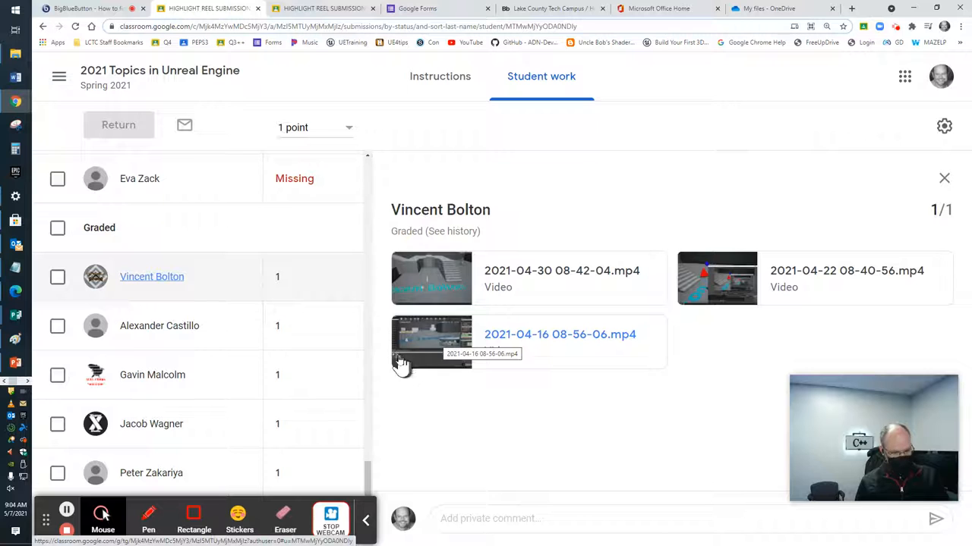
left_click(151, 424)
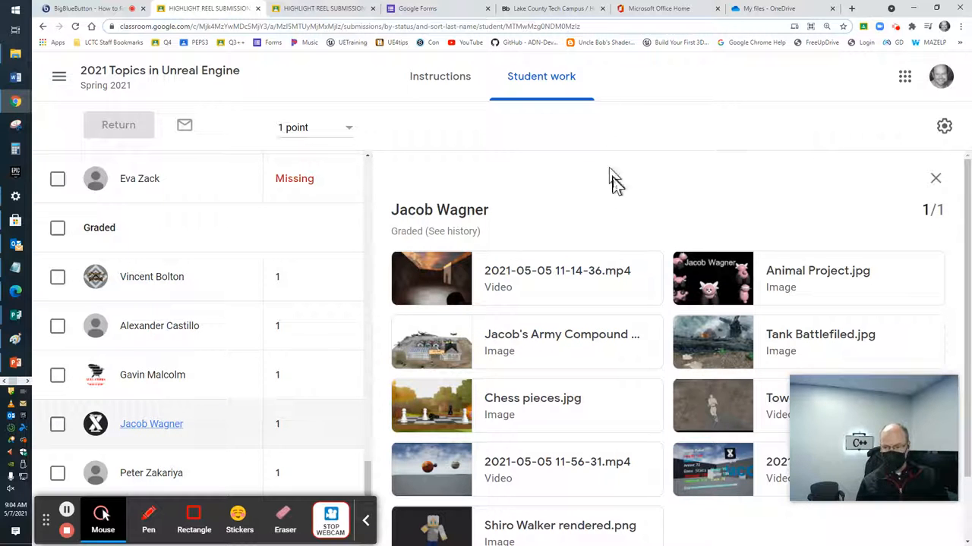
scroll("down", 3)
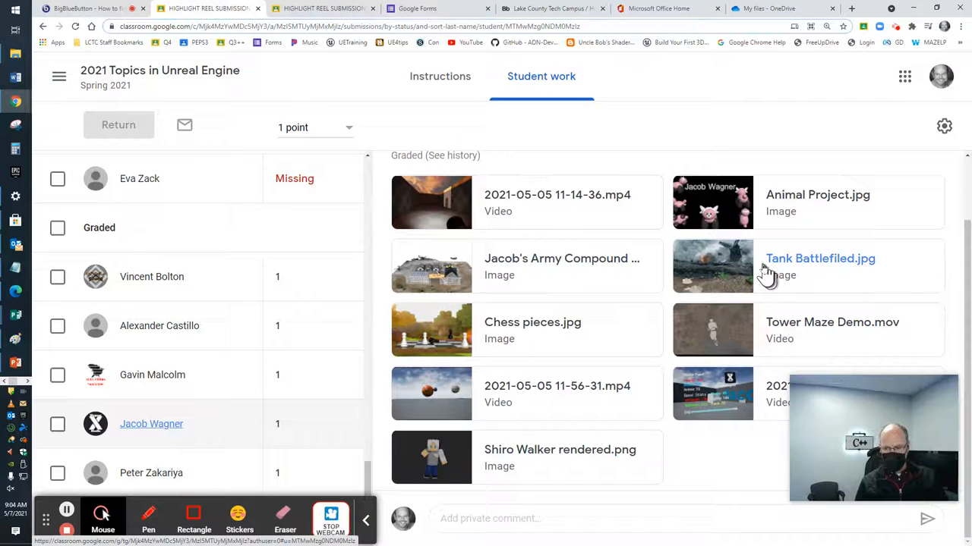
left_click(712, 267)
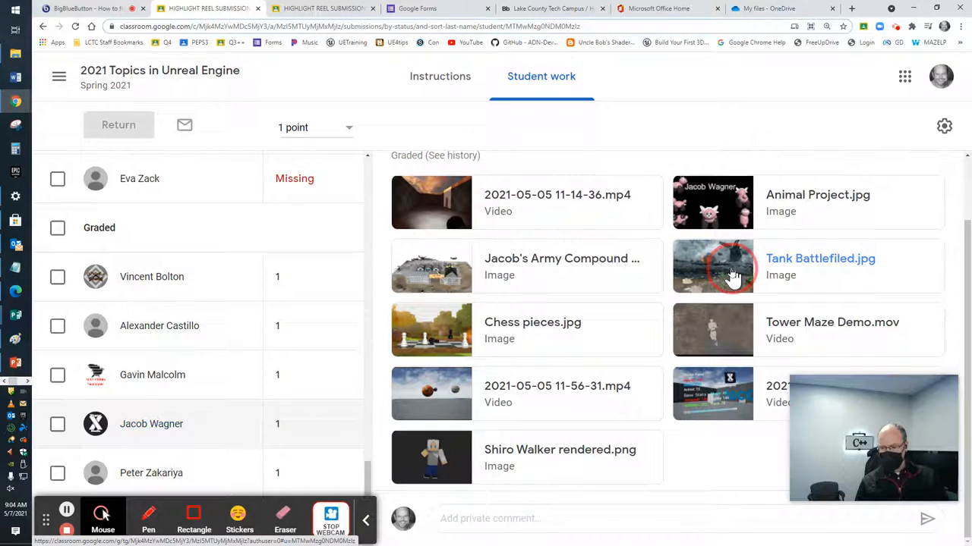
left_click(731, 267)
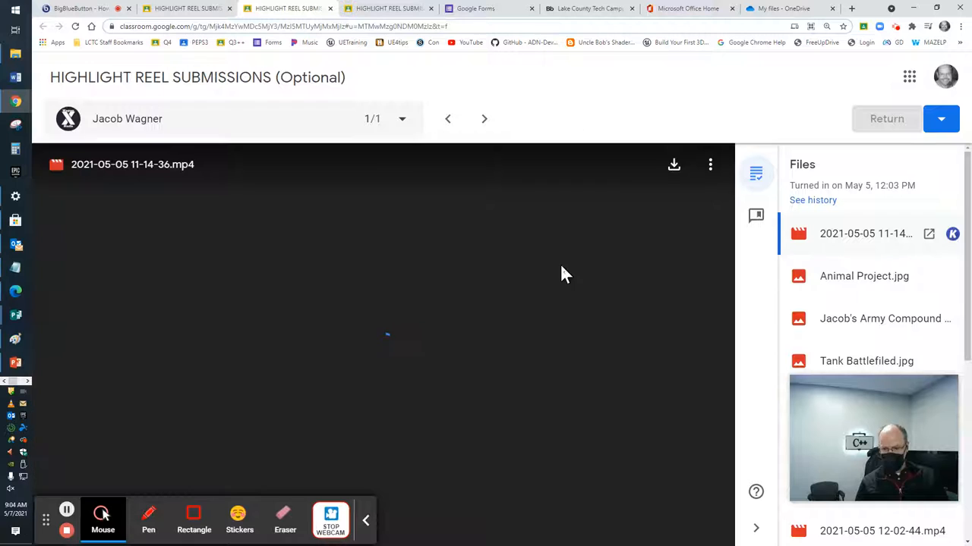
left_click(379, 342)
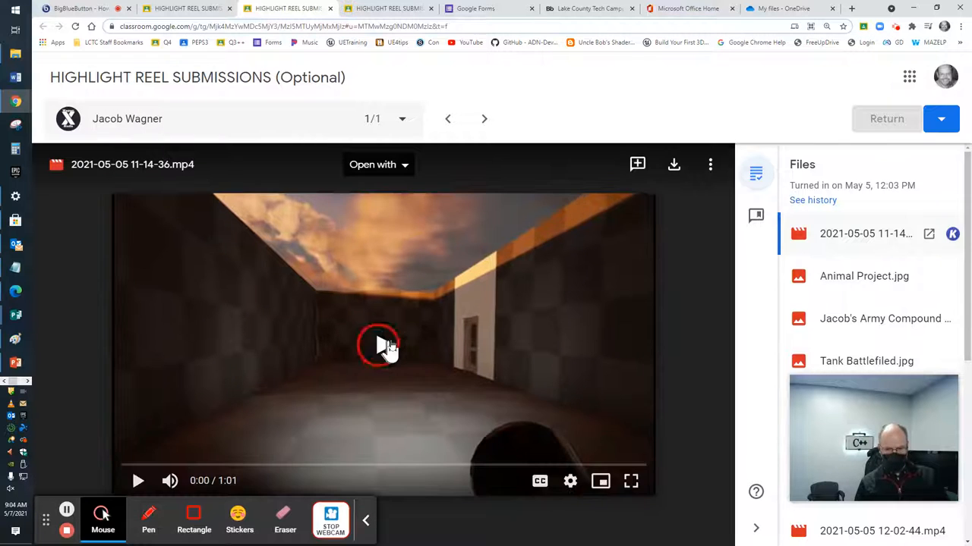
left_click(630, 480)
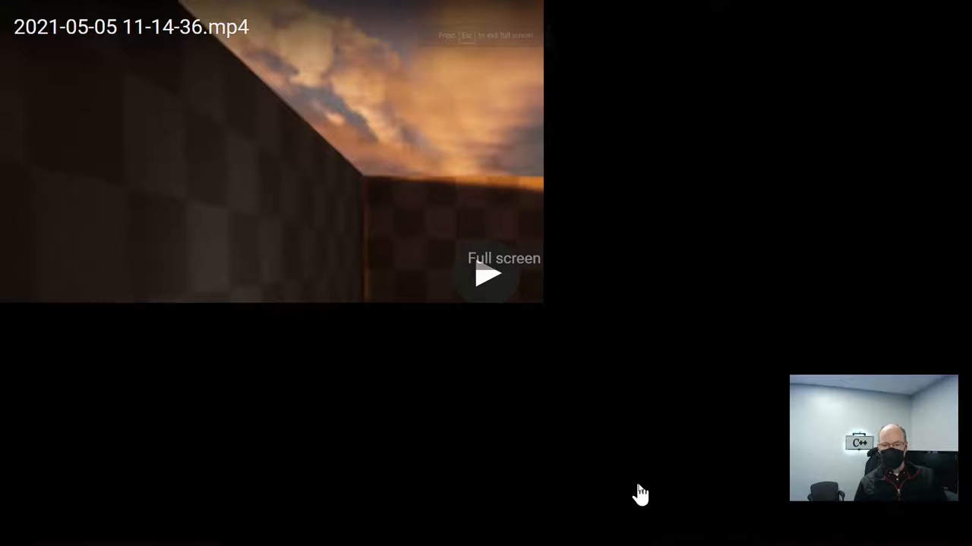
left_click(486, 274)
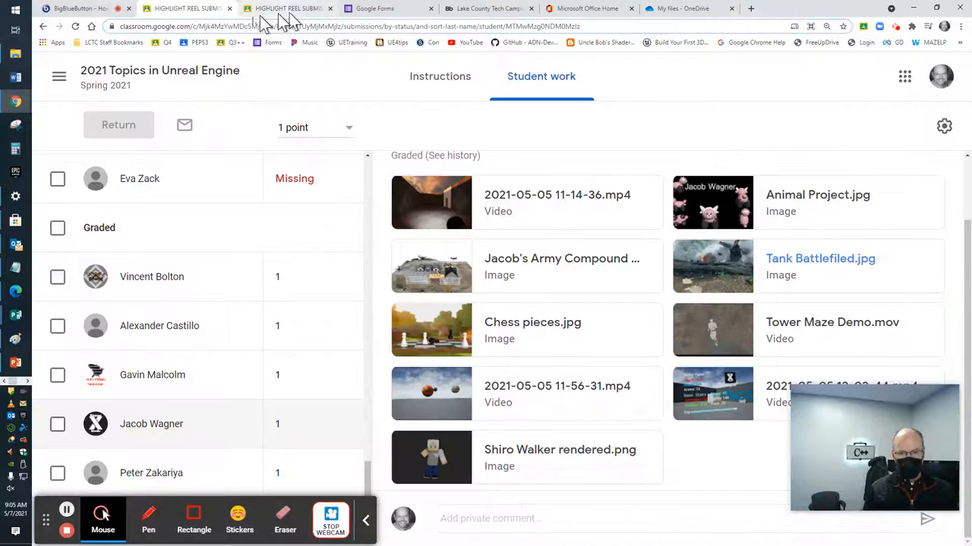
Step: Switch to the portfolio turn-in assignment's Student work and scroll through the submission cards
left_click(59, 76)
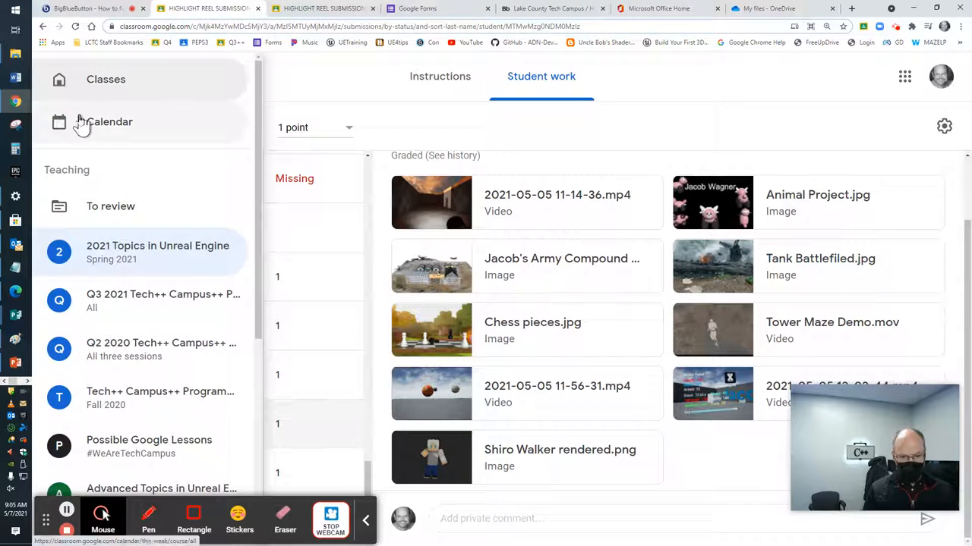
left_click(105, 122)
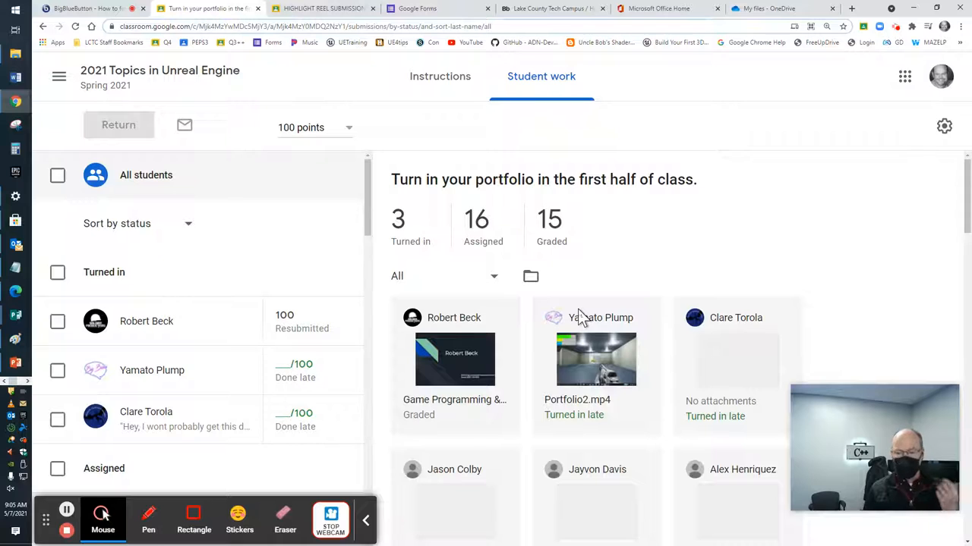
mouse_move(581, 311)
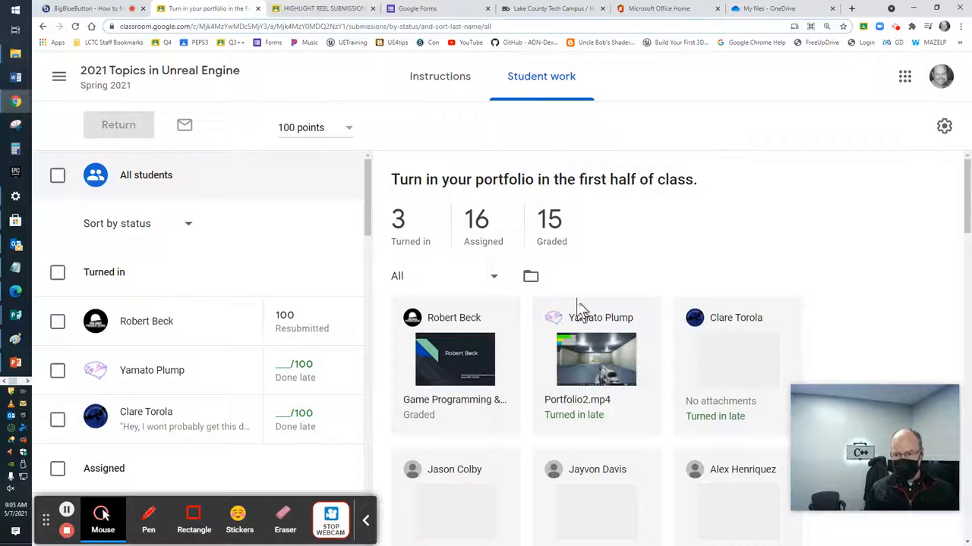
scroll("down", 3)
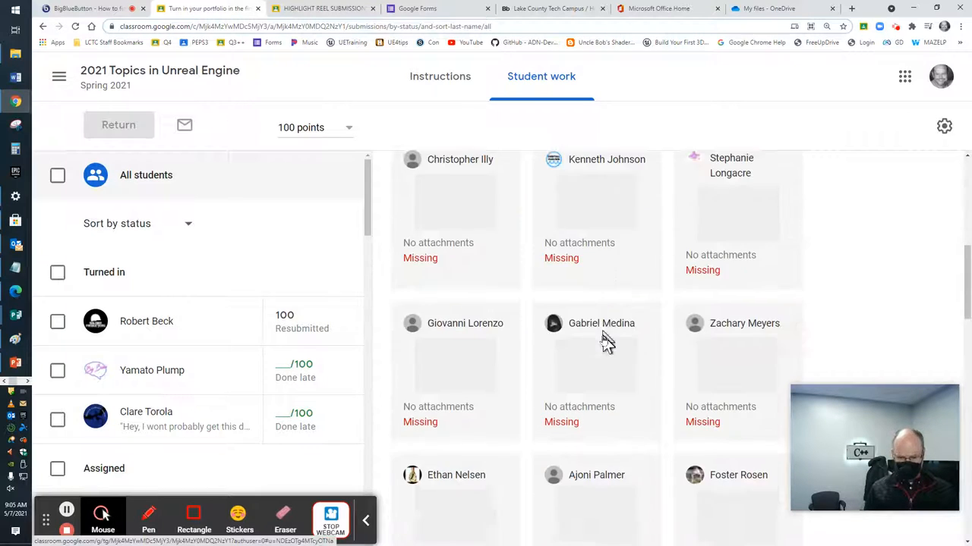
scroll("down", 3)
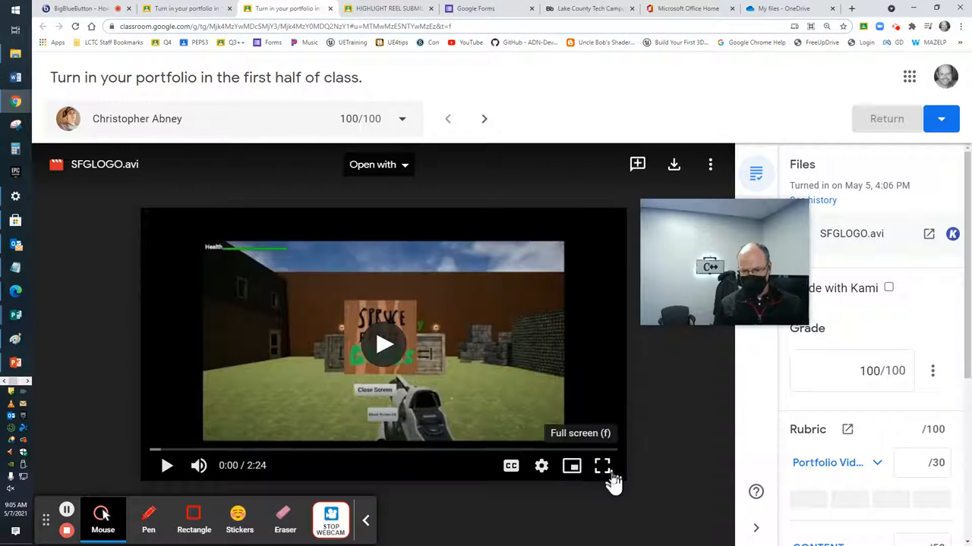
Step: Play the SFGLOGO.avi portfolio video full screen through to its 2:24 end
left_click(601, 465)
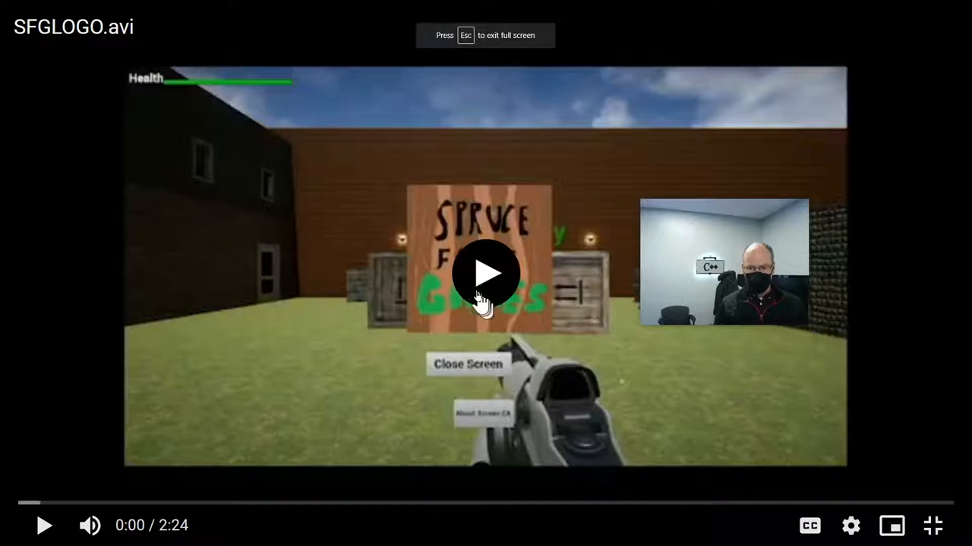
left_click(486, 273)
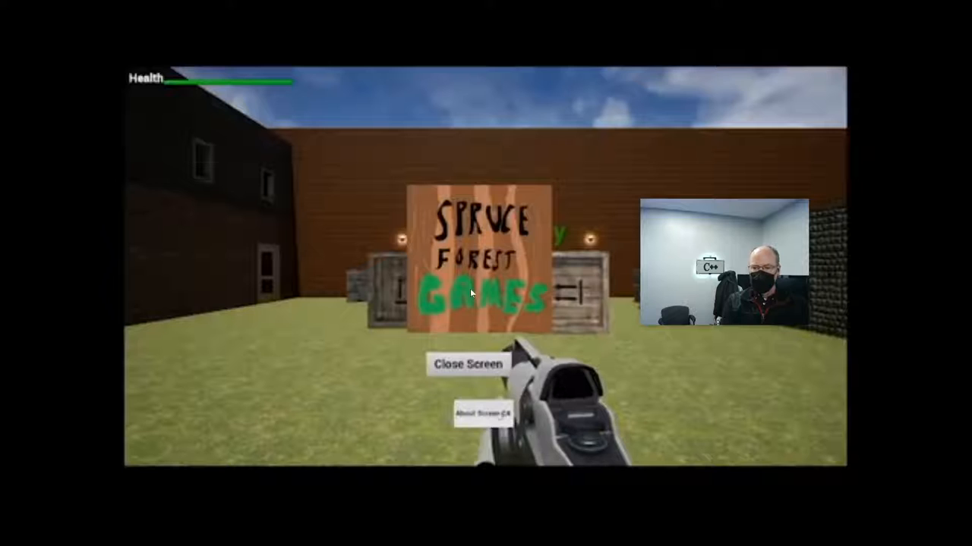
left_click(480, 413)
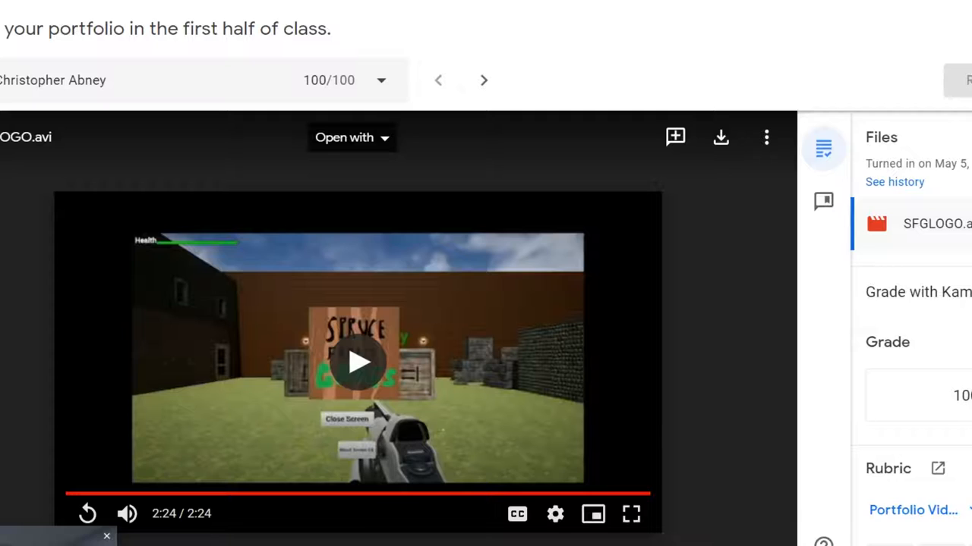
Step: Close the student's portfolio submission so OneDrive's My files list shows
left_click(631, 514)
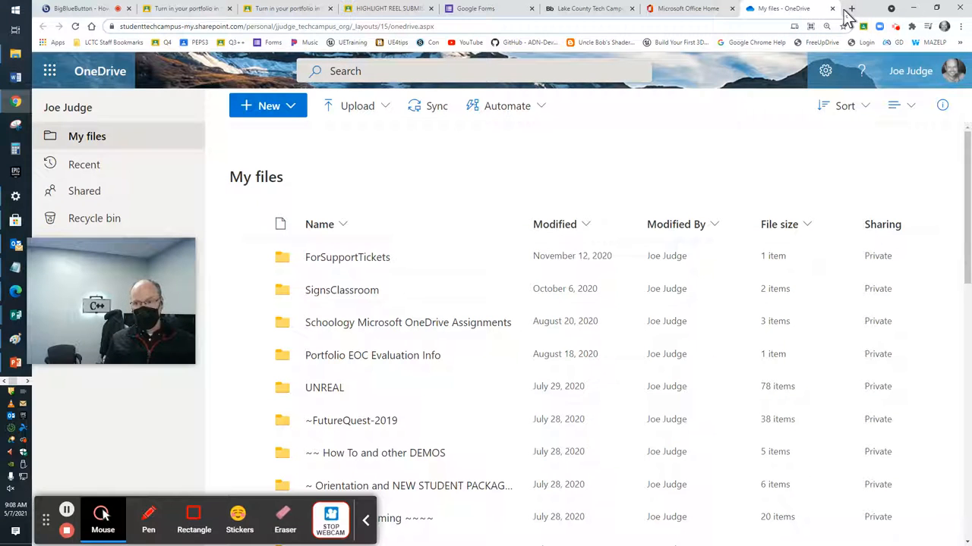
mouse_move(789, 8)
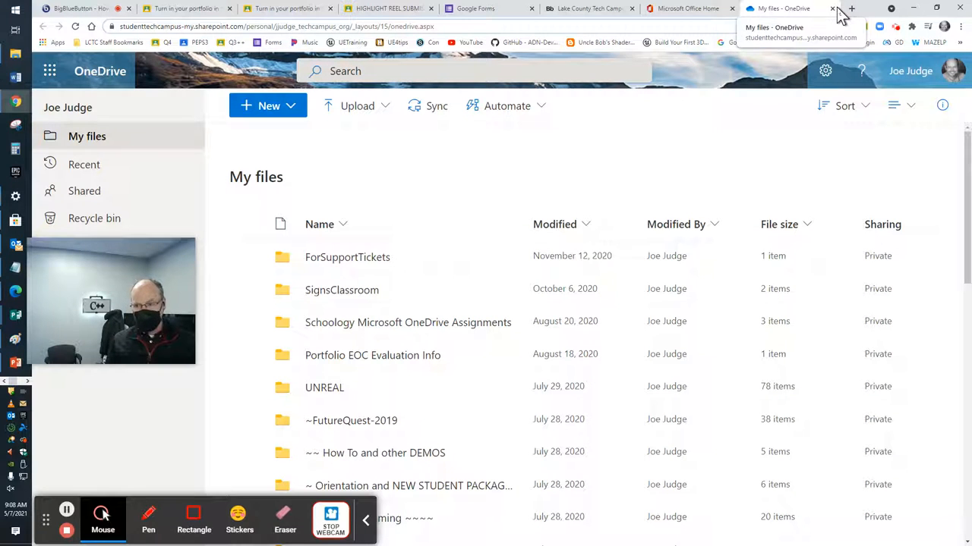
Step: Close the OneDrive tab and return to the 2021 Topics in Unreal Engine stream
left_click(782, 8)
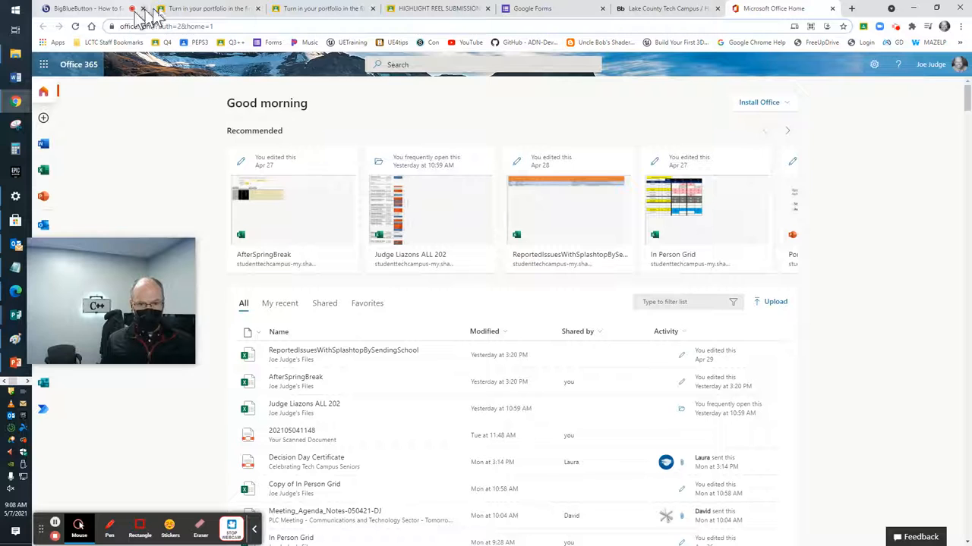
left_click(436, 8)
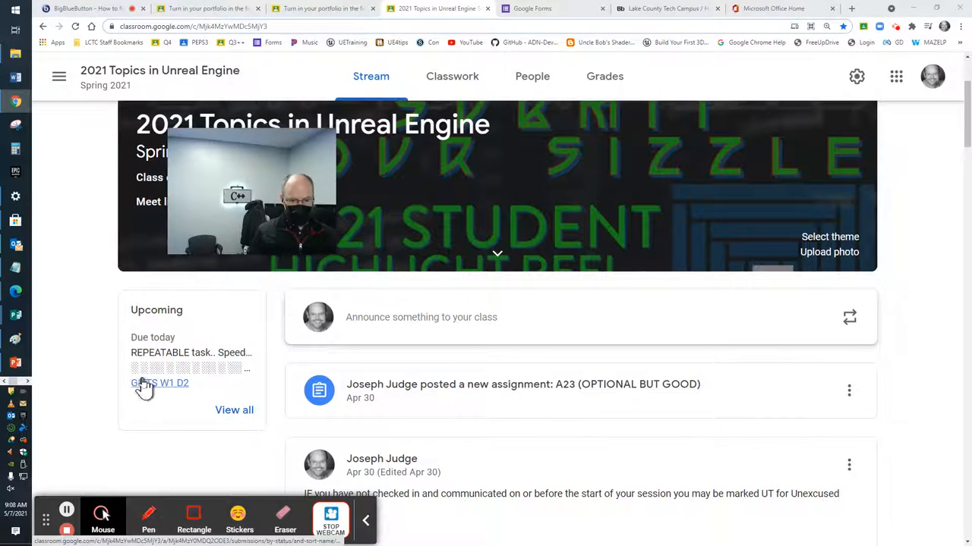
Step: Open GIFTS W1 D2, read its GIFTS acronym instructions, and scroll to the 5-point rubric
left_click(159, 383)
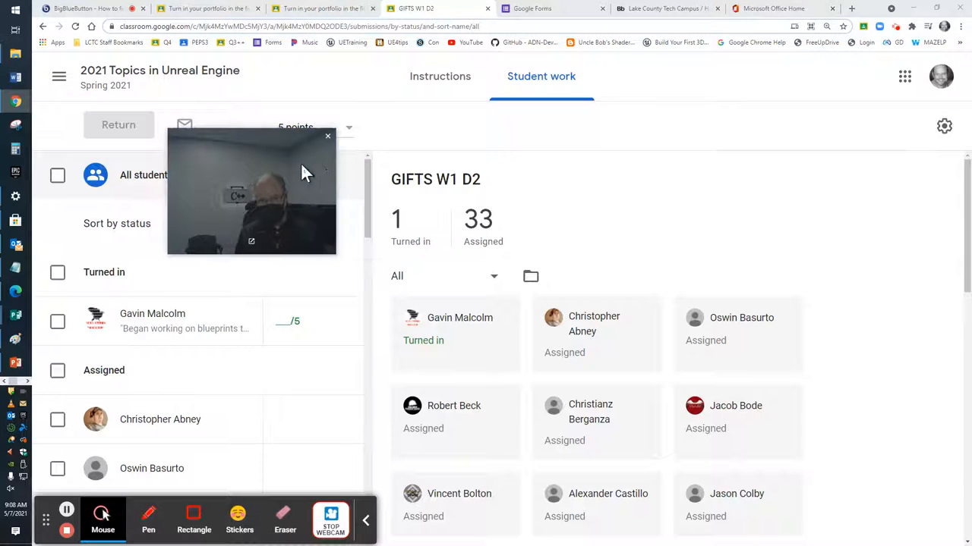
left_click(435, 76)
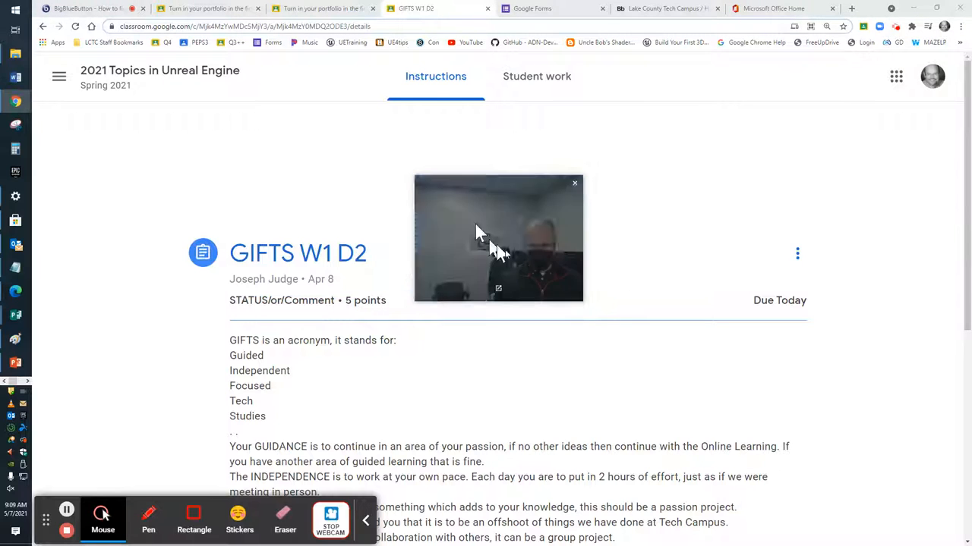
scroll("down", 3)
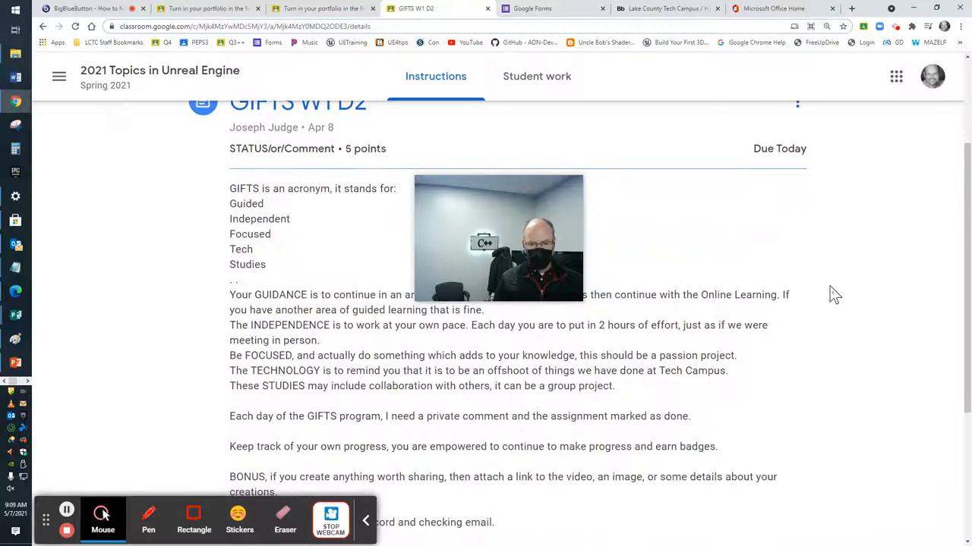
scroll("down", 3)
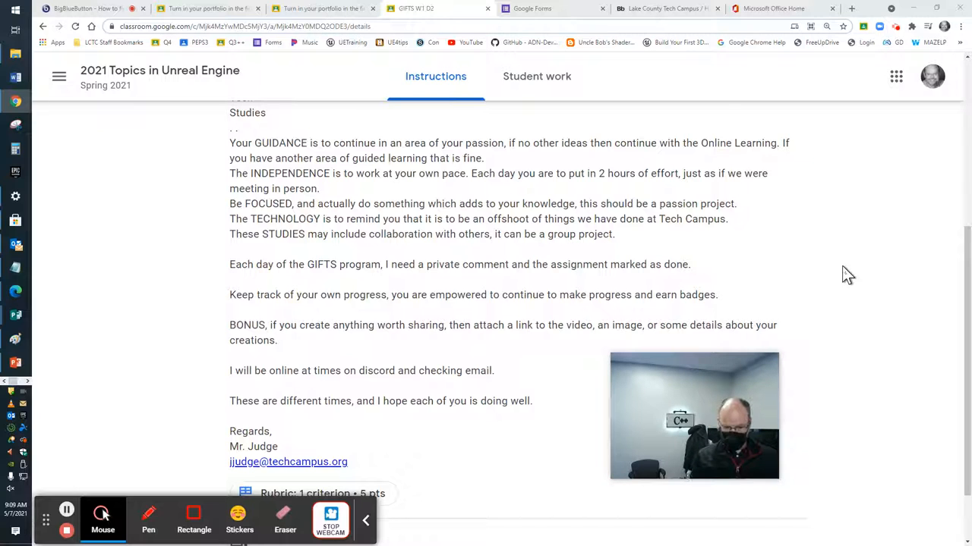
scroll("down", 3)
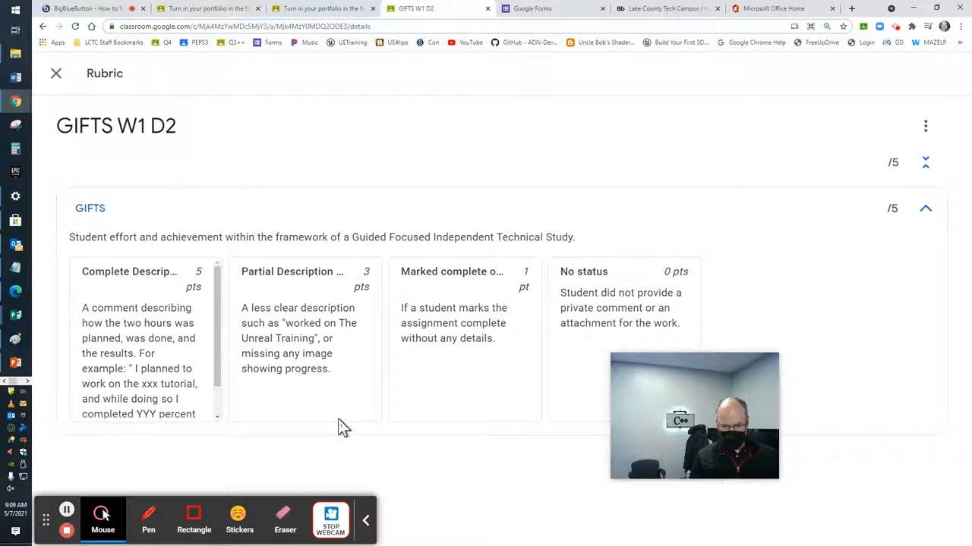
Step: Close the GIFTS rubric and go back to the 2021 Topics in Unreal Engine stream
left_click_drag(694, 416, 84, 410)
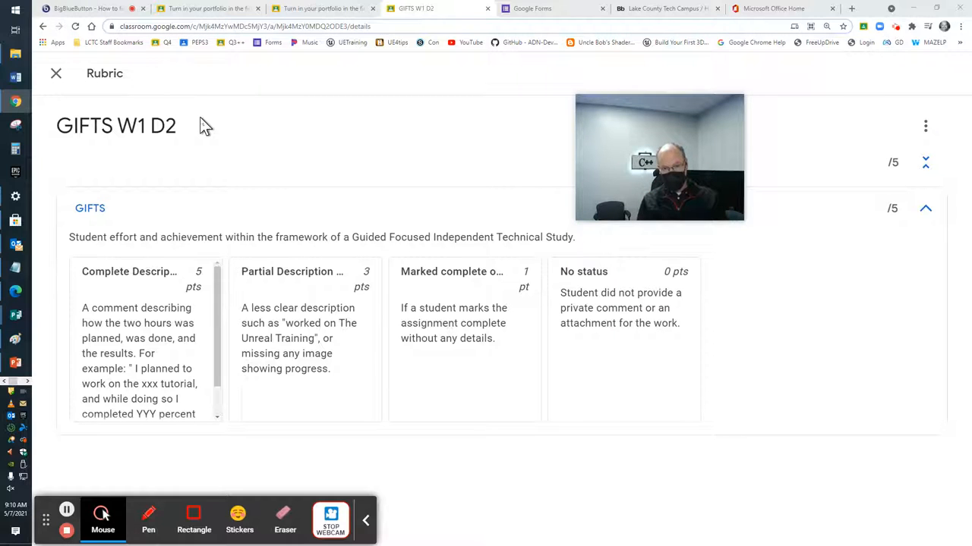
mouse_move(136, 105)
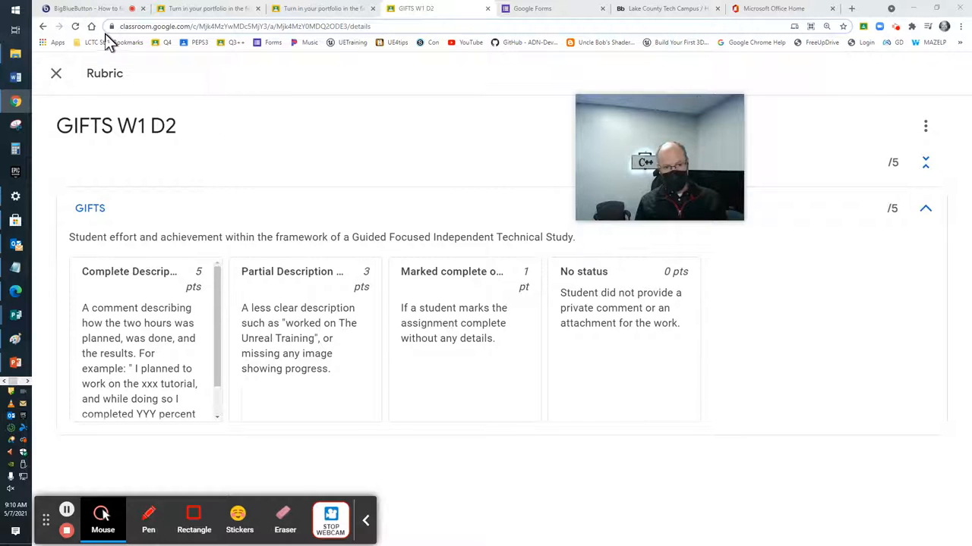
left_click(112, 42)
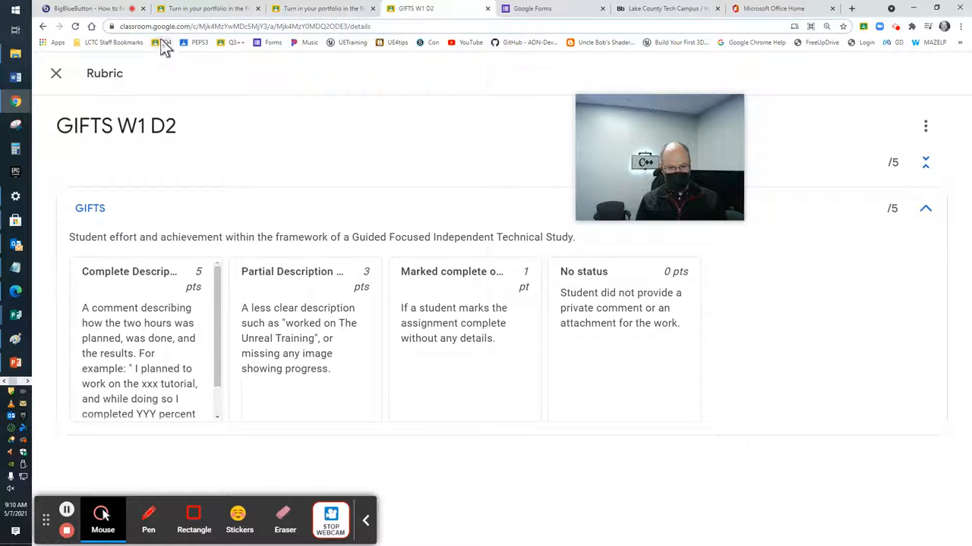
left_click(55, 73)
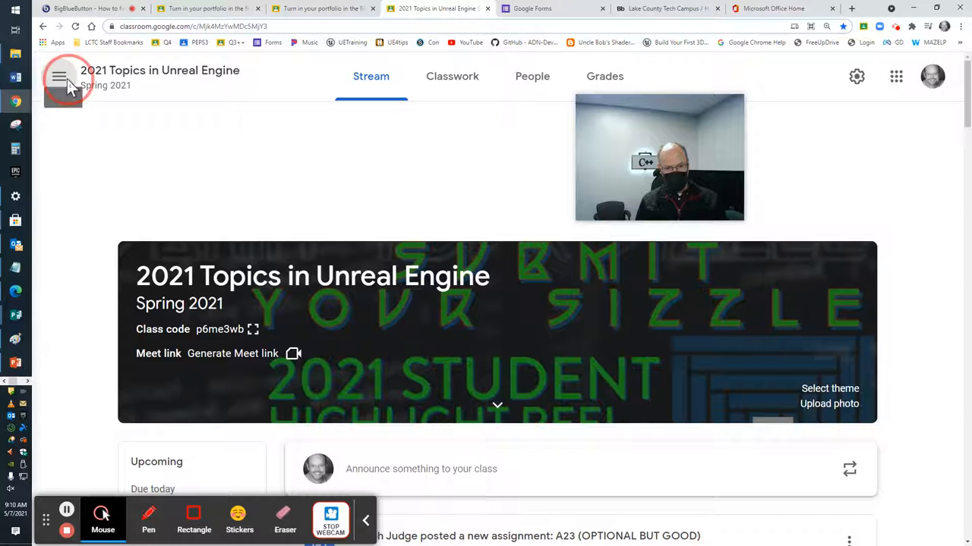
Step: Open the Calendar and page through the weeks to settle on May 16 – May 22, 2021
left_click(59, 76)
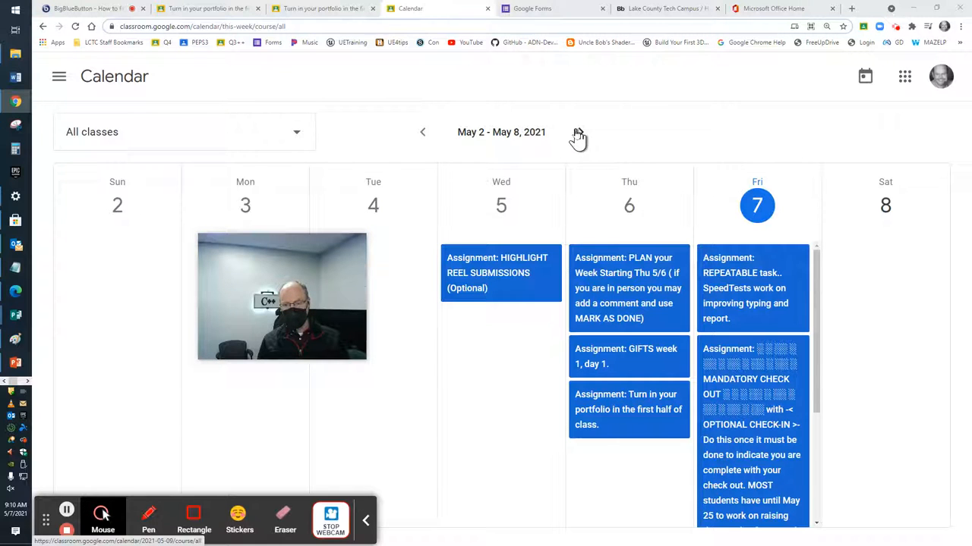
left_click(581, 132)
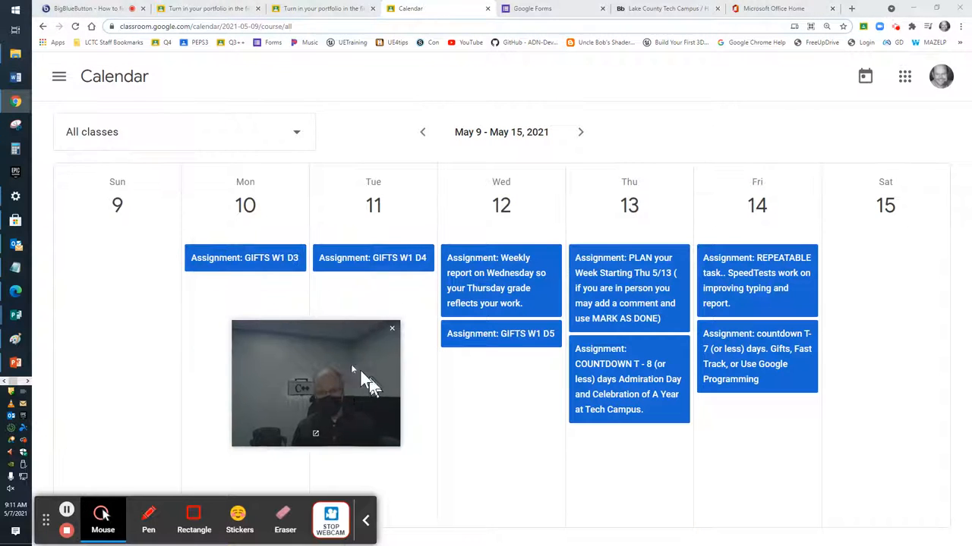
mouse_move(781, 274)
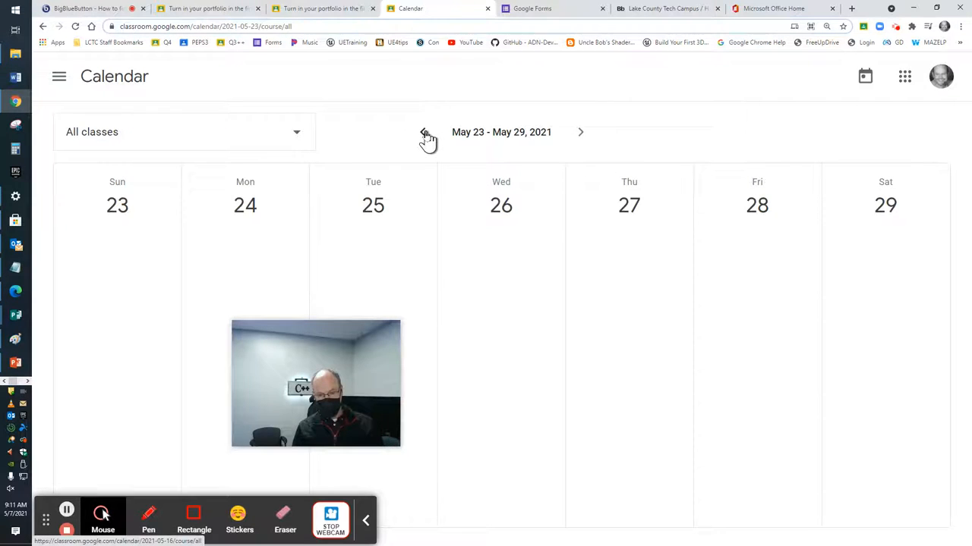
left_click(425, 132)
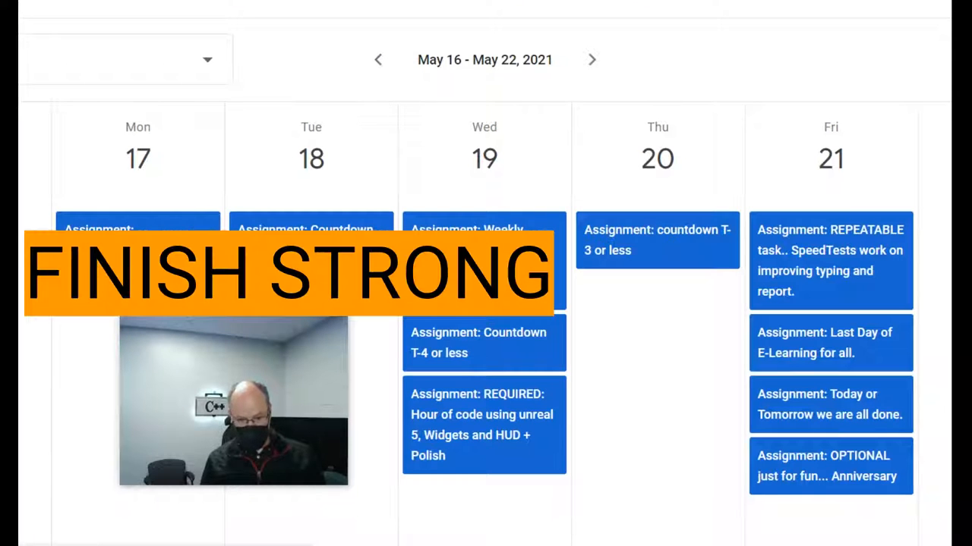